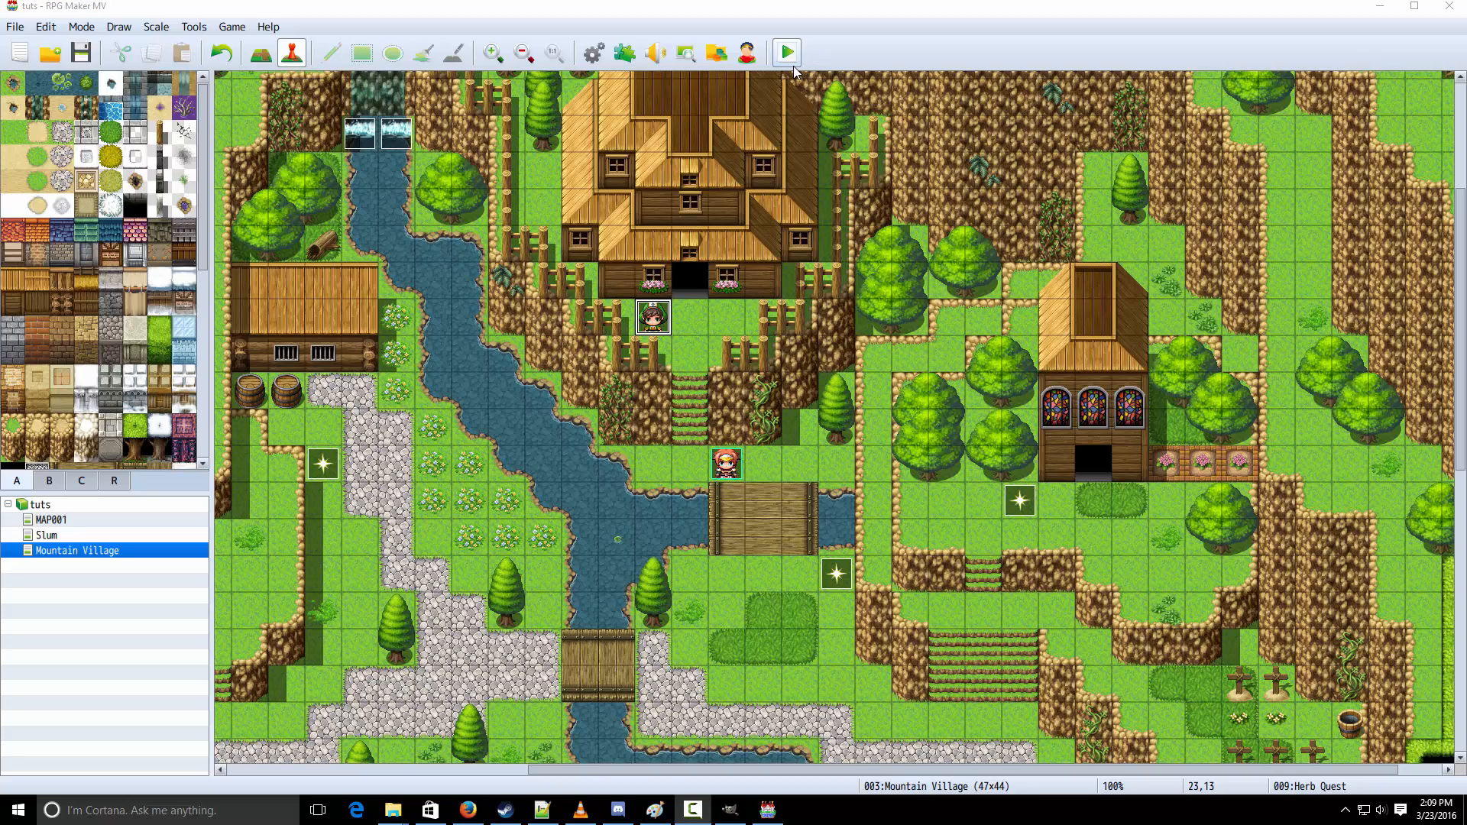
Playtest the game, accept the herb quest from the NPC, then return to the editor and open the Database
left_click(785, 52)
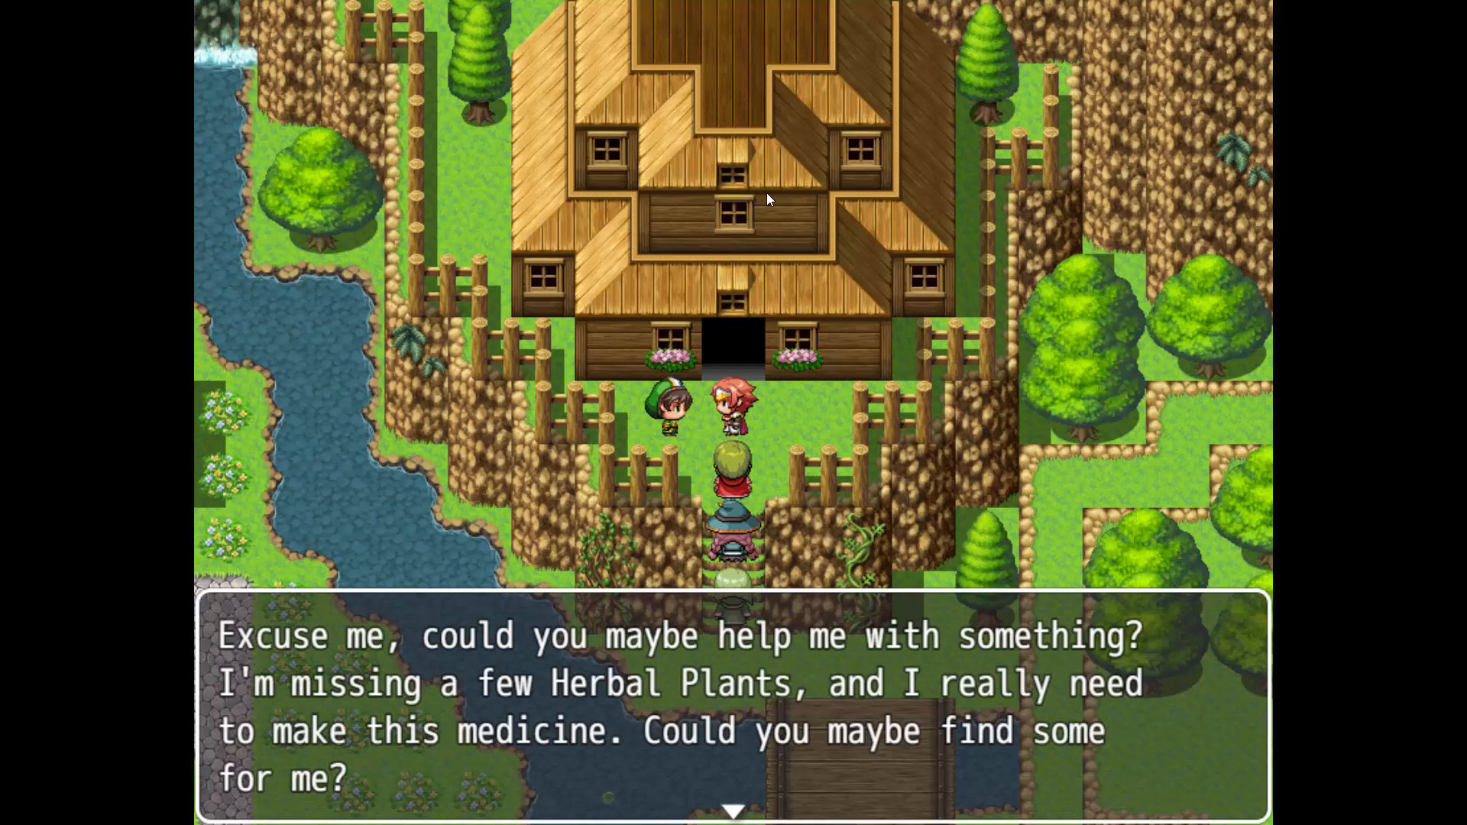
key("Enter")
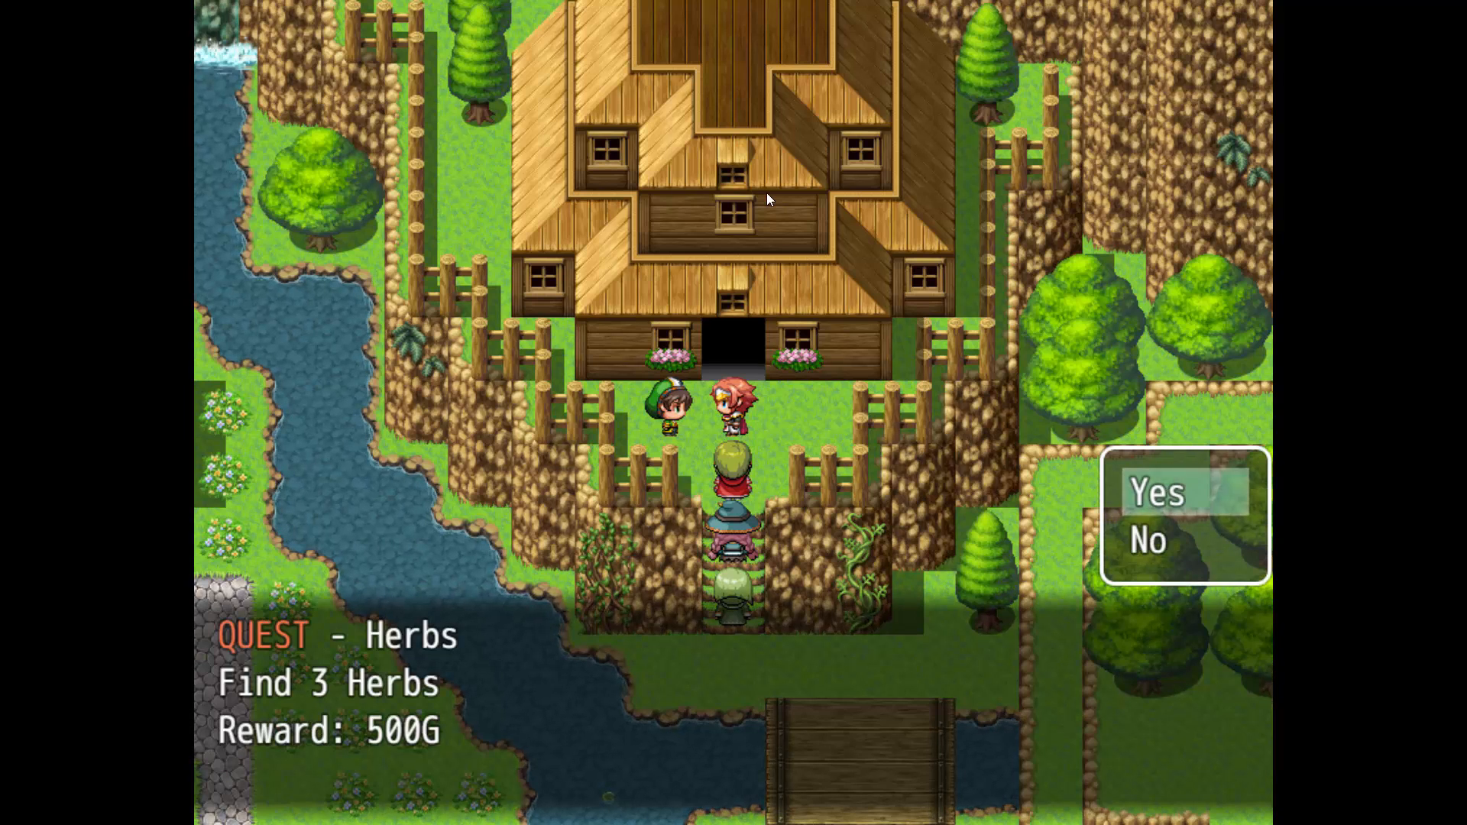
left_click(1157, 495)
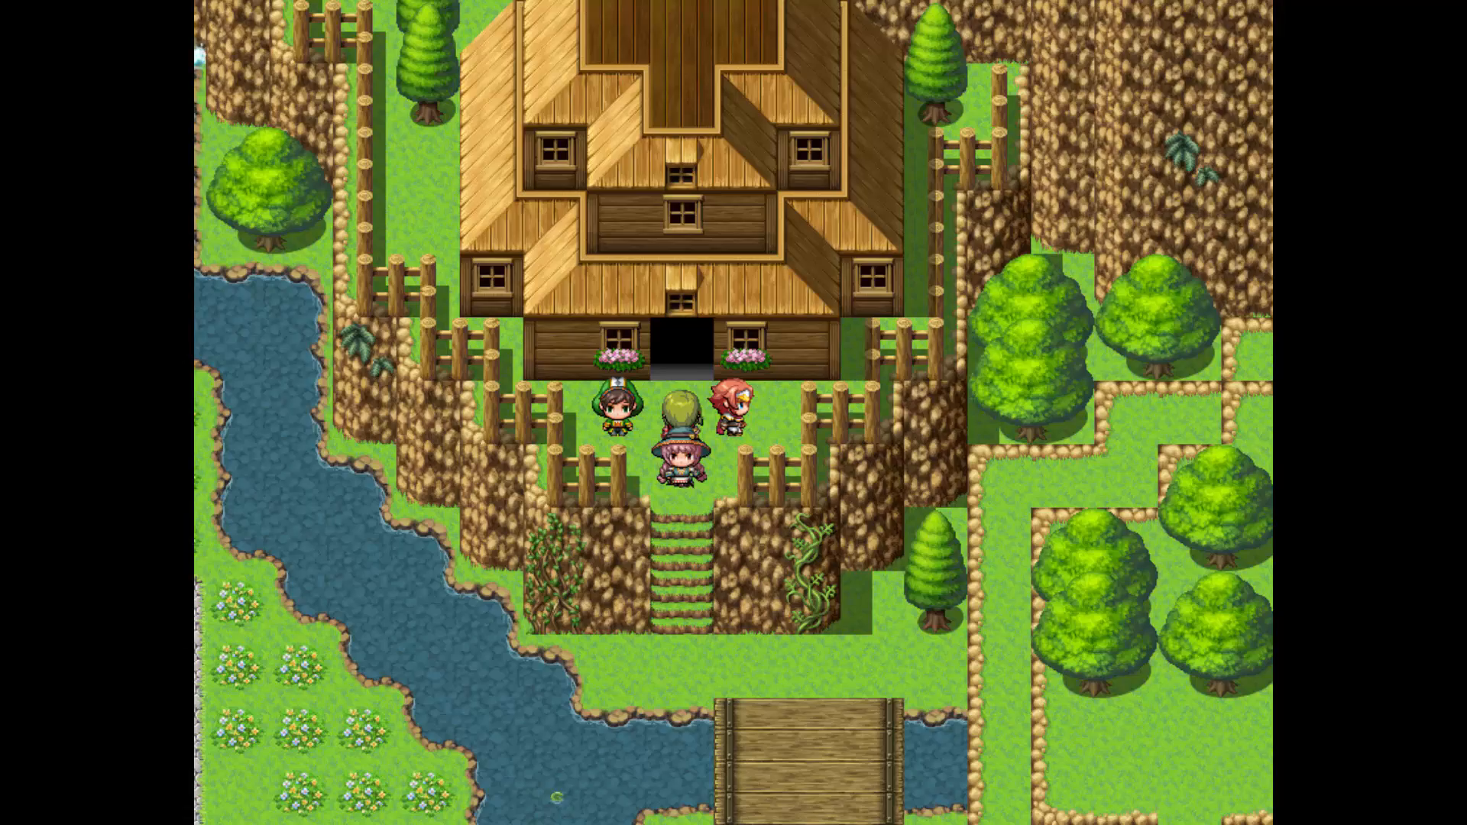
key("escape")
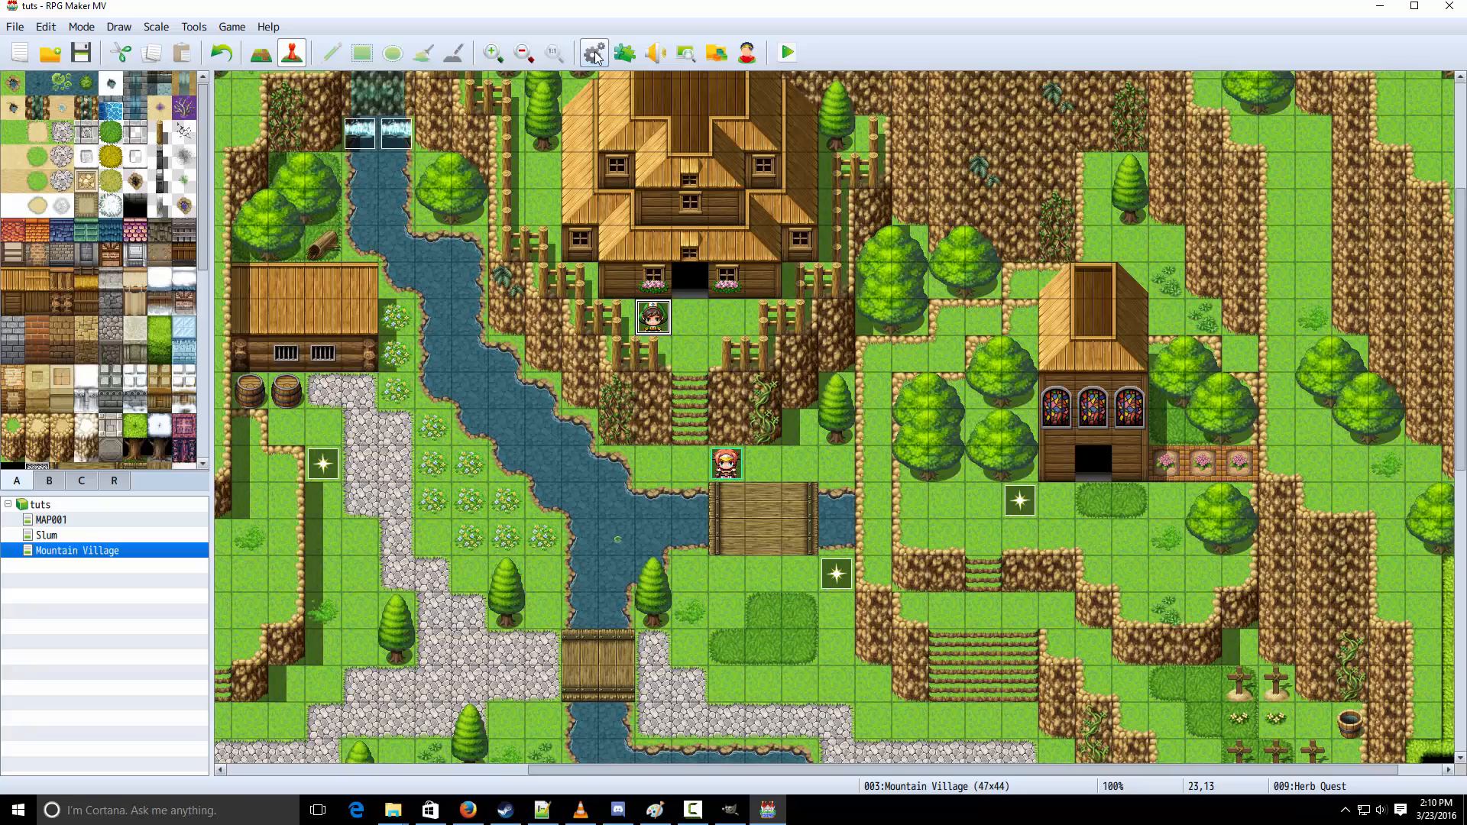
left_click(595, 52)
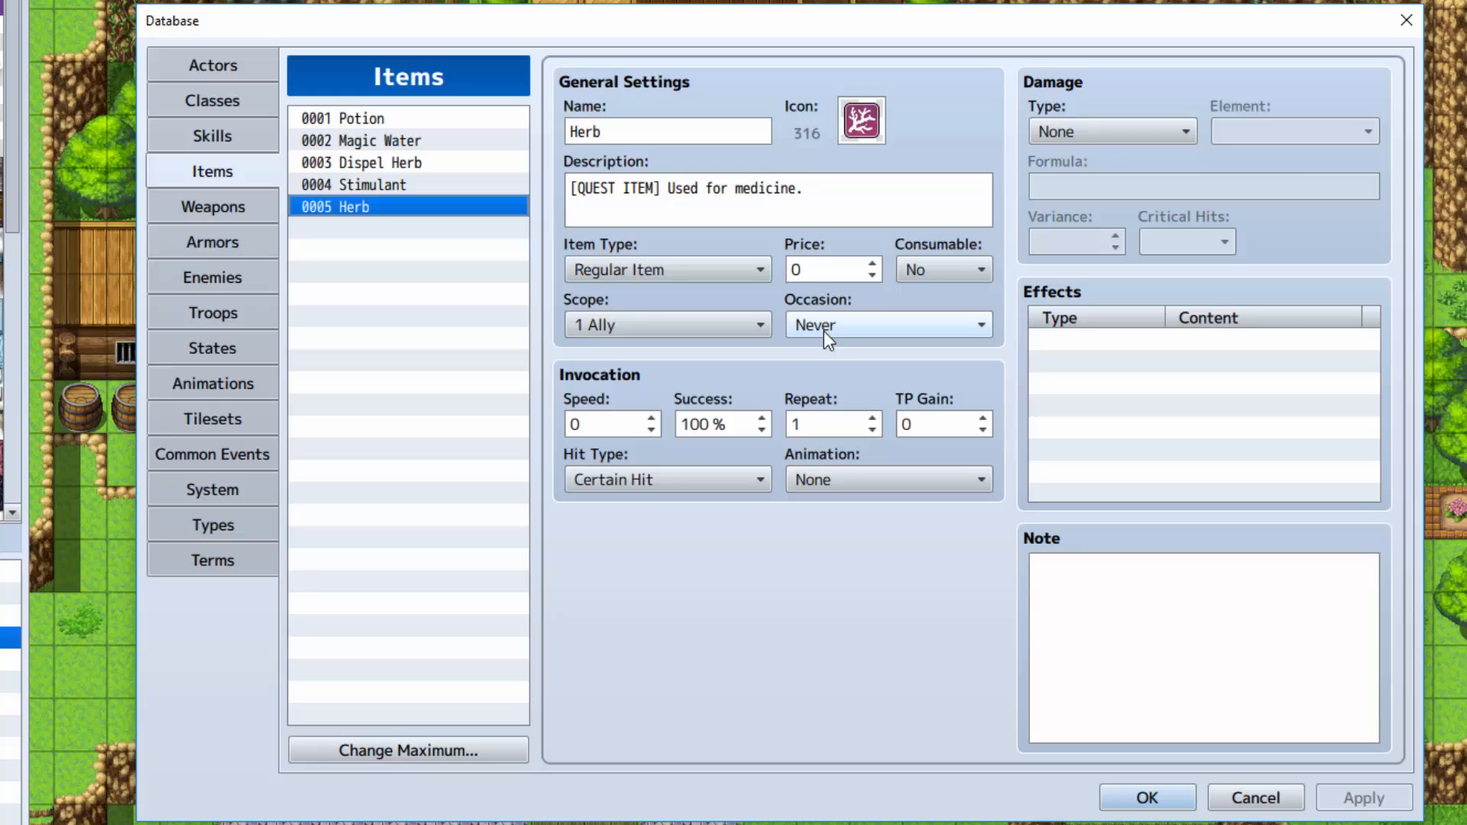
mouse_move(868, 339)
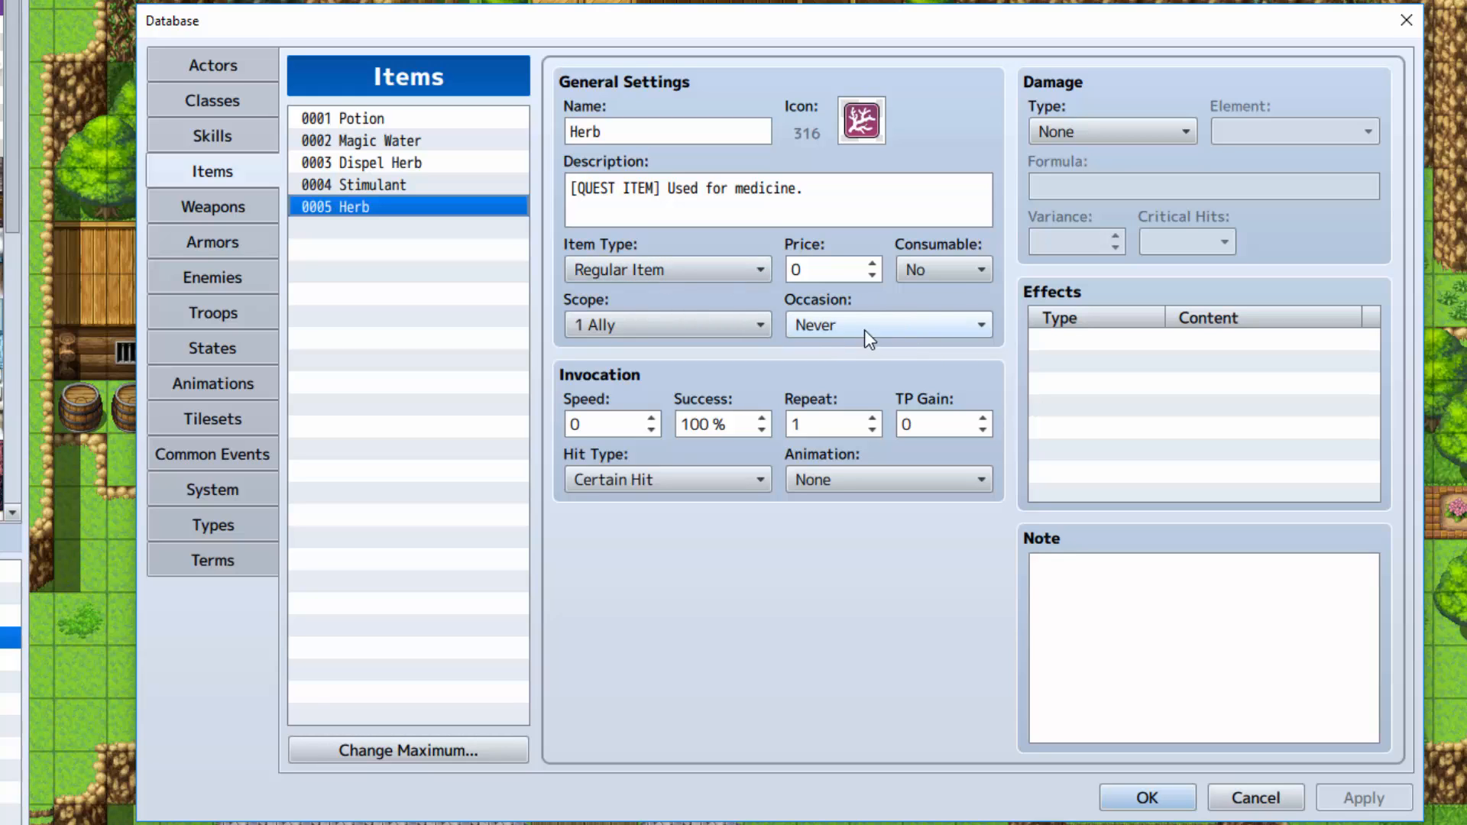
mouse_move(960, 284)
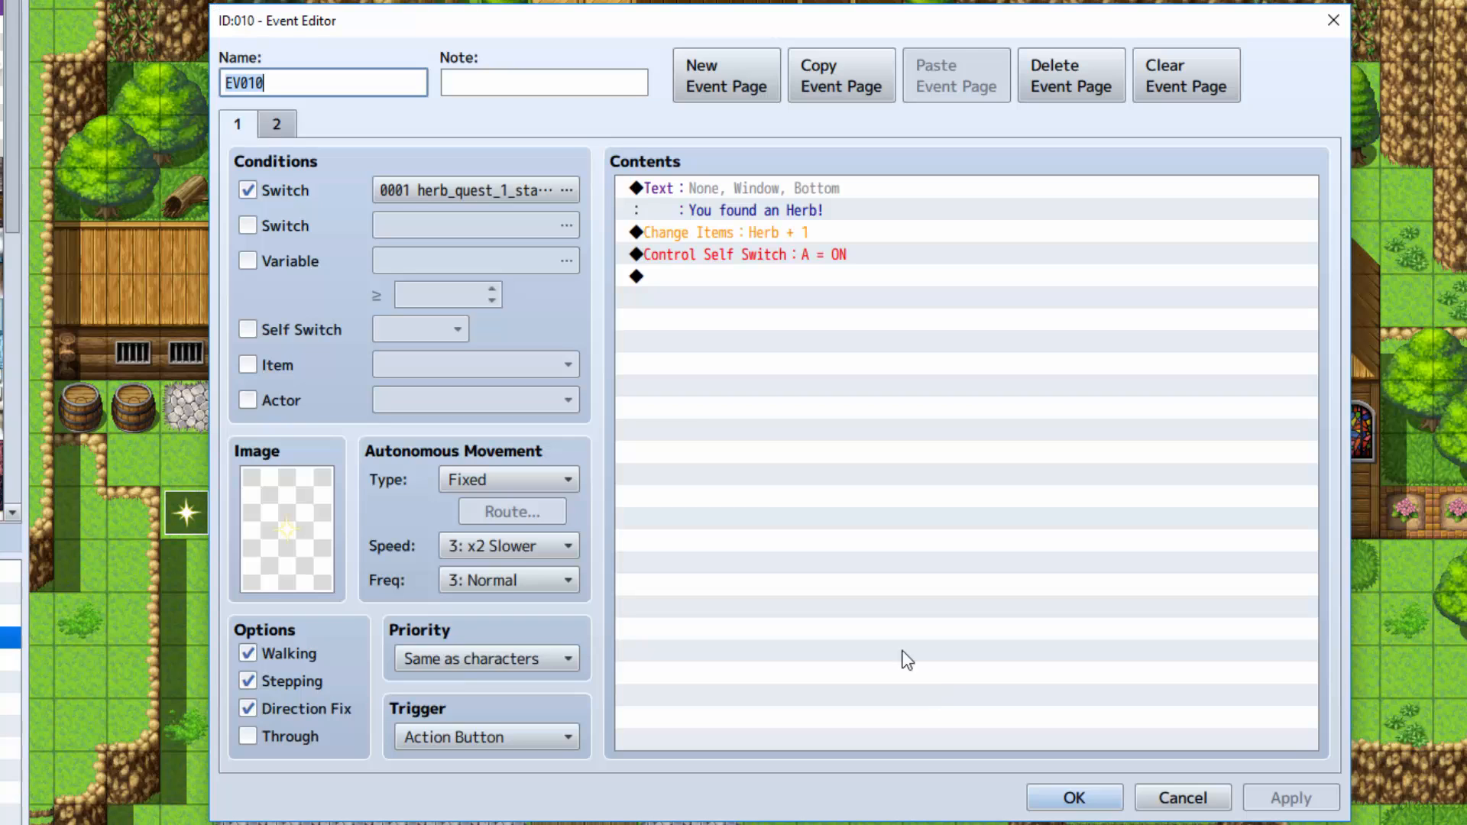
mouse_move(293, 194)
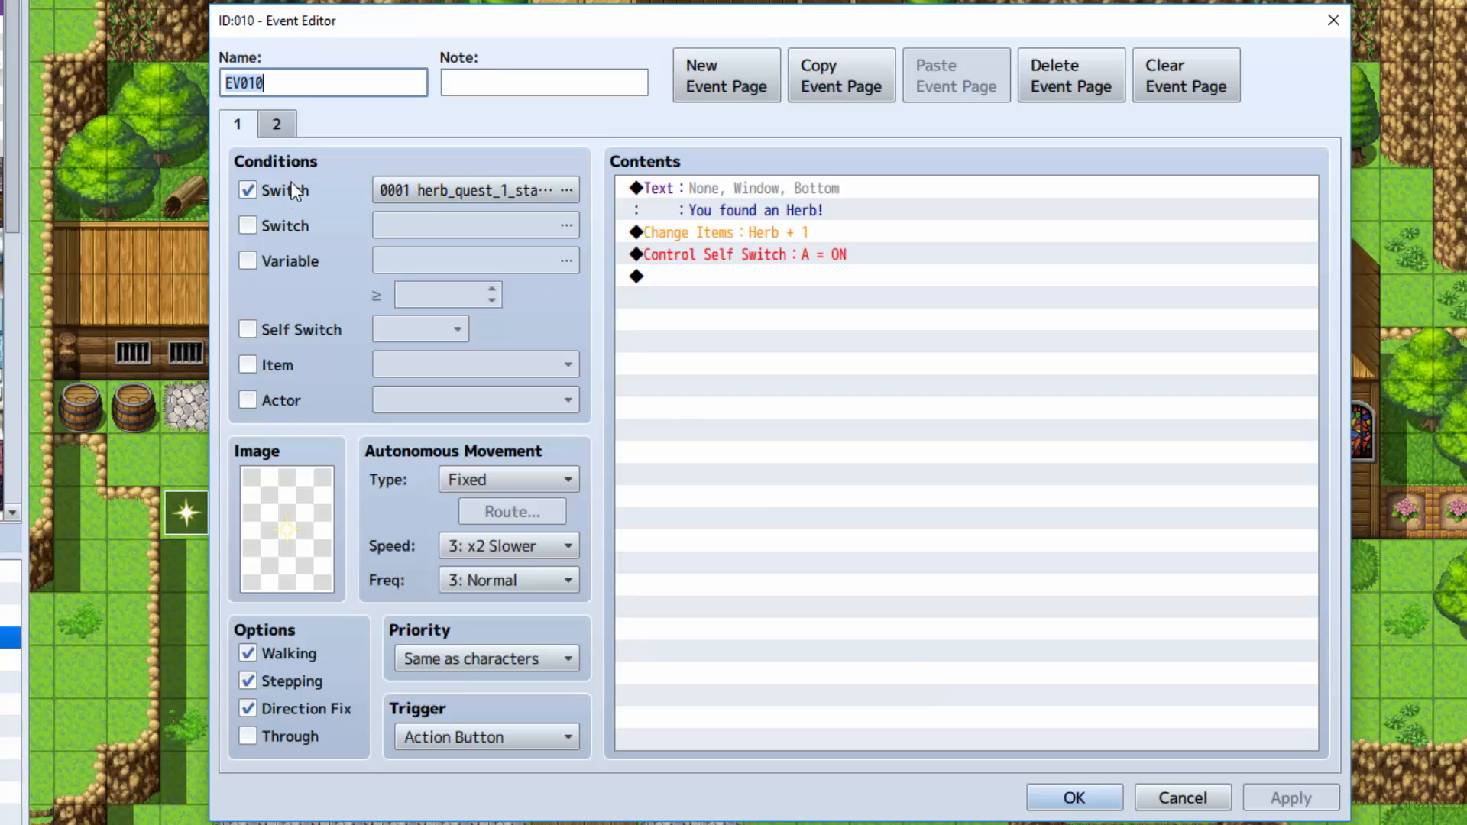
mouse_move(293, 193)
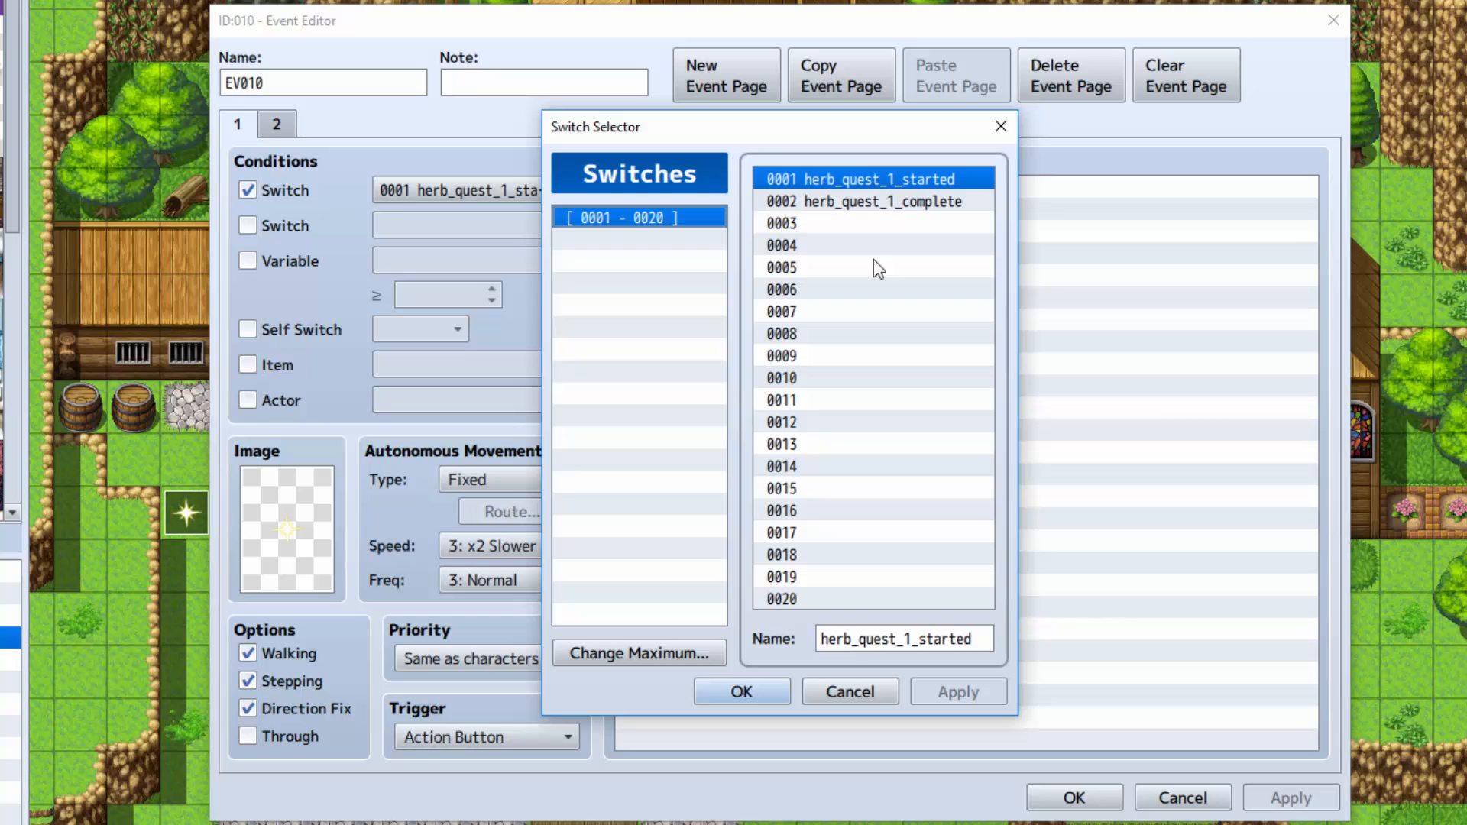
mouse_move(866, 217)
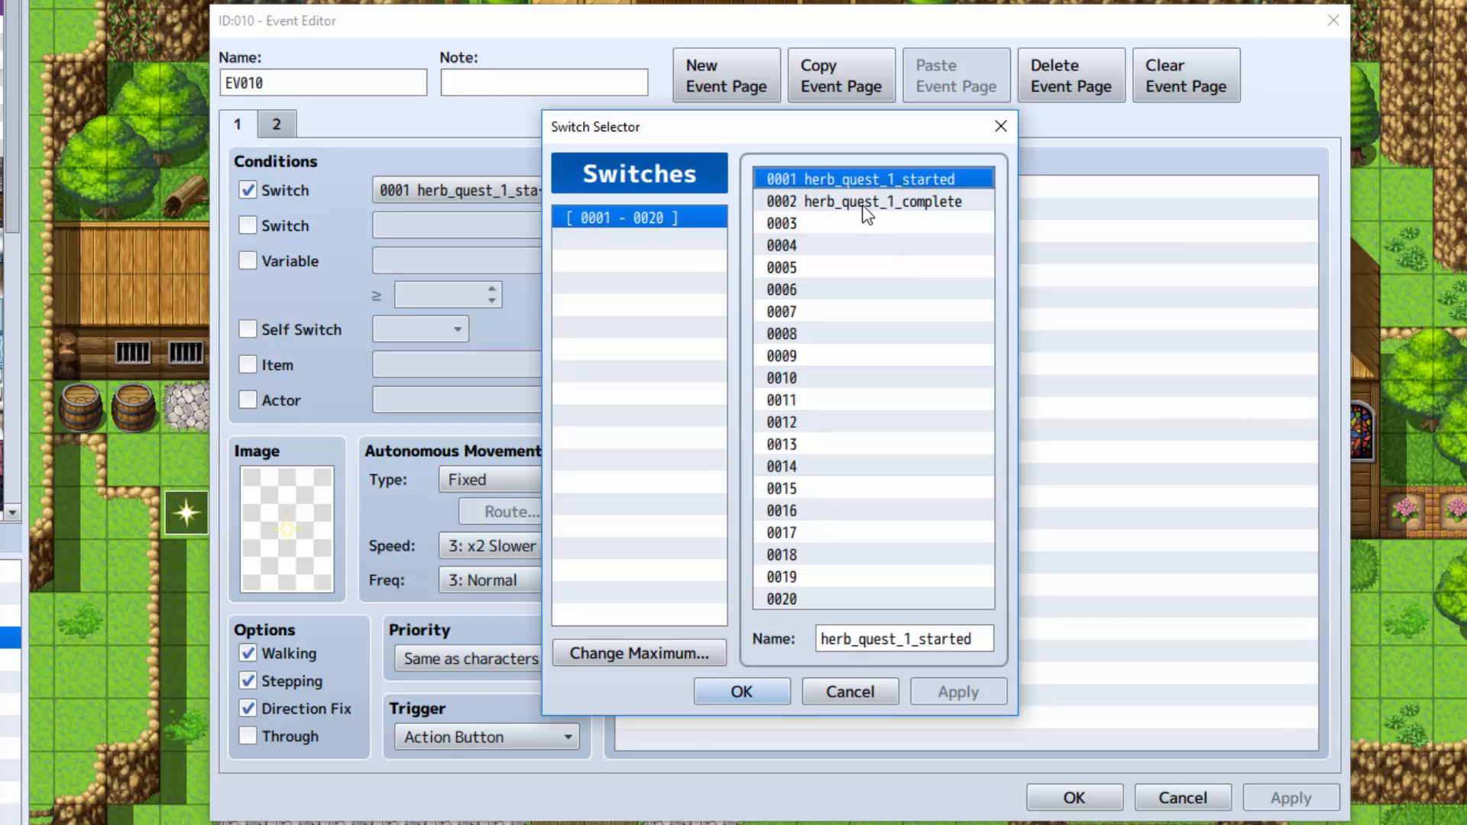
Set the herb pickup event's page 1 condition to the herb_quest_1_started switch
left_click(873, 202)
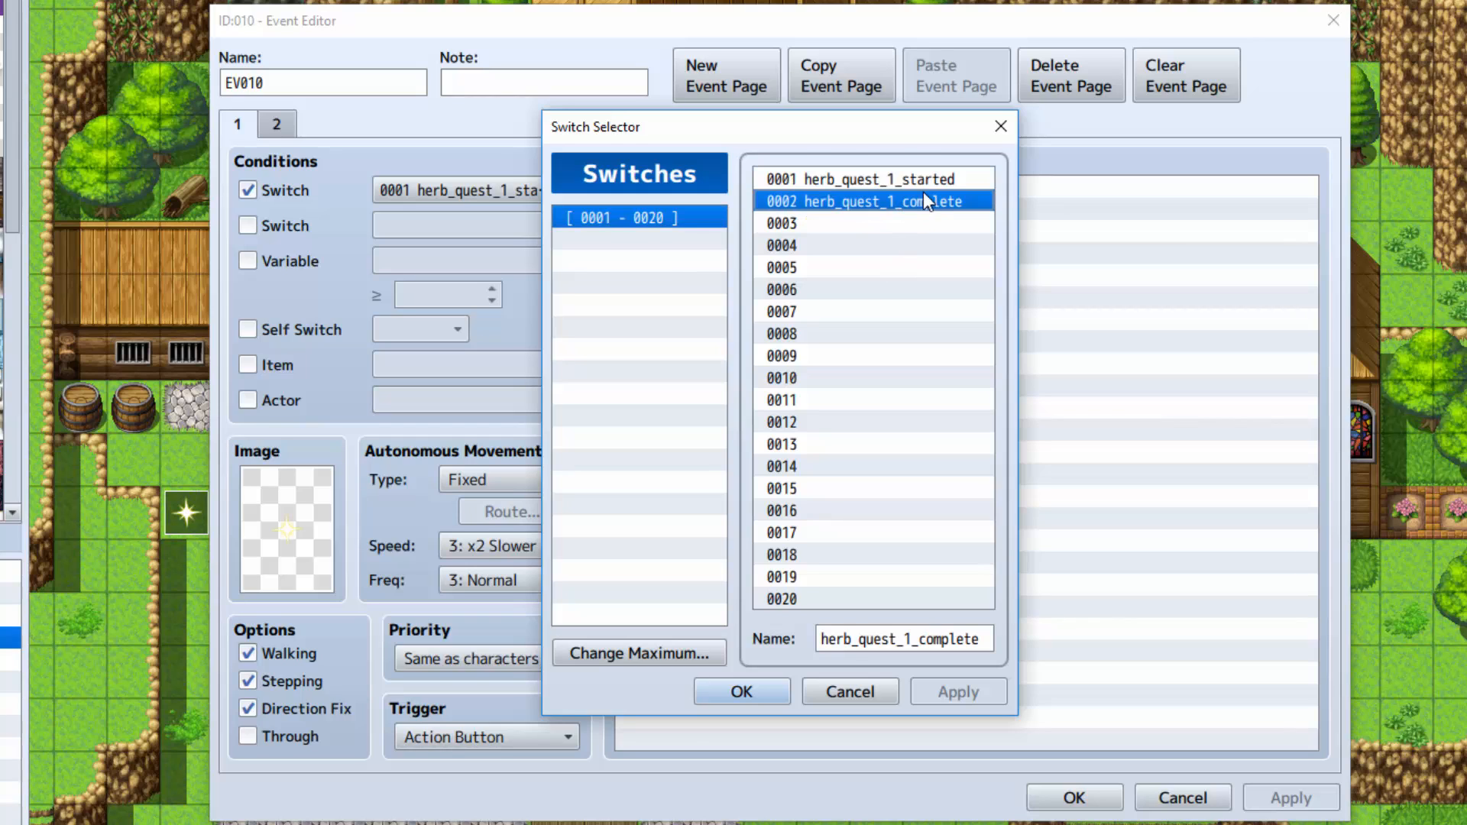
left_click(875, 179)
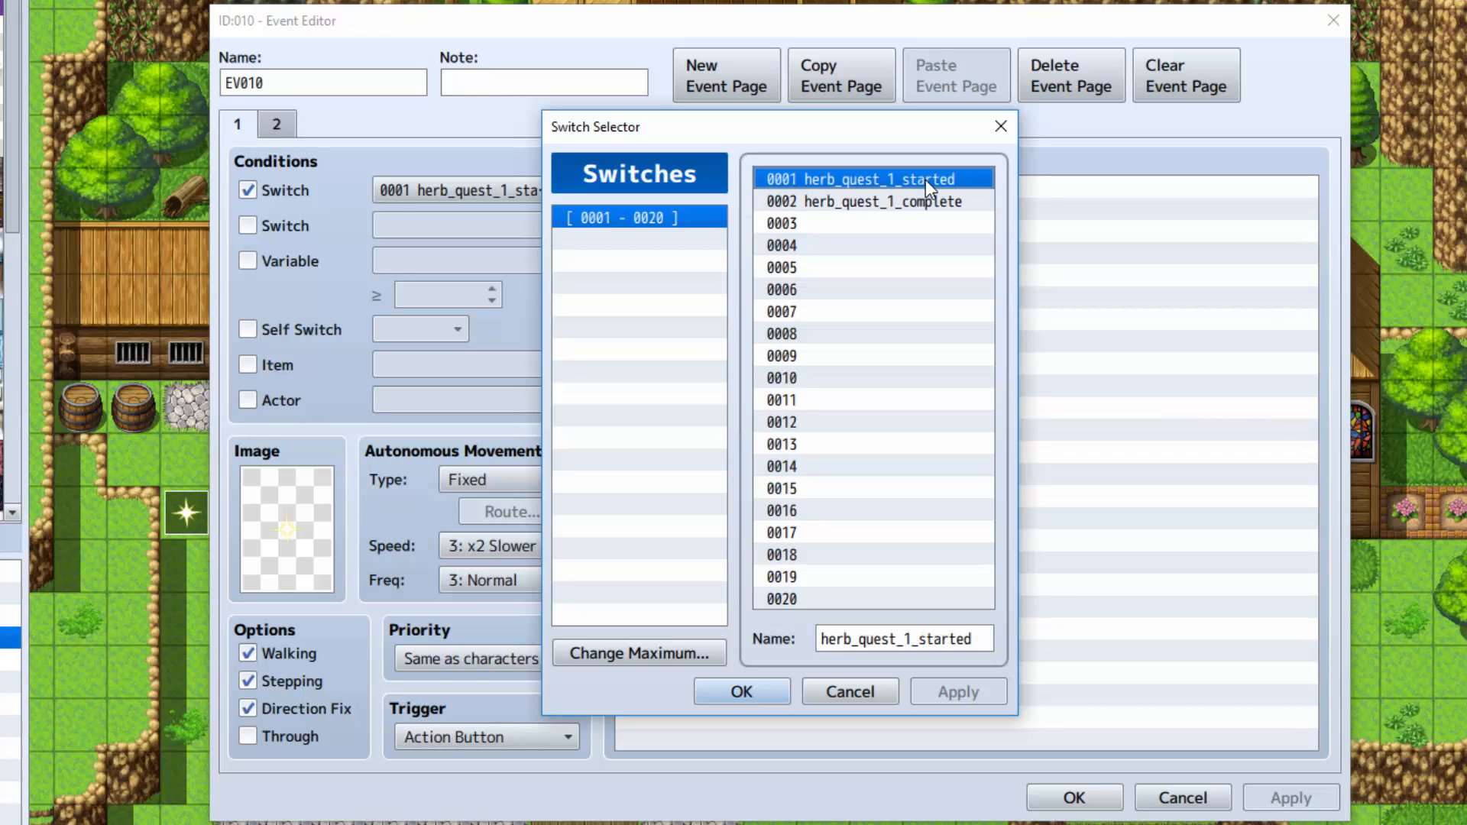
left_click(741, 691)
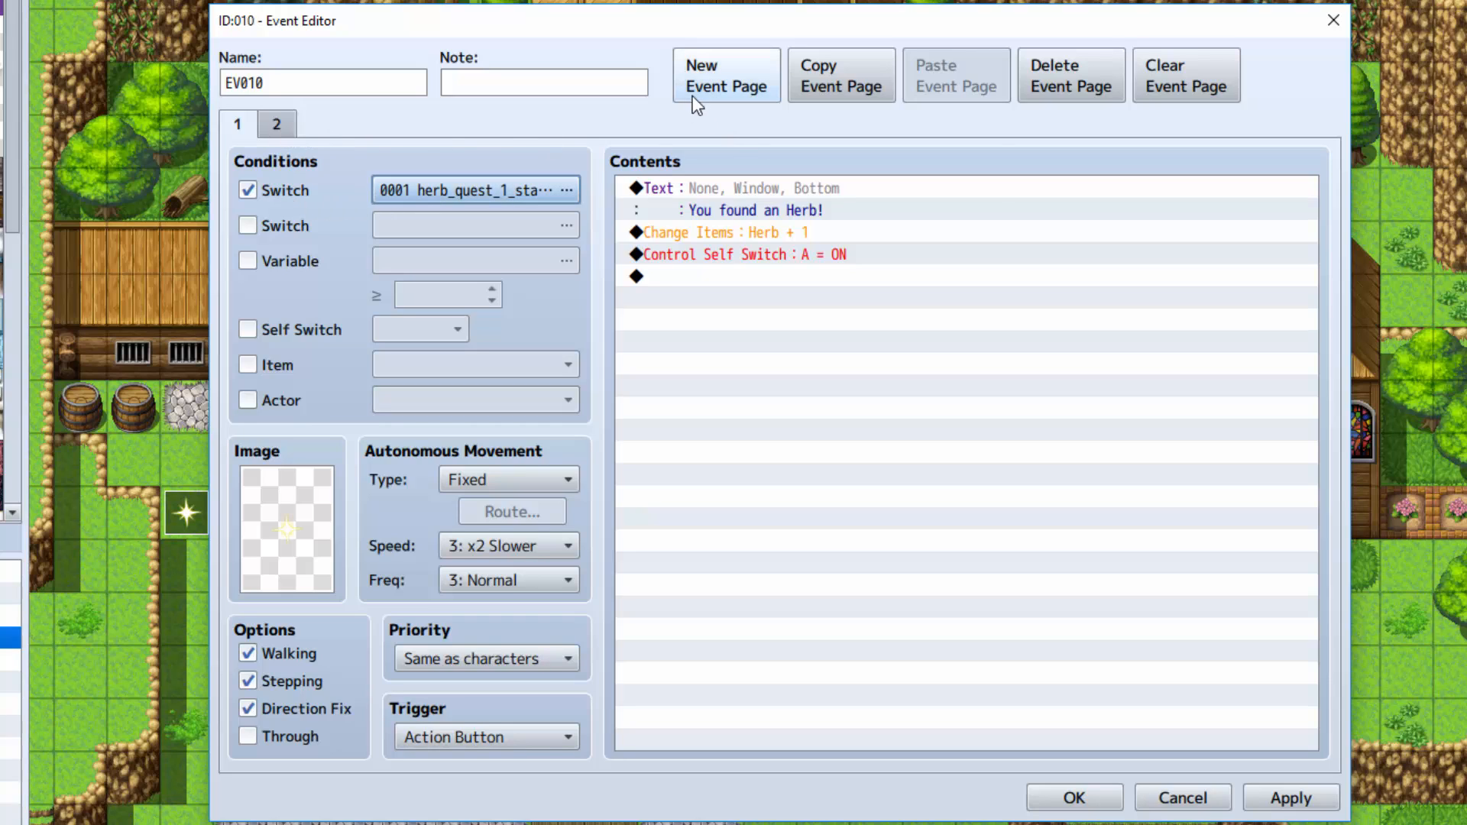
Review the empty self-switch-A page 2, then return to page 1 and inspect the Self Switch A command
left_click(275, 124)
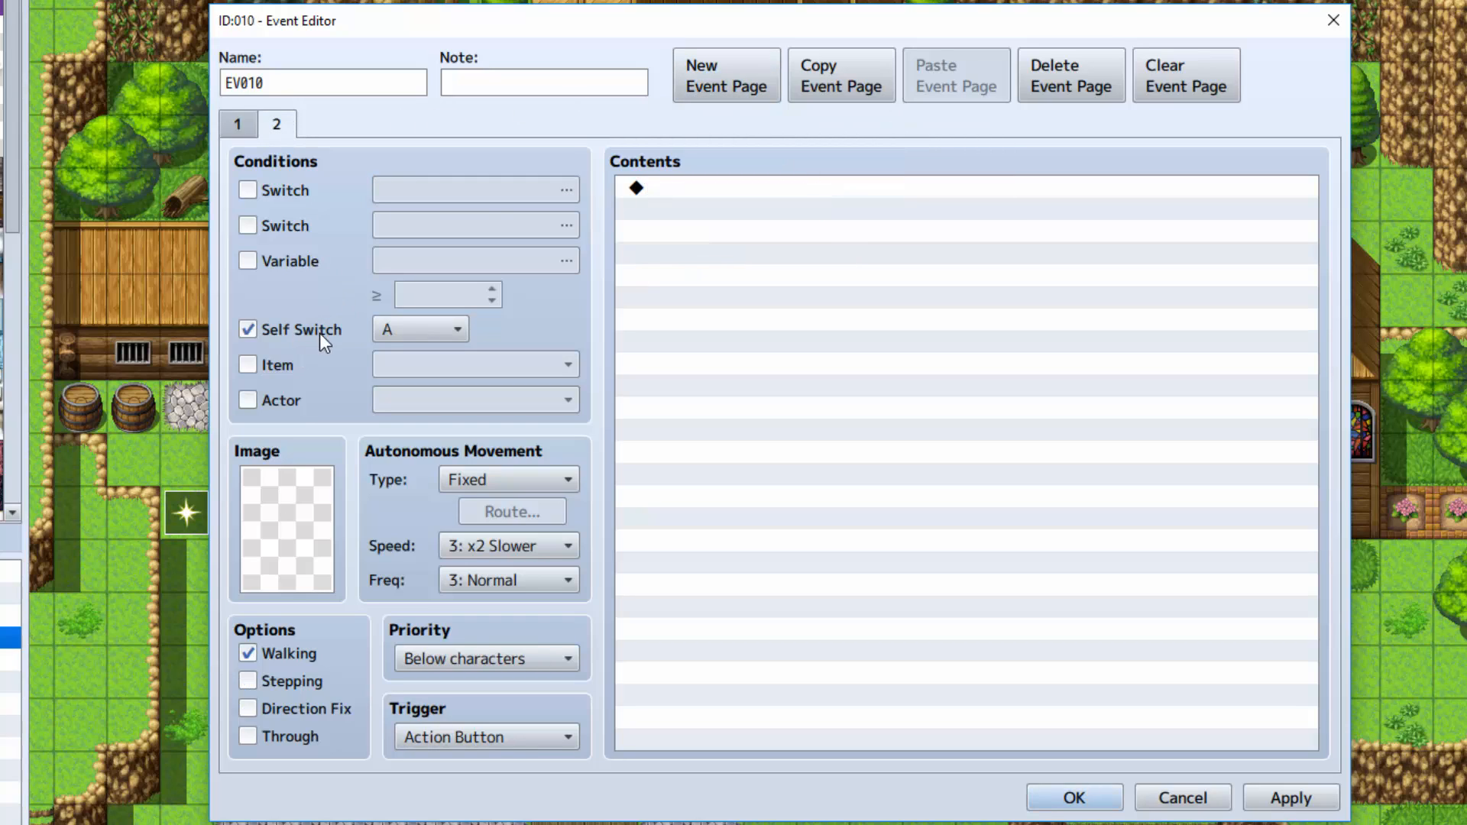
mouse_move(287, 223)
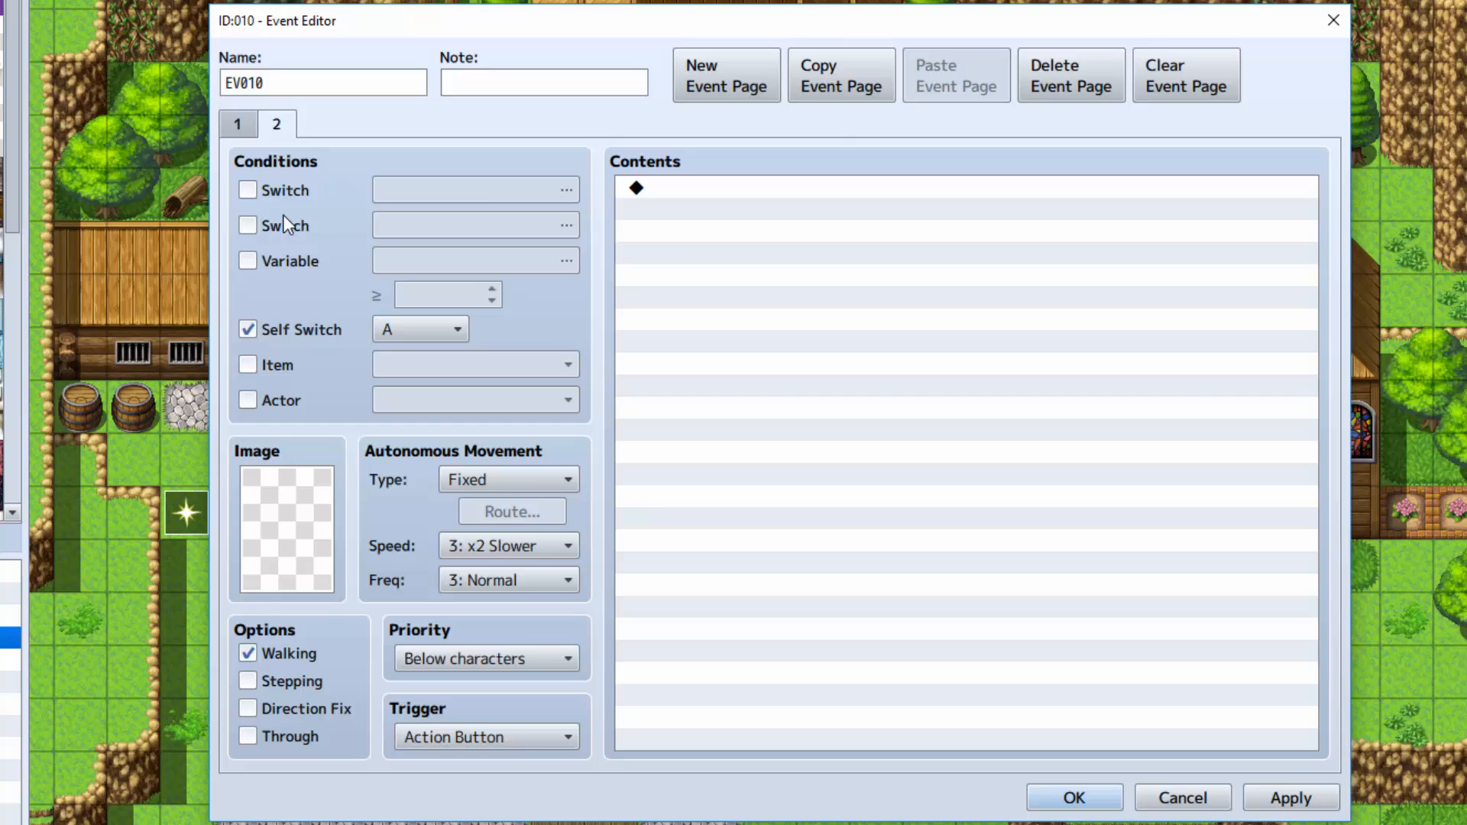
left_click(237, 122)
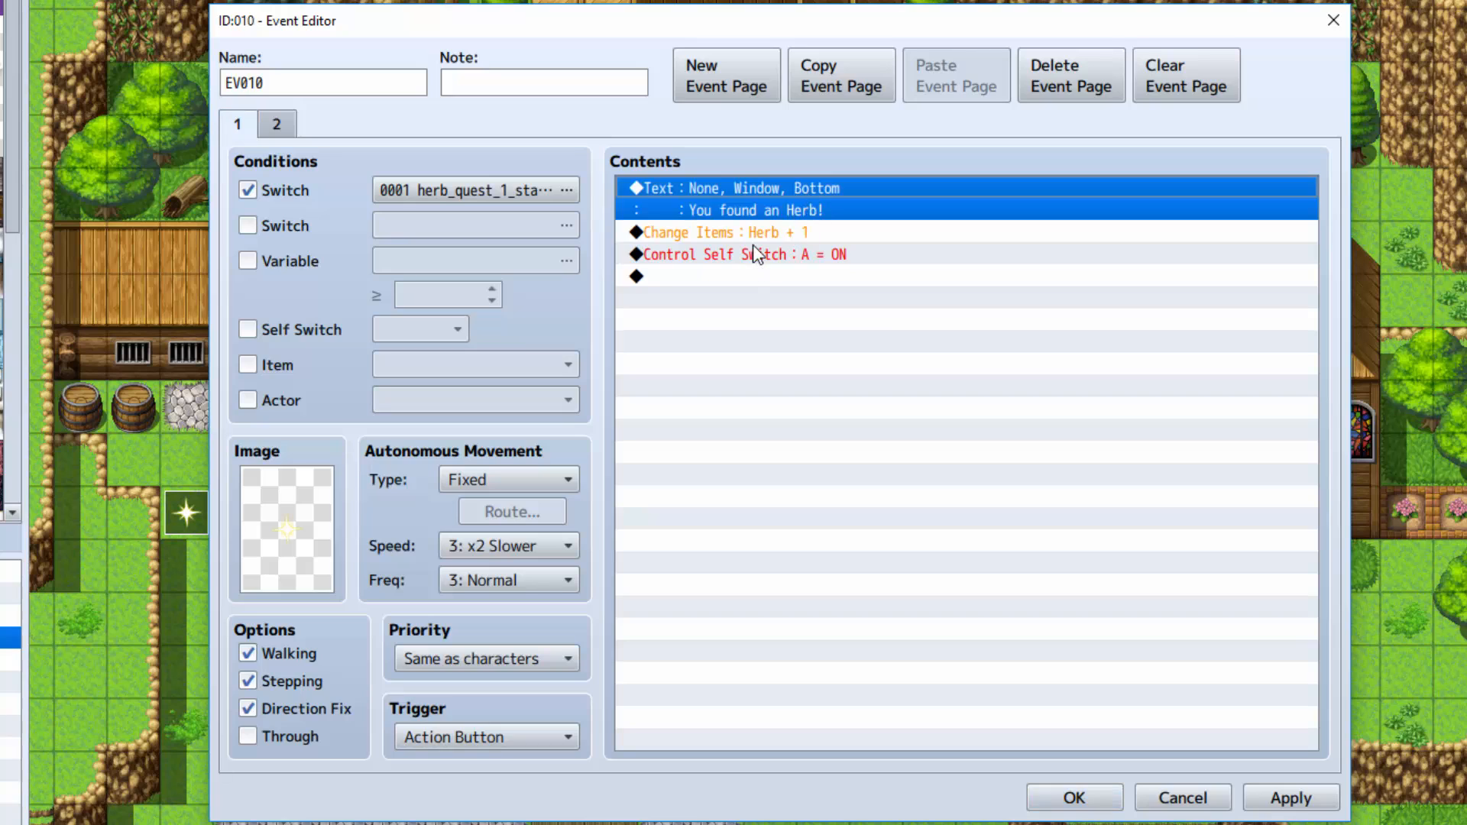
left_click(719, 232)
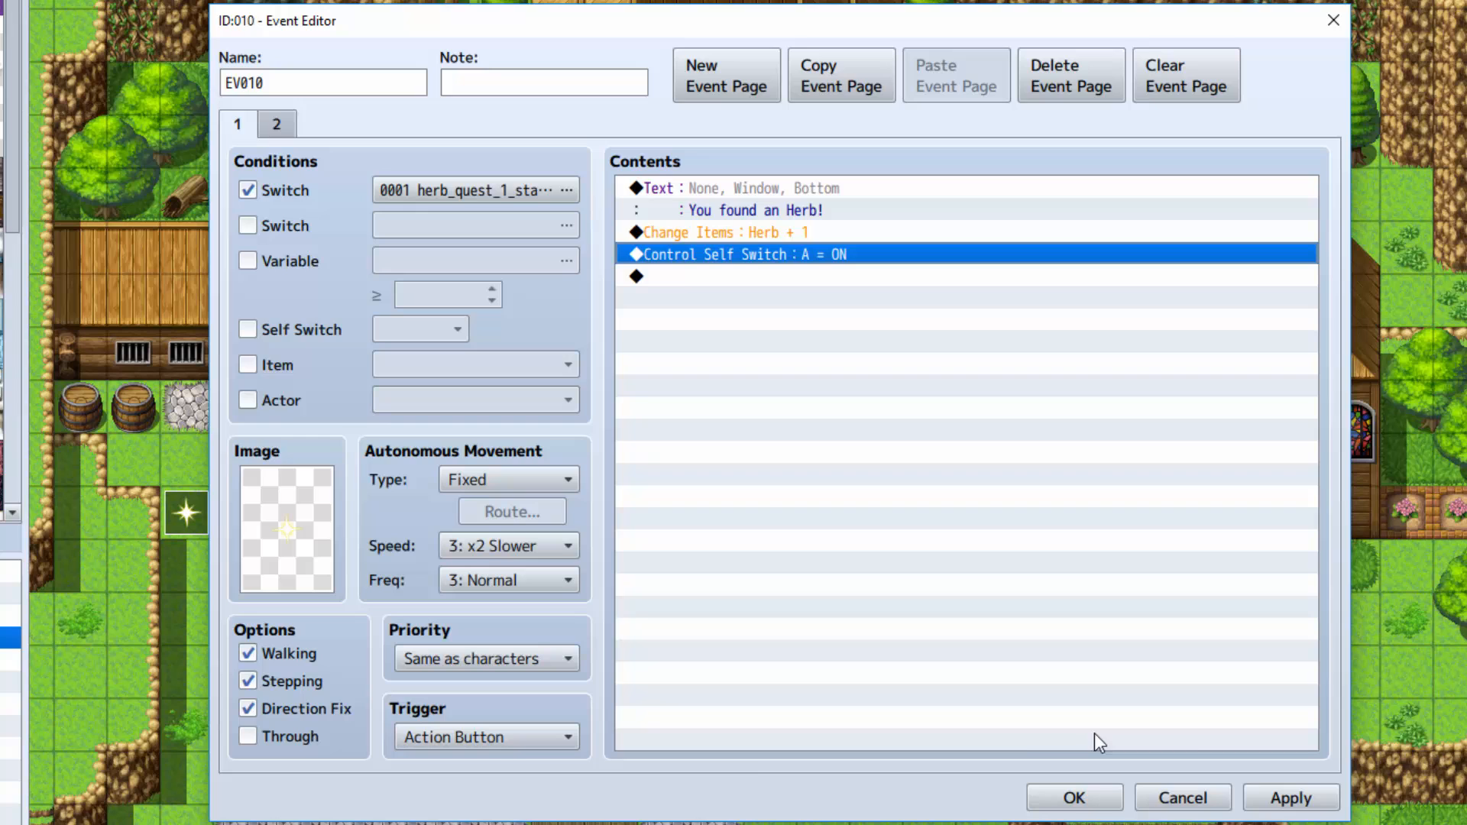
left_click(915, 504)
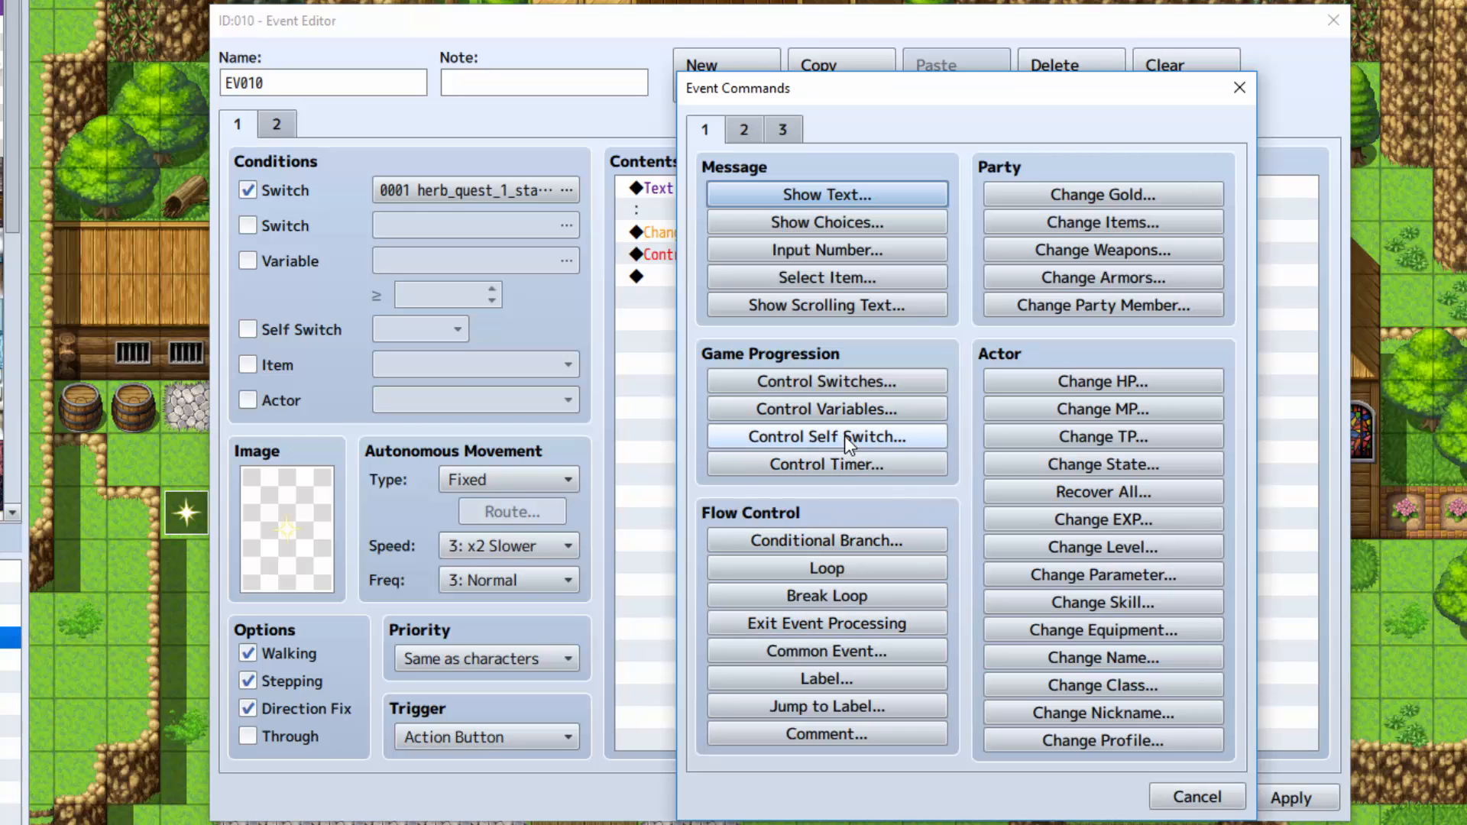
left_click(825, 437)
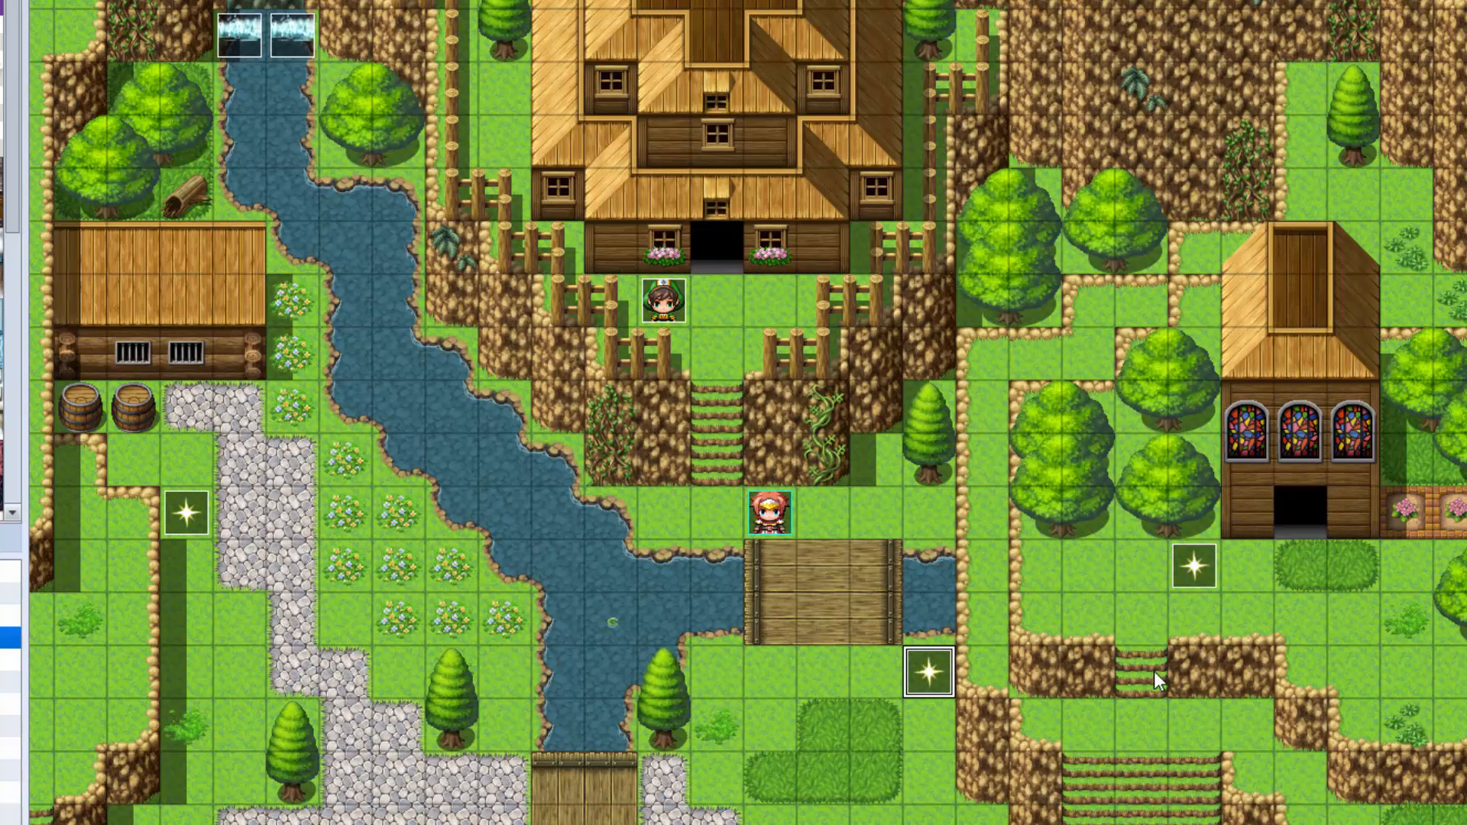
mouse_move(535, 437)
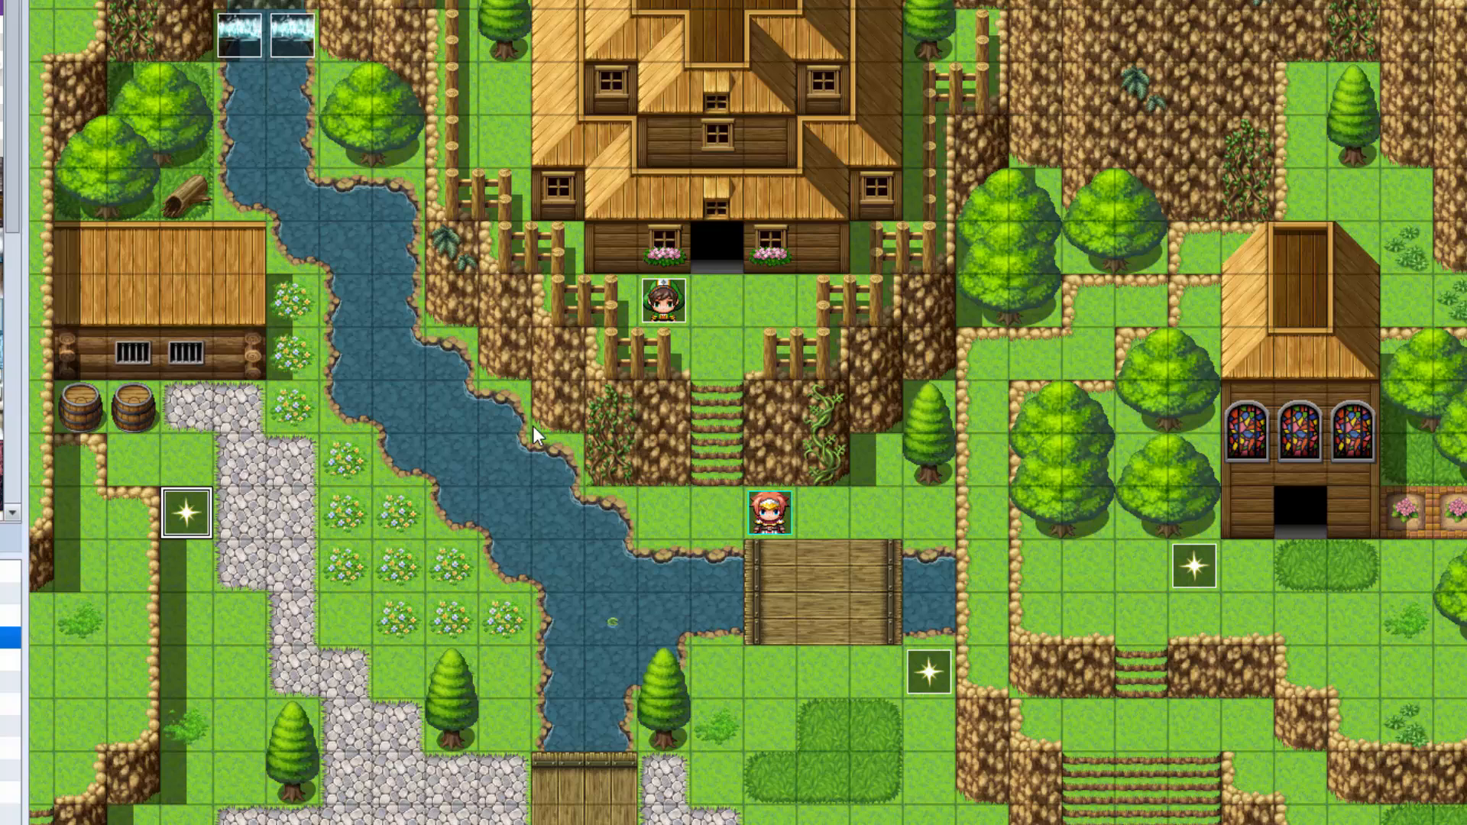
mouse_move(680, 334)
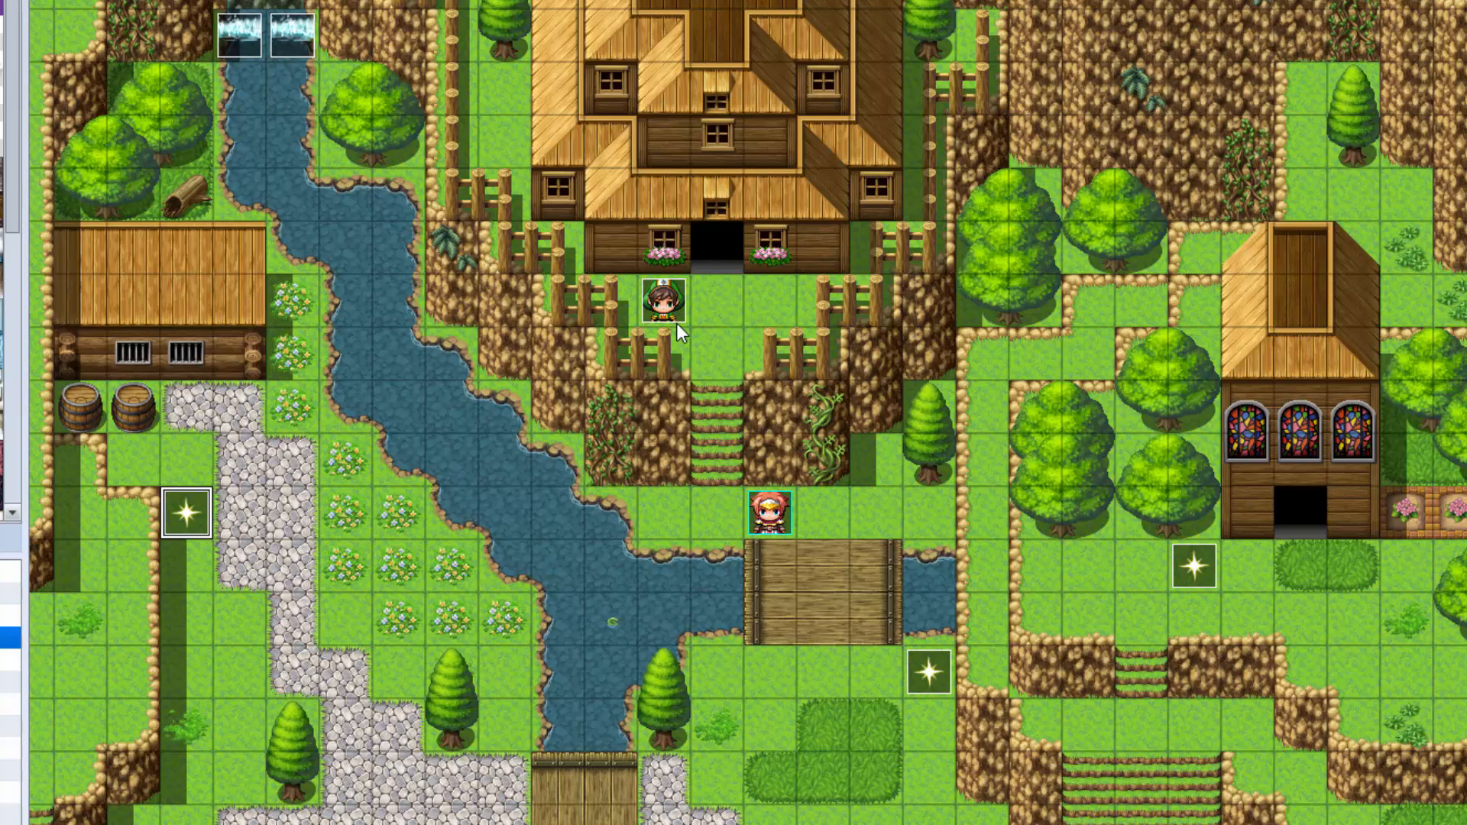
mouse_move(880, 468)
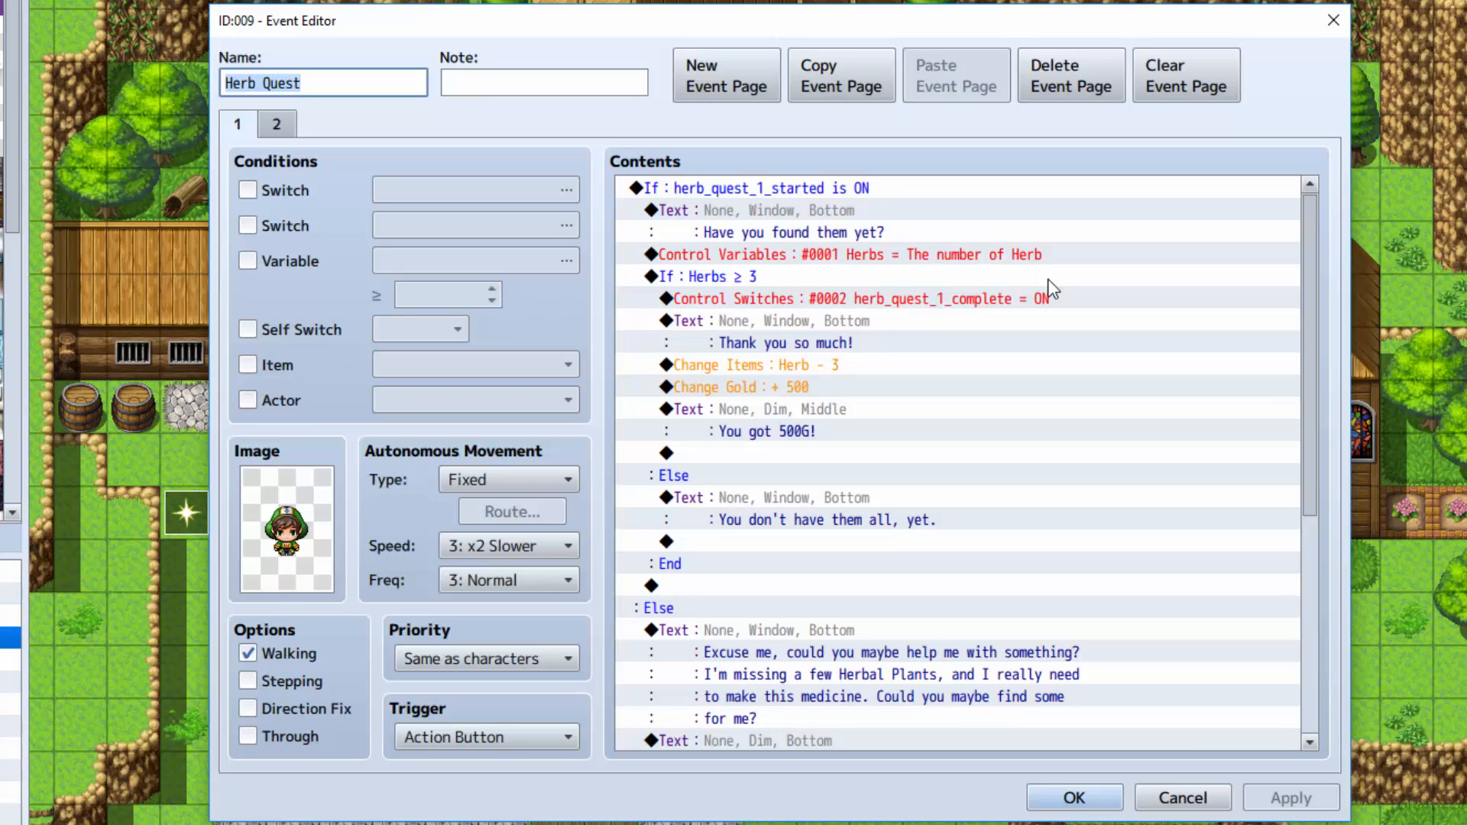
scroll("down", 3)
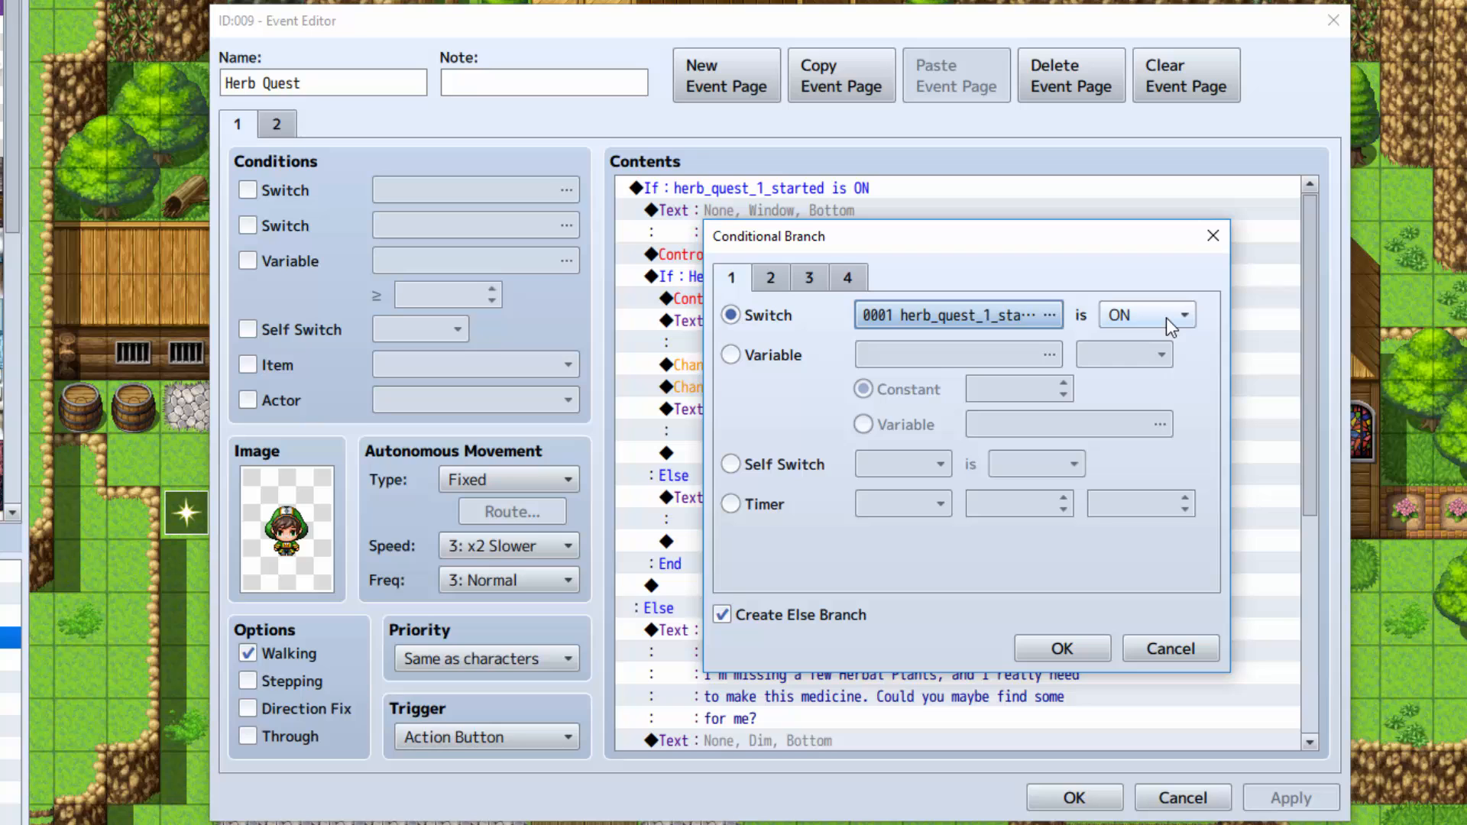
mouse_move(772, 636)
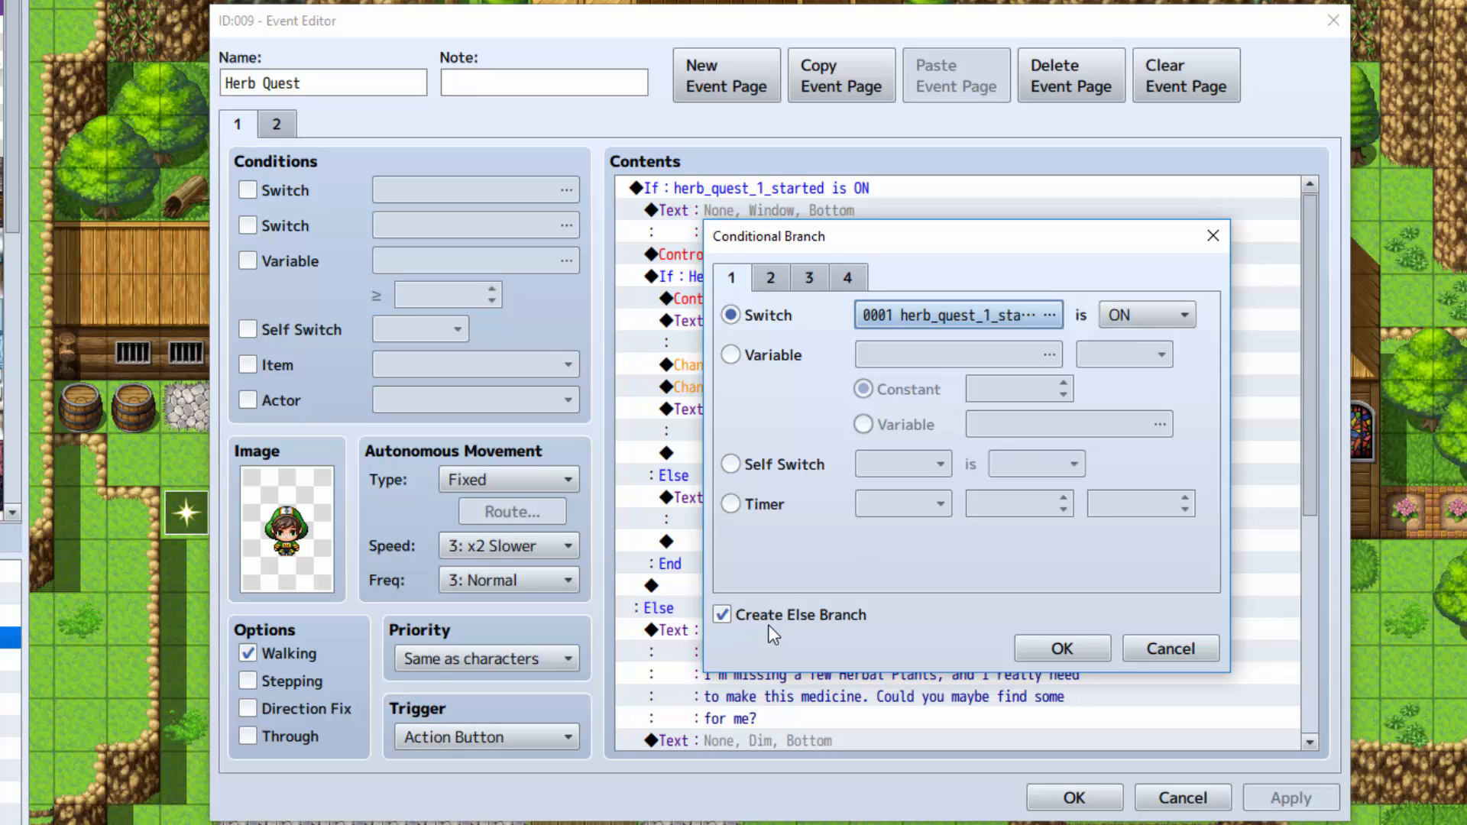
mouse_move(1195, 703)
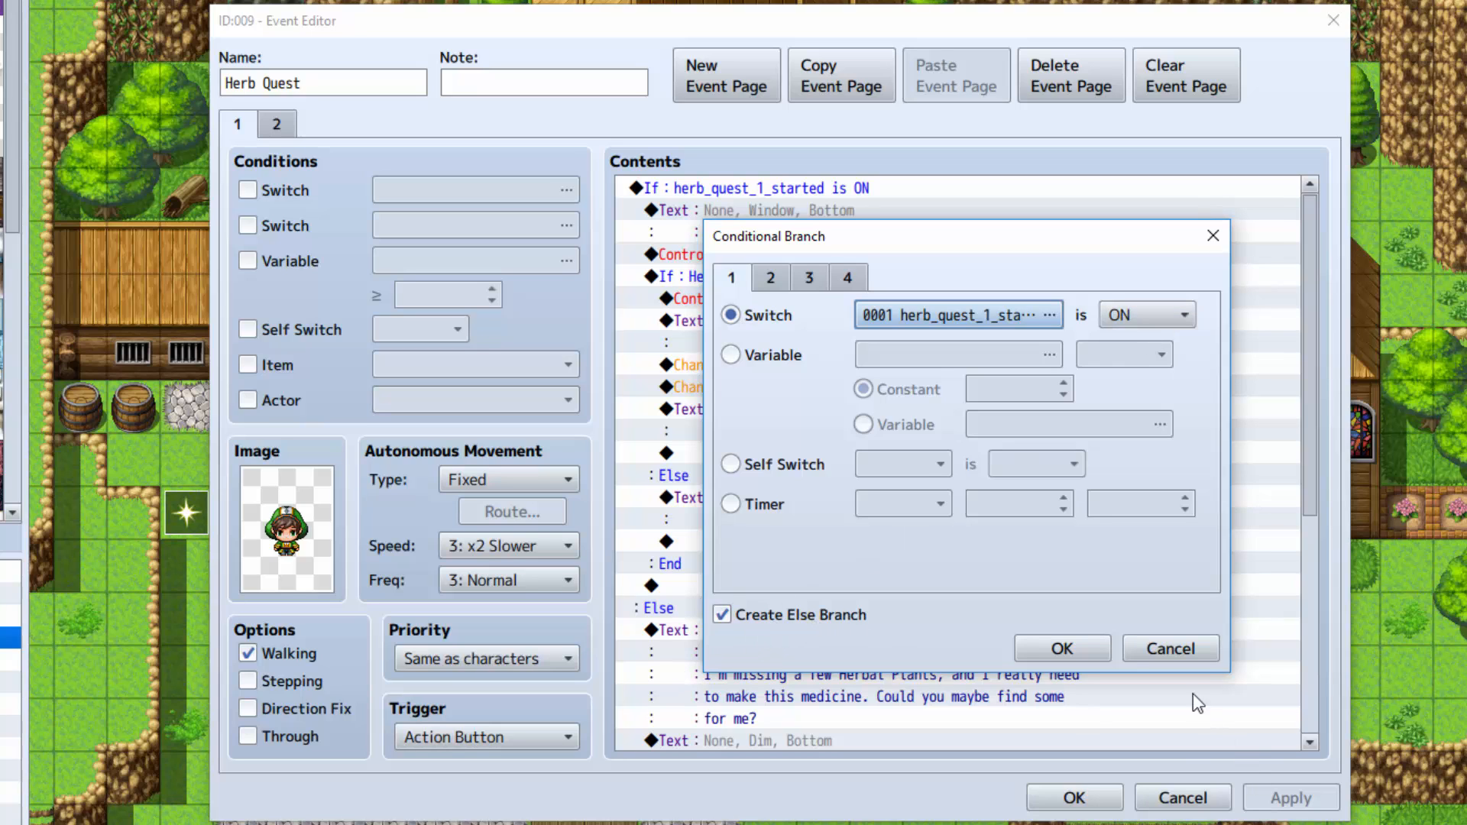
left_click(1060, 648)
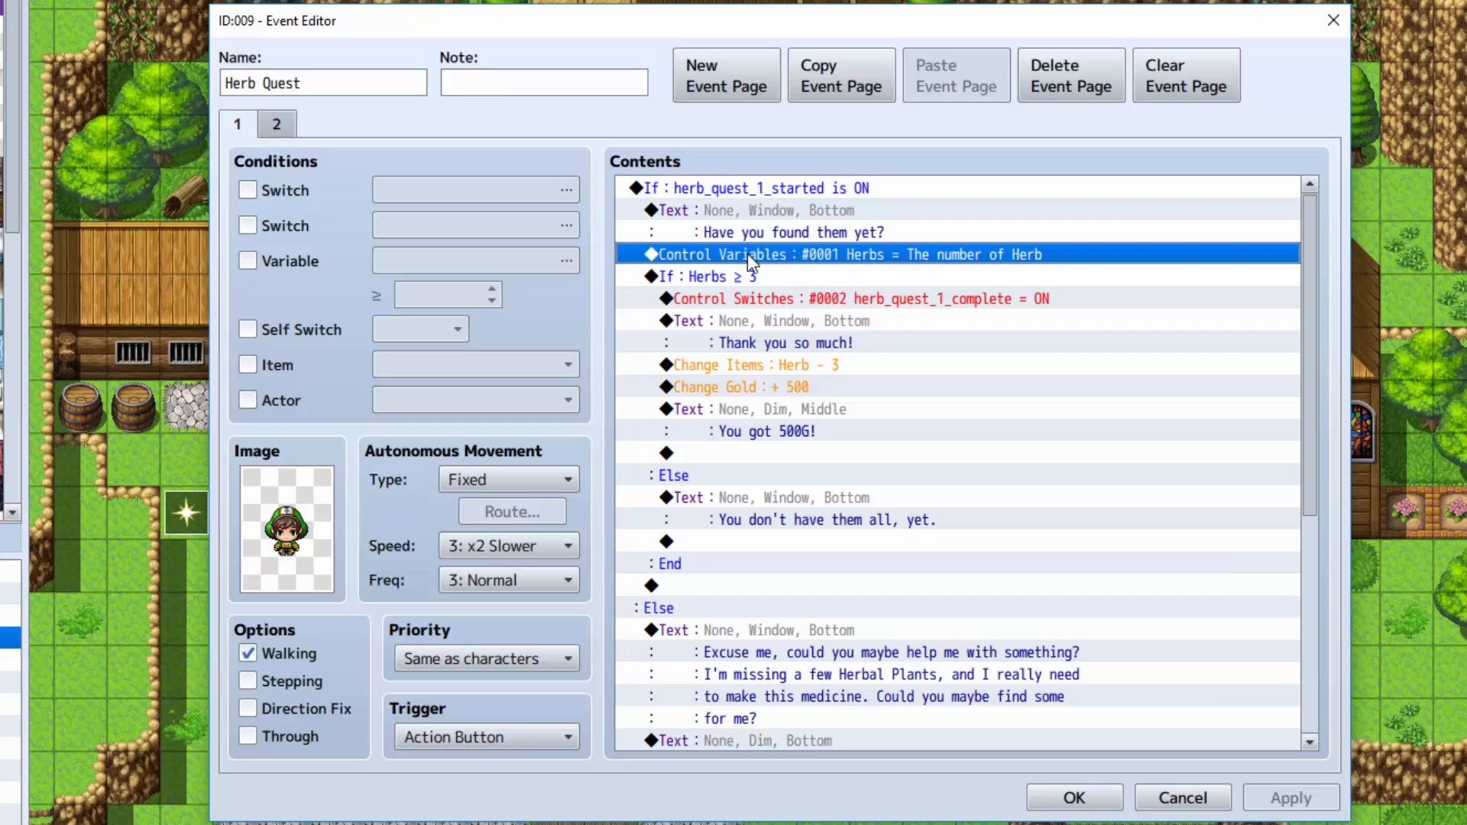
double_click(755, 254)
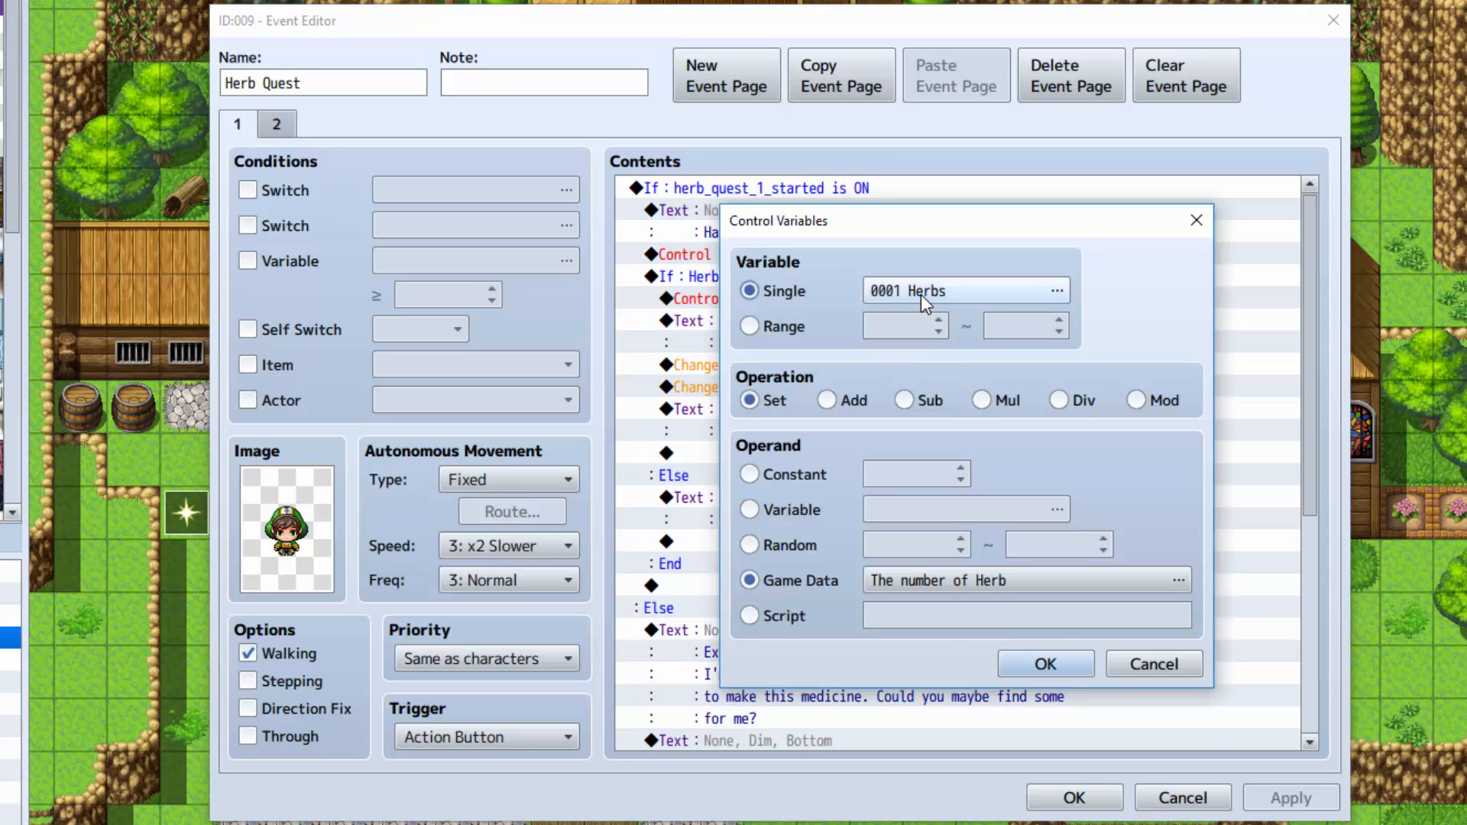
mouse_move(1014, 226)
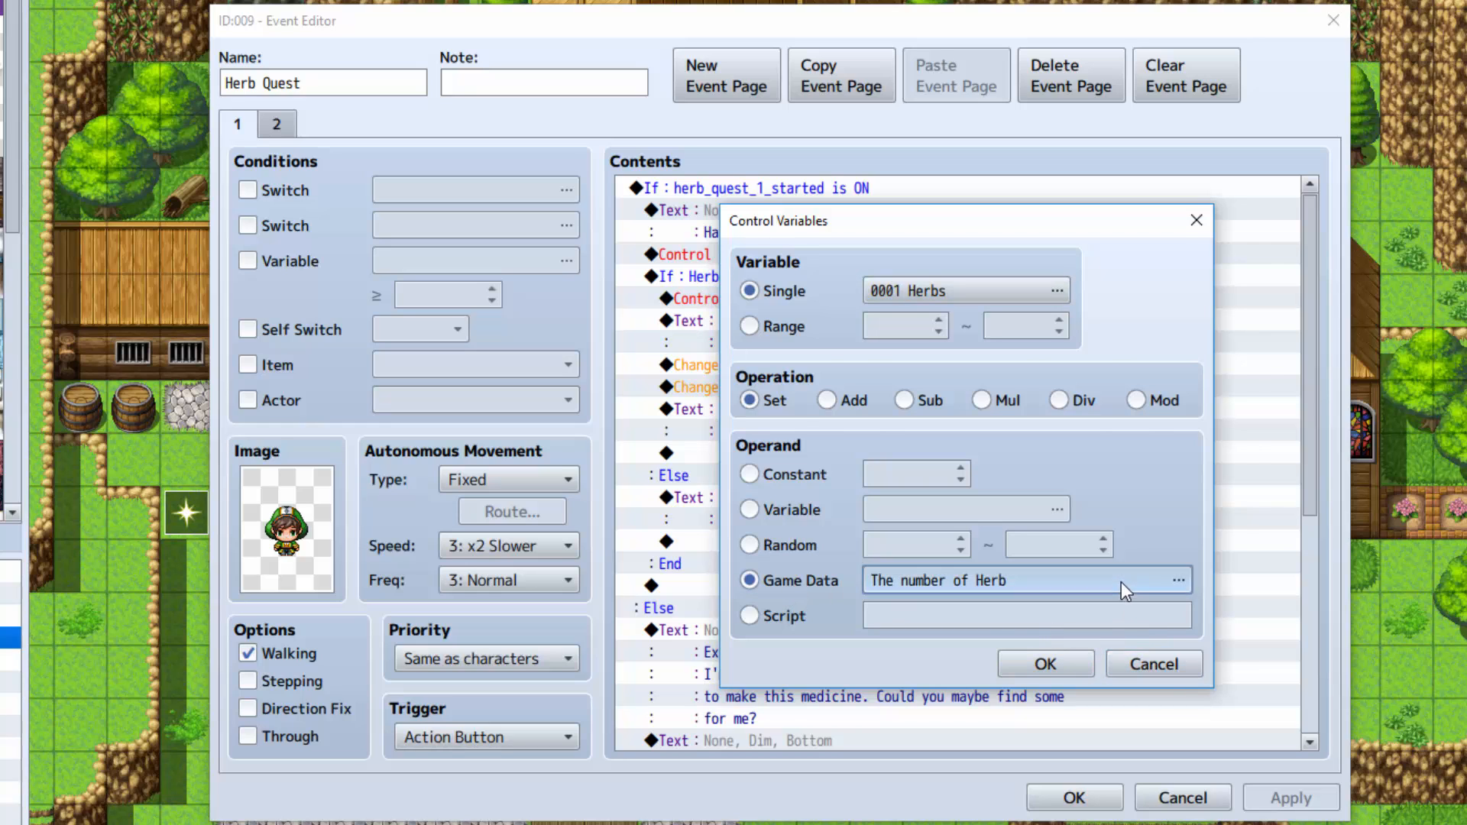
left_click(1177, 580)
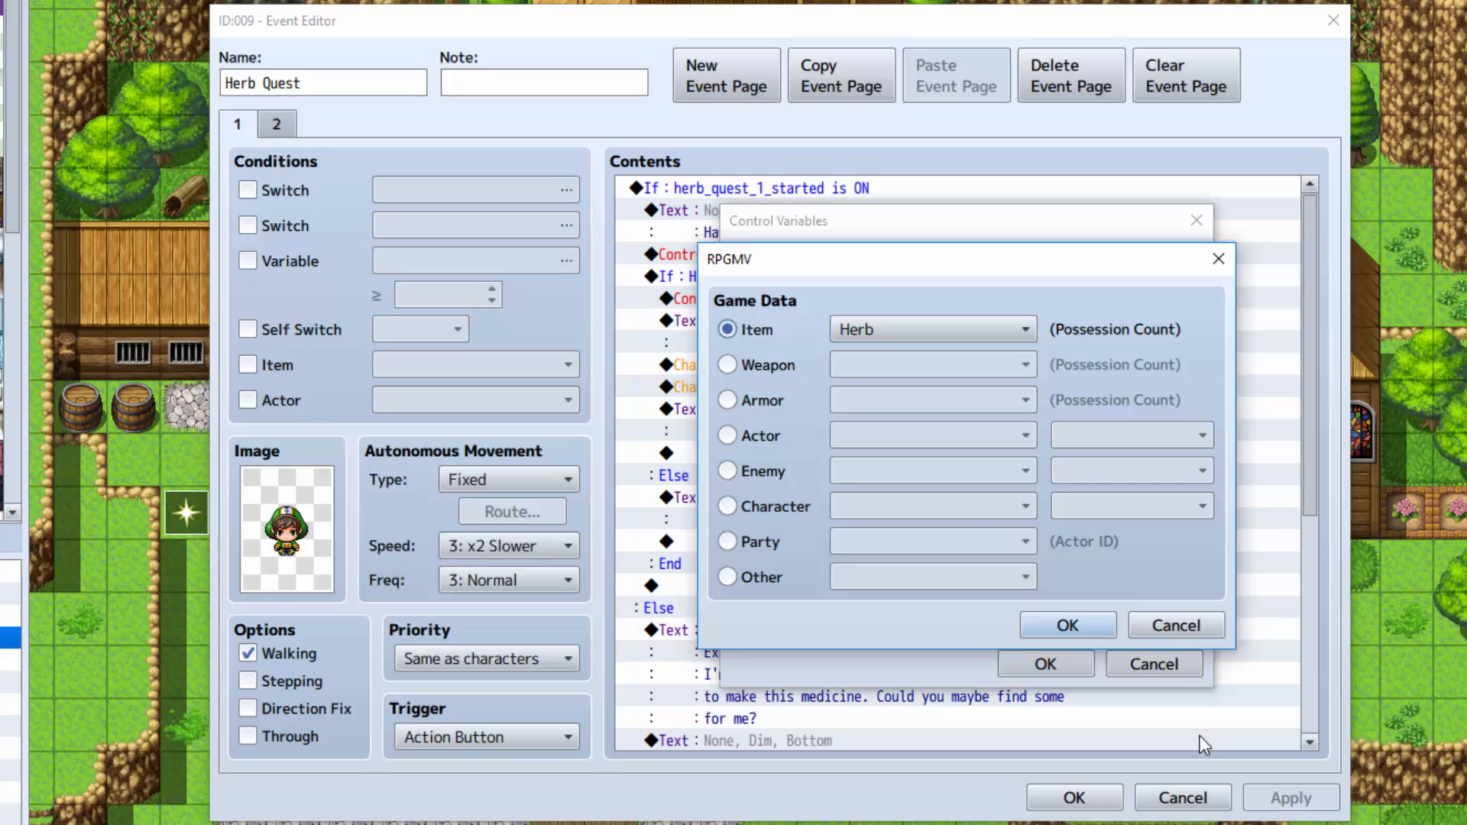
left_click(1066, 625)
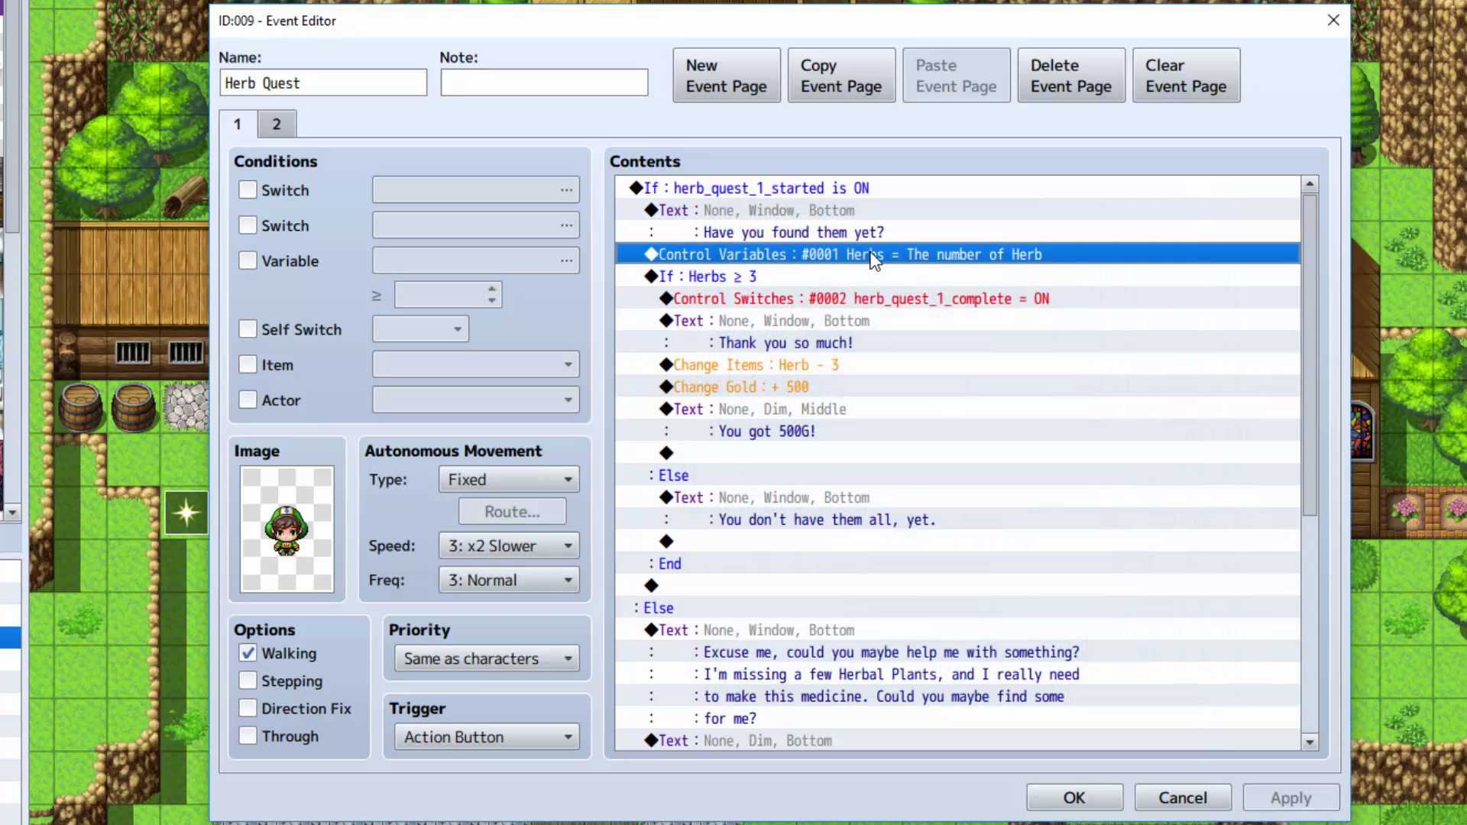
double_click(874, 254)
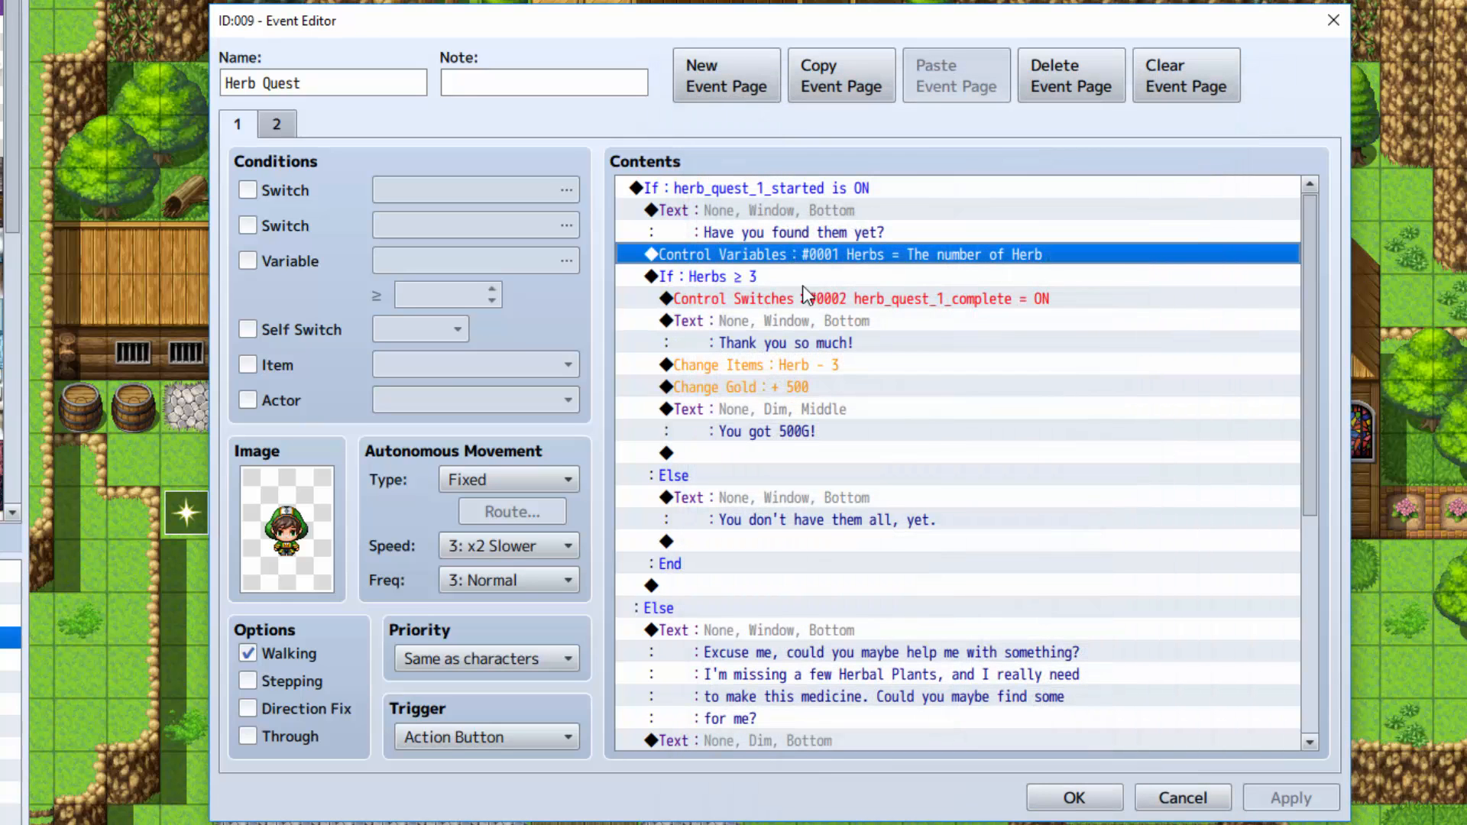
left_click(711, 276)
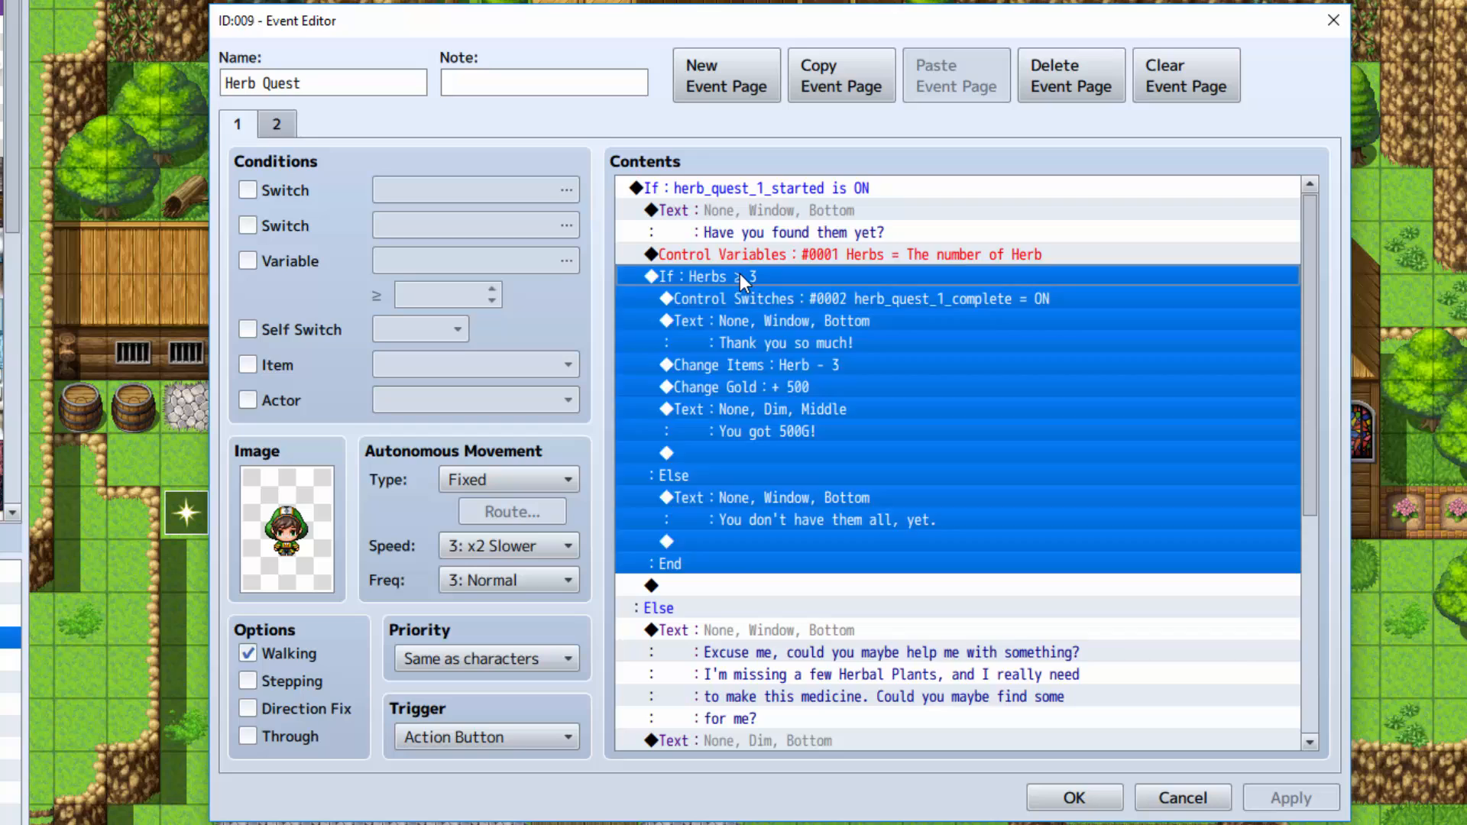
double_click(709, 277)
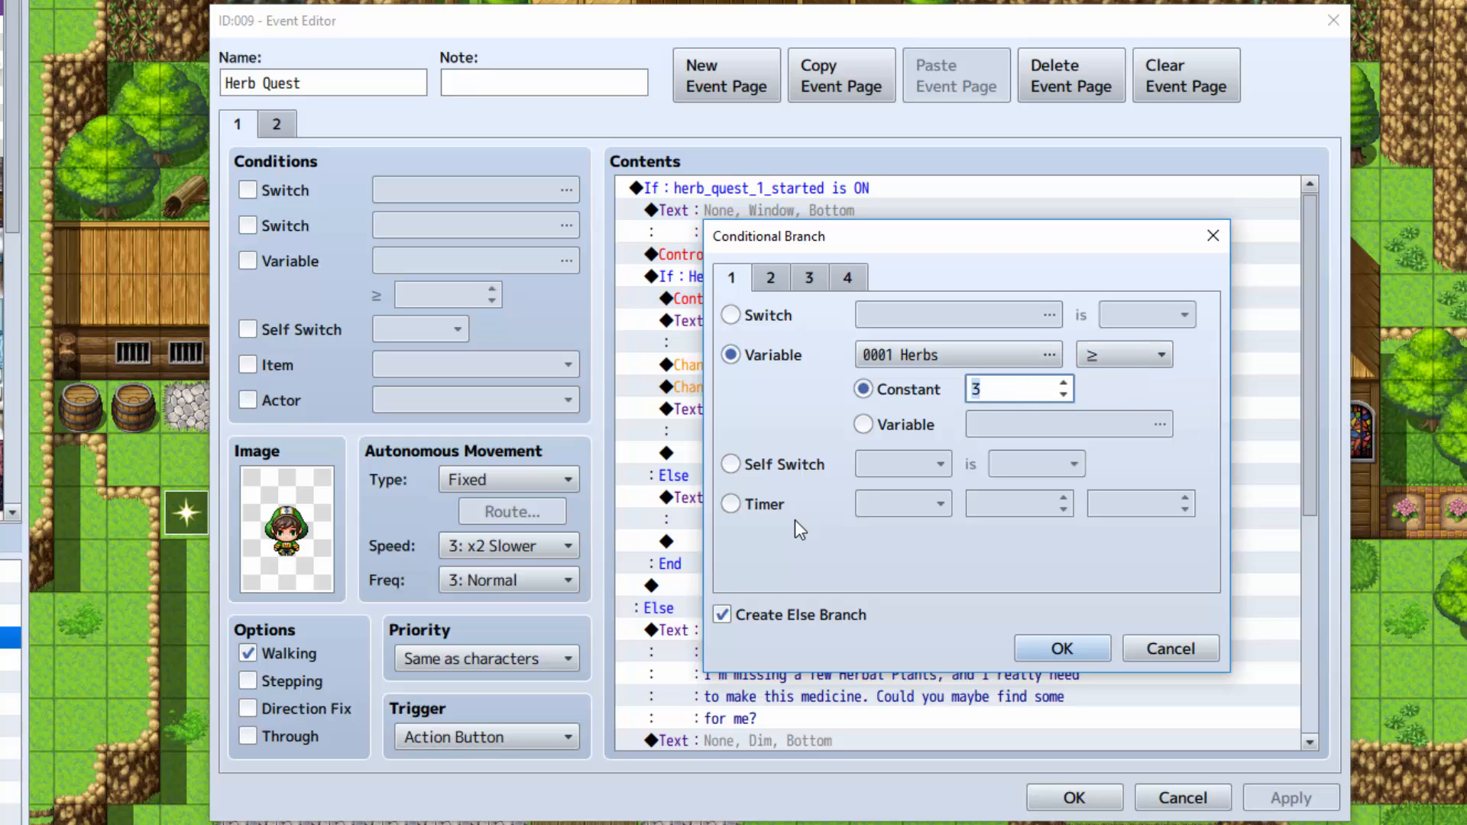
mouse_move(901, 644)
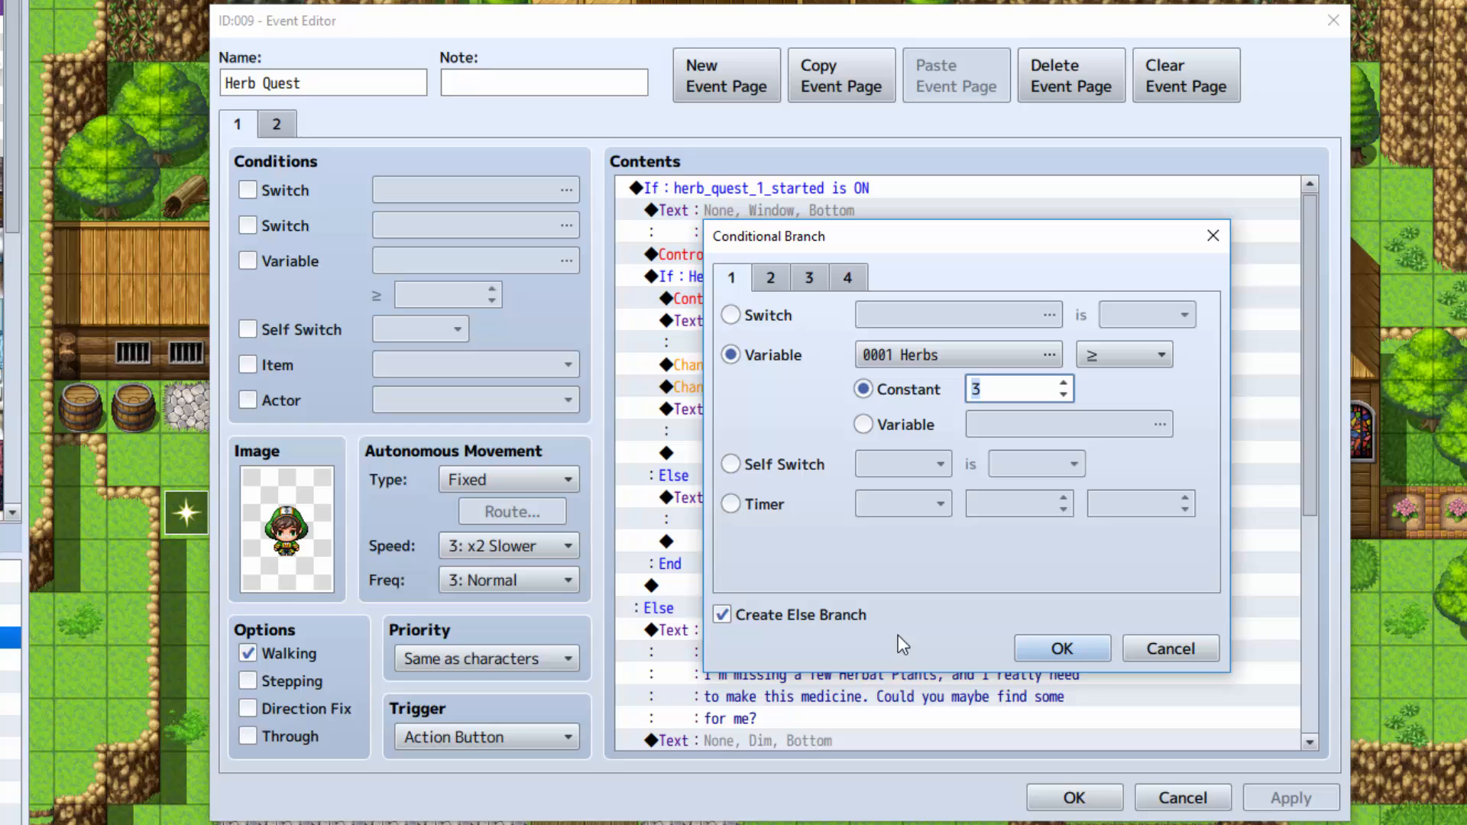
left_click(1060, 648)
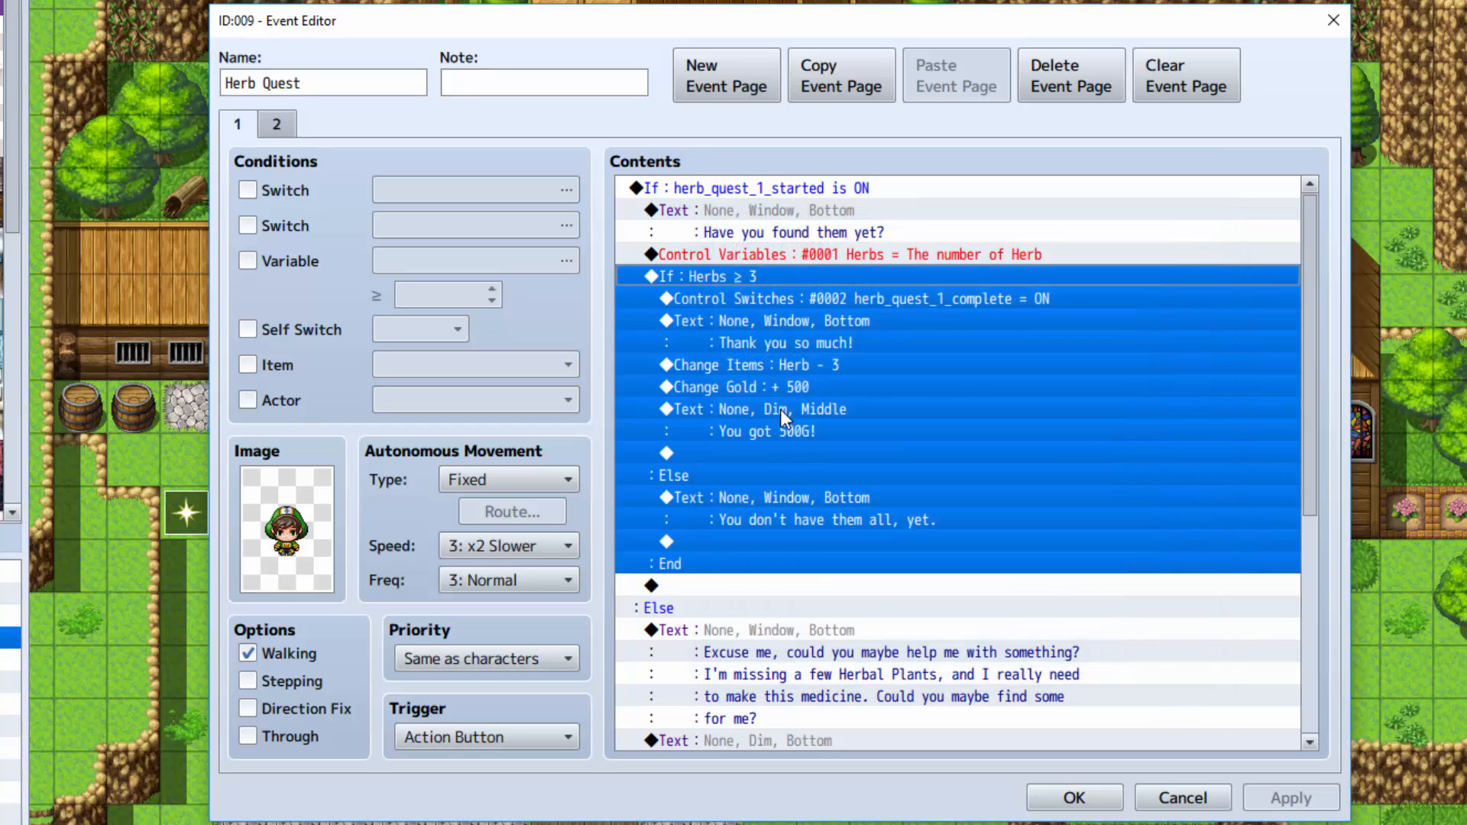
left_click(852, 299)
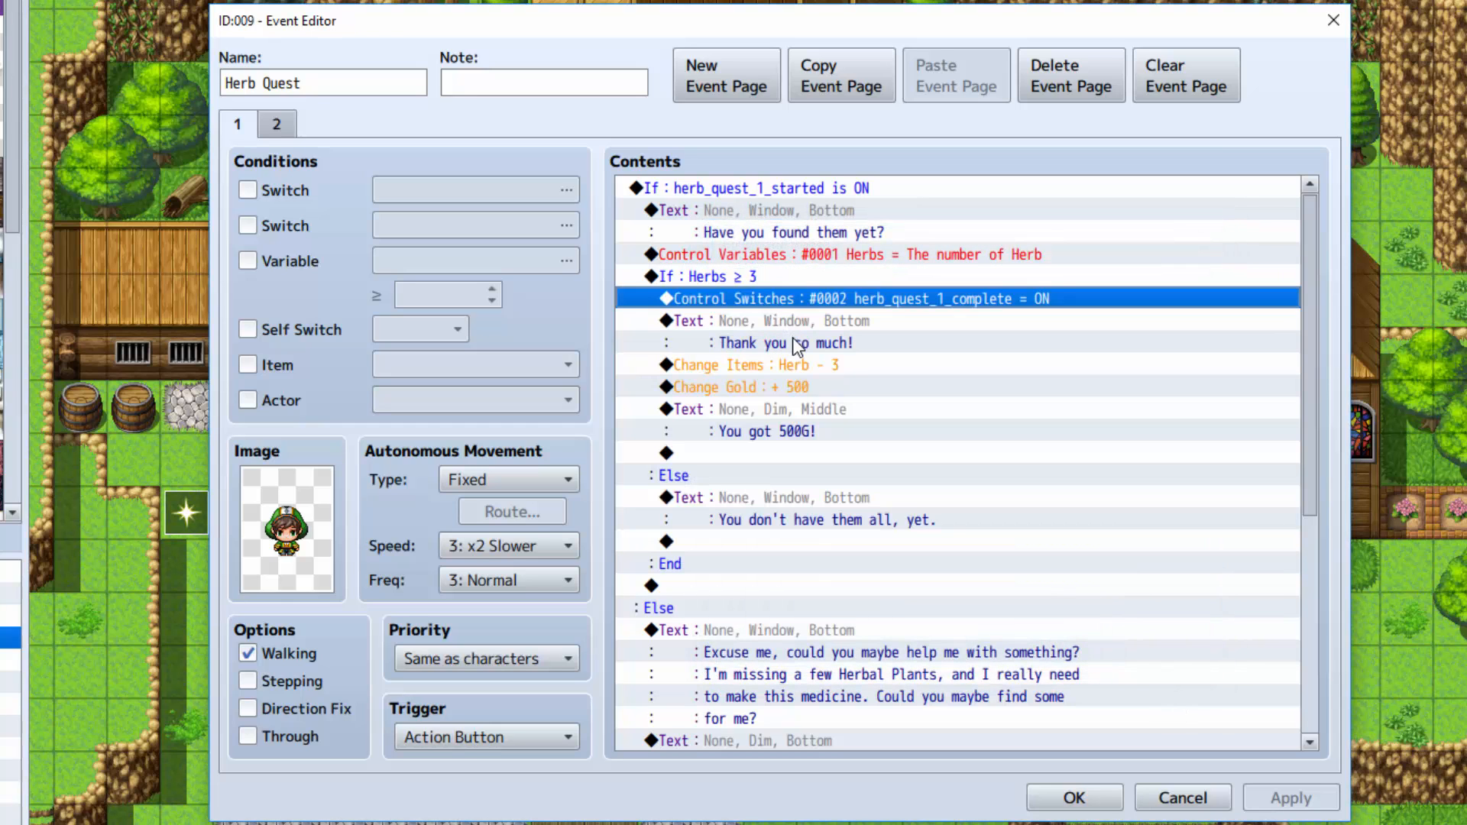
double_click(856, 299)
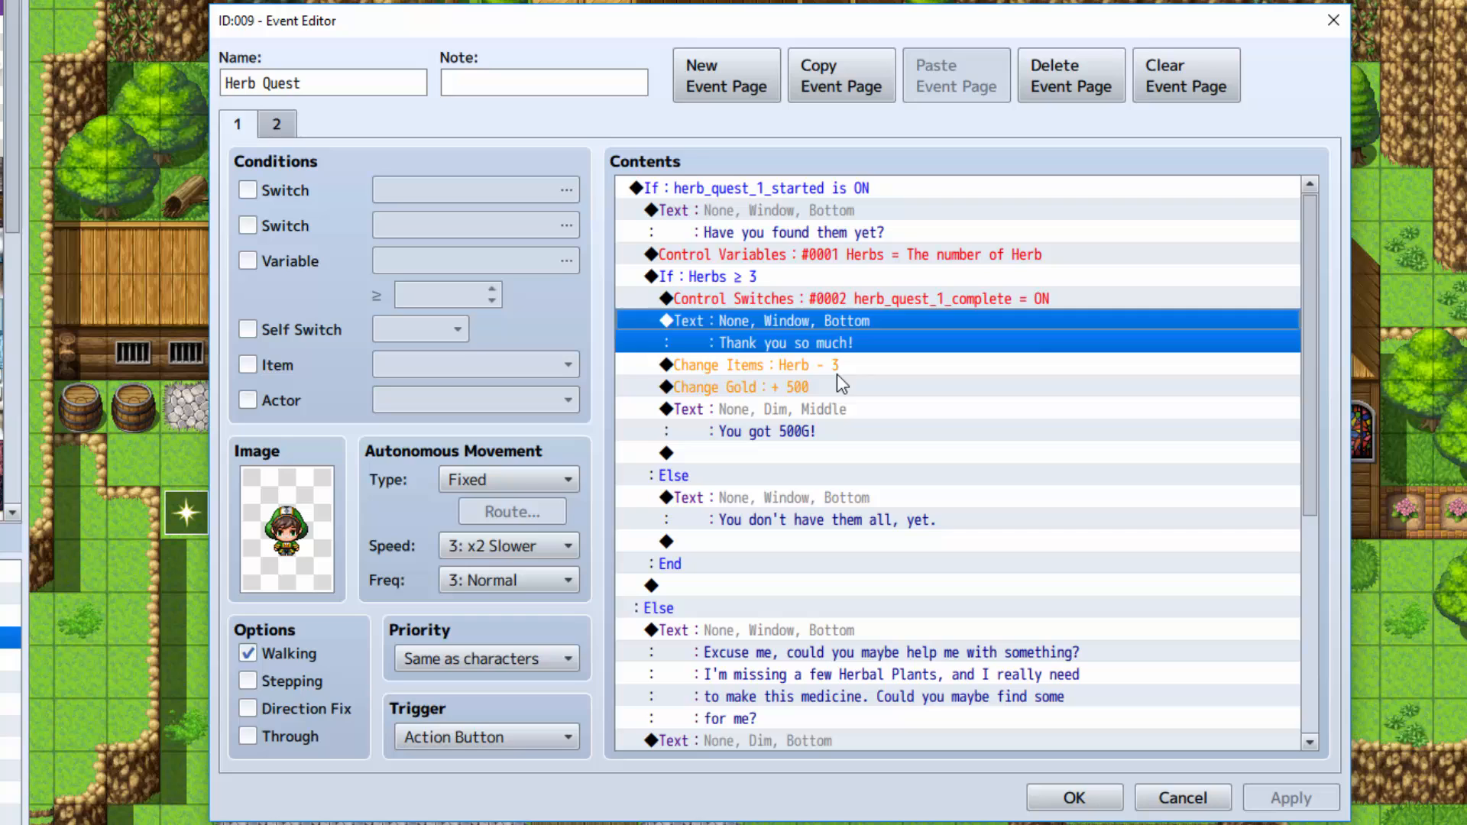
left_click(755, 365)
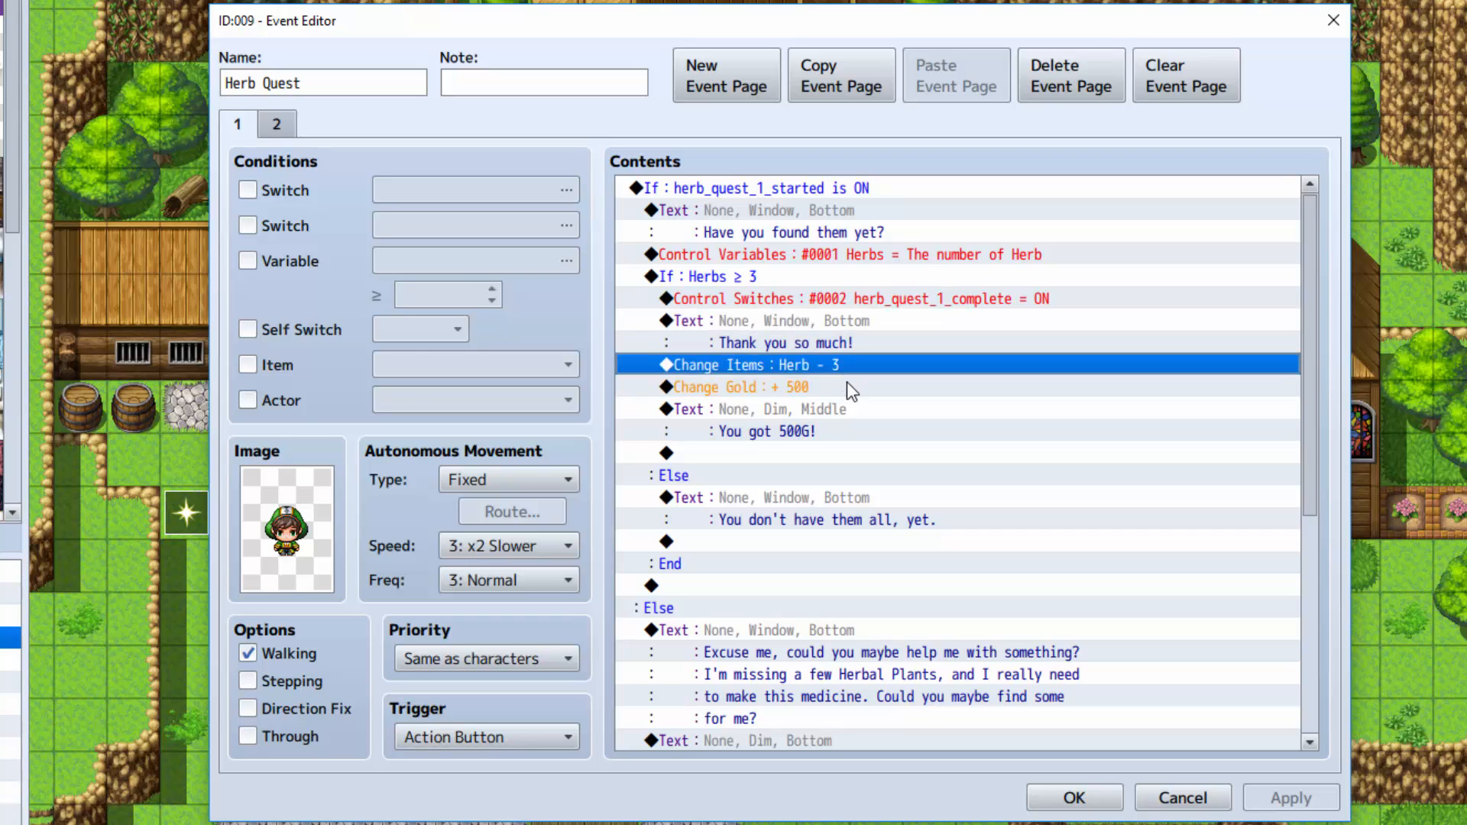
left_click(742, 387)
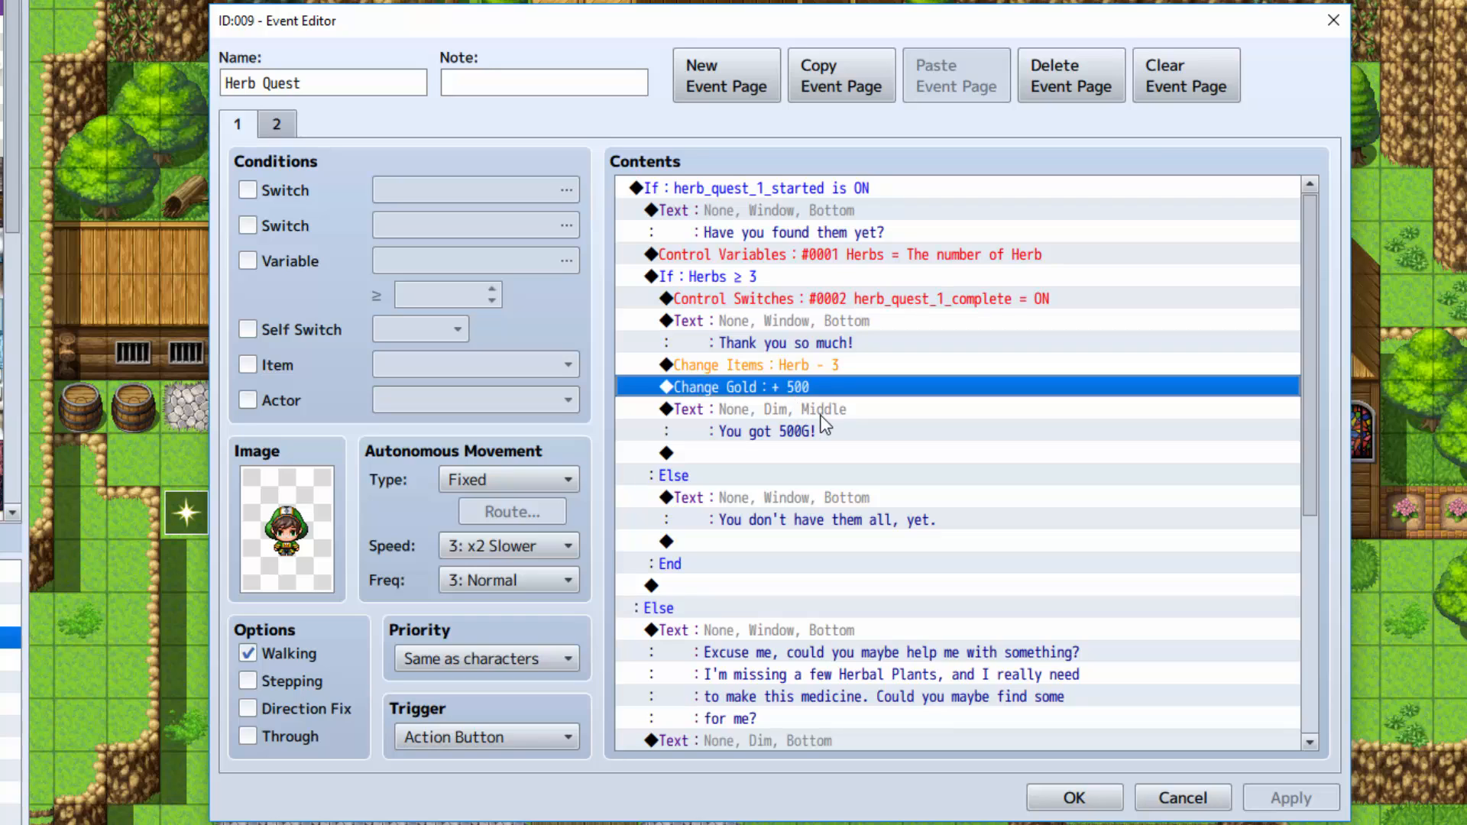
mouse_move(727, 440)
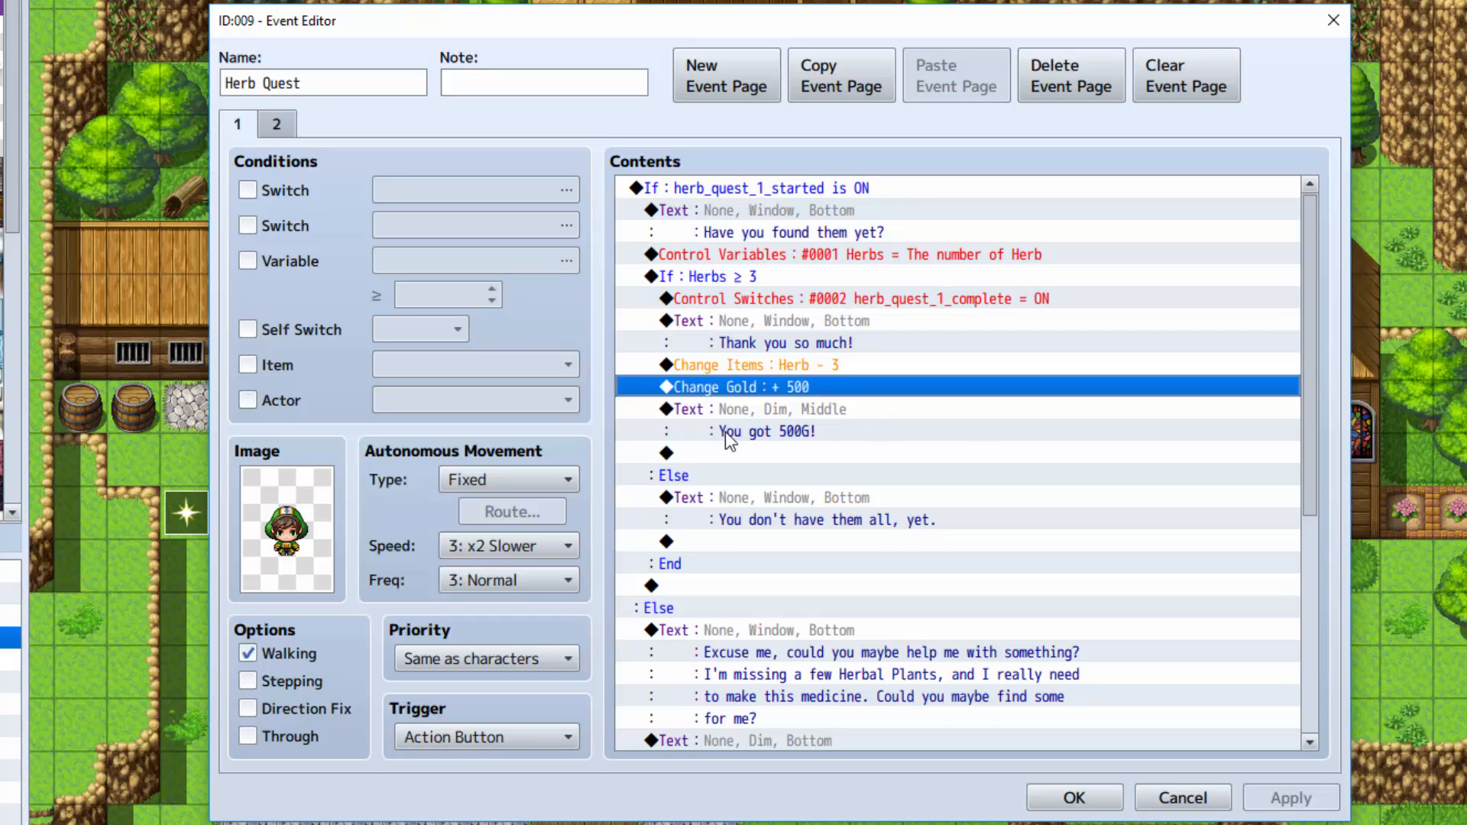
left_click(759, 409)
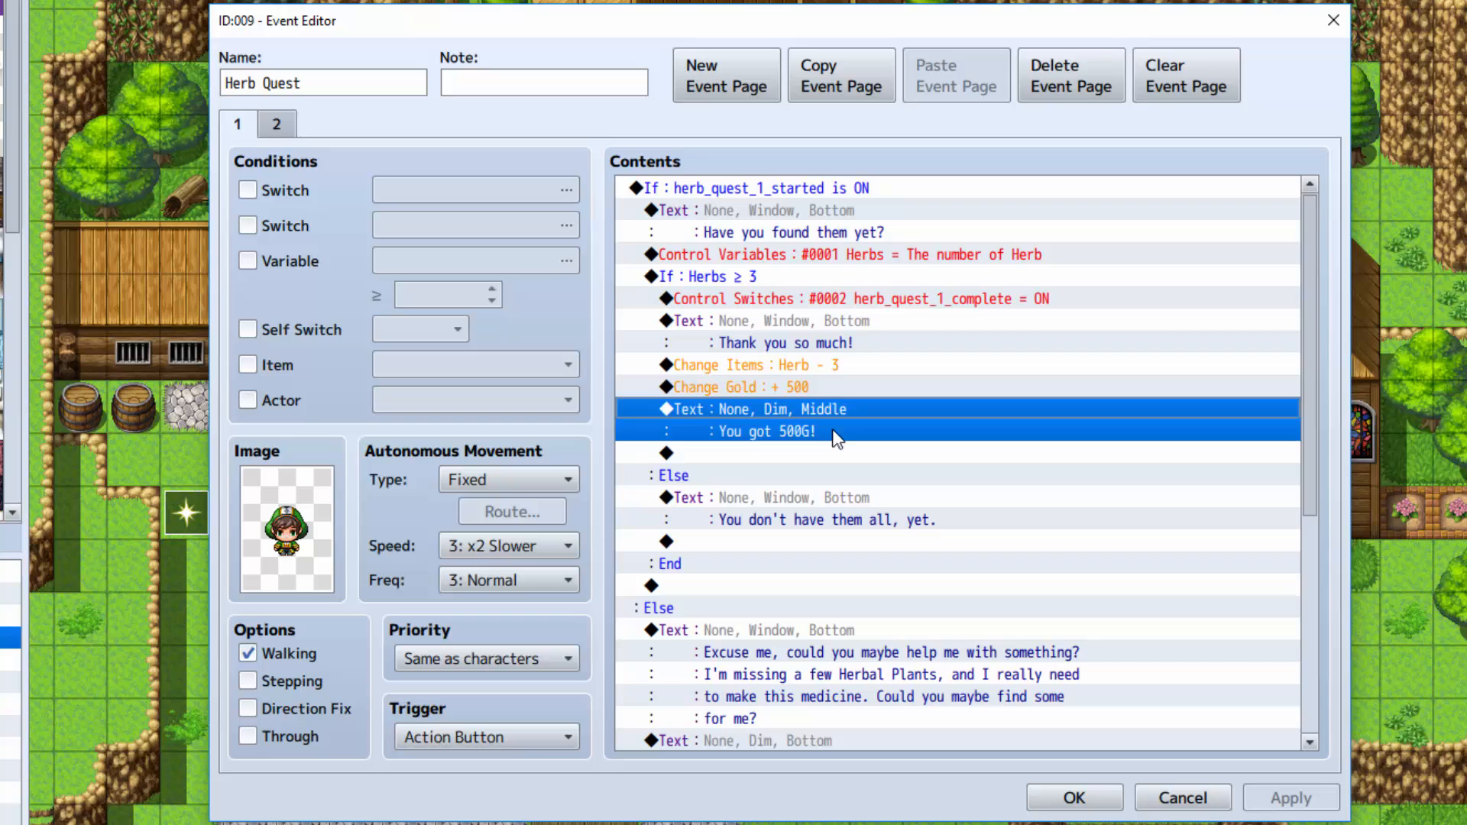
mouse_move(694, 501)
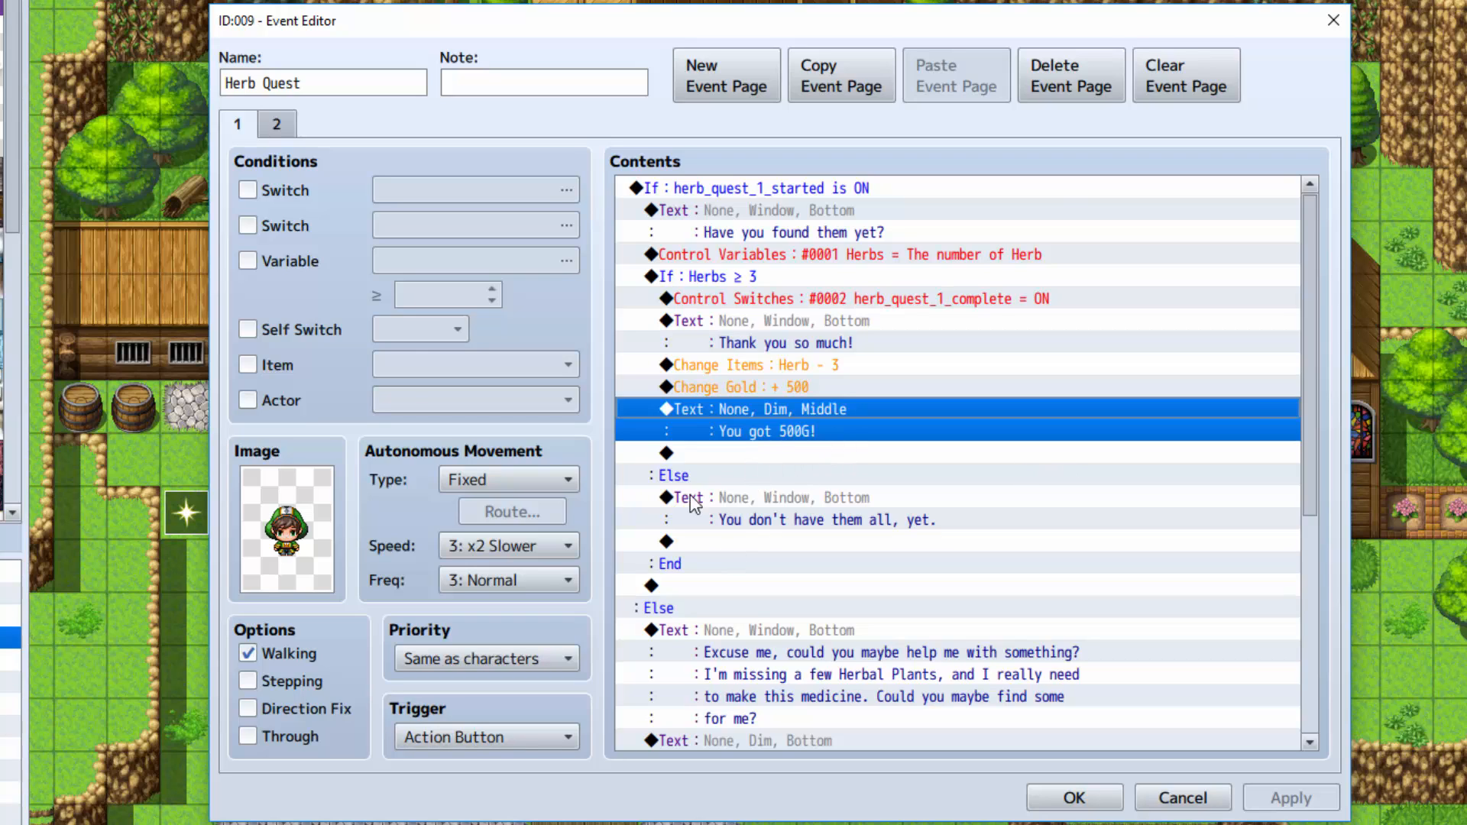
left_click(672, 475)
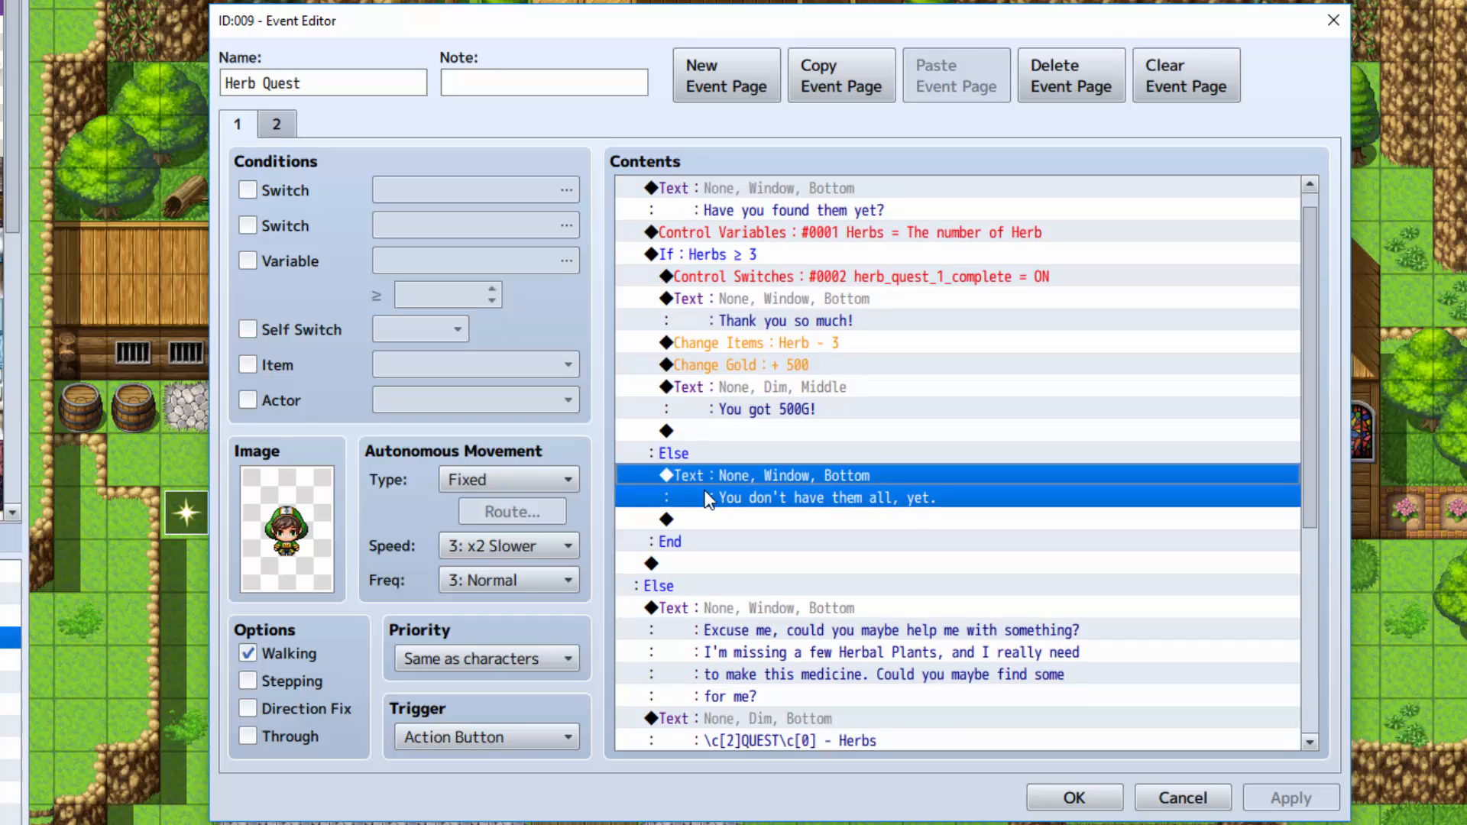
left_click(719, 562)
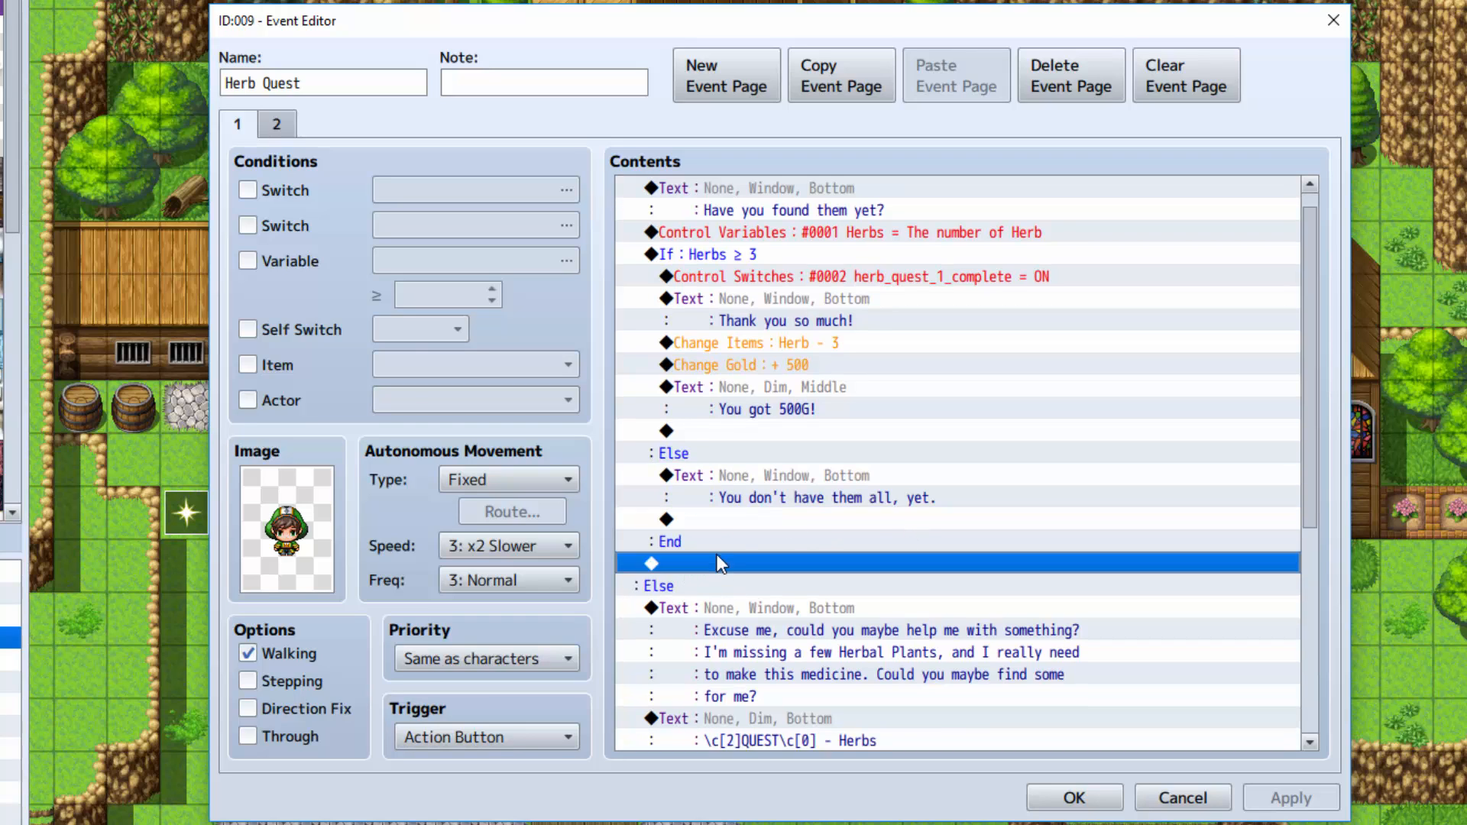
left_click(669, 541)
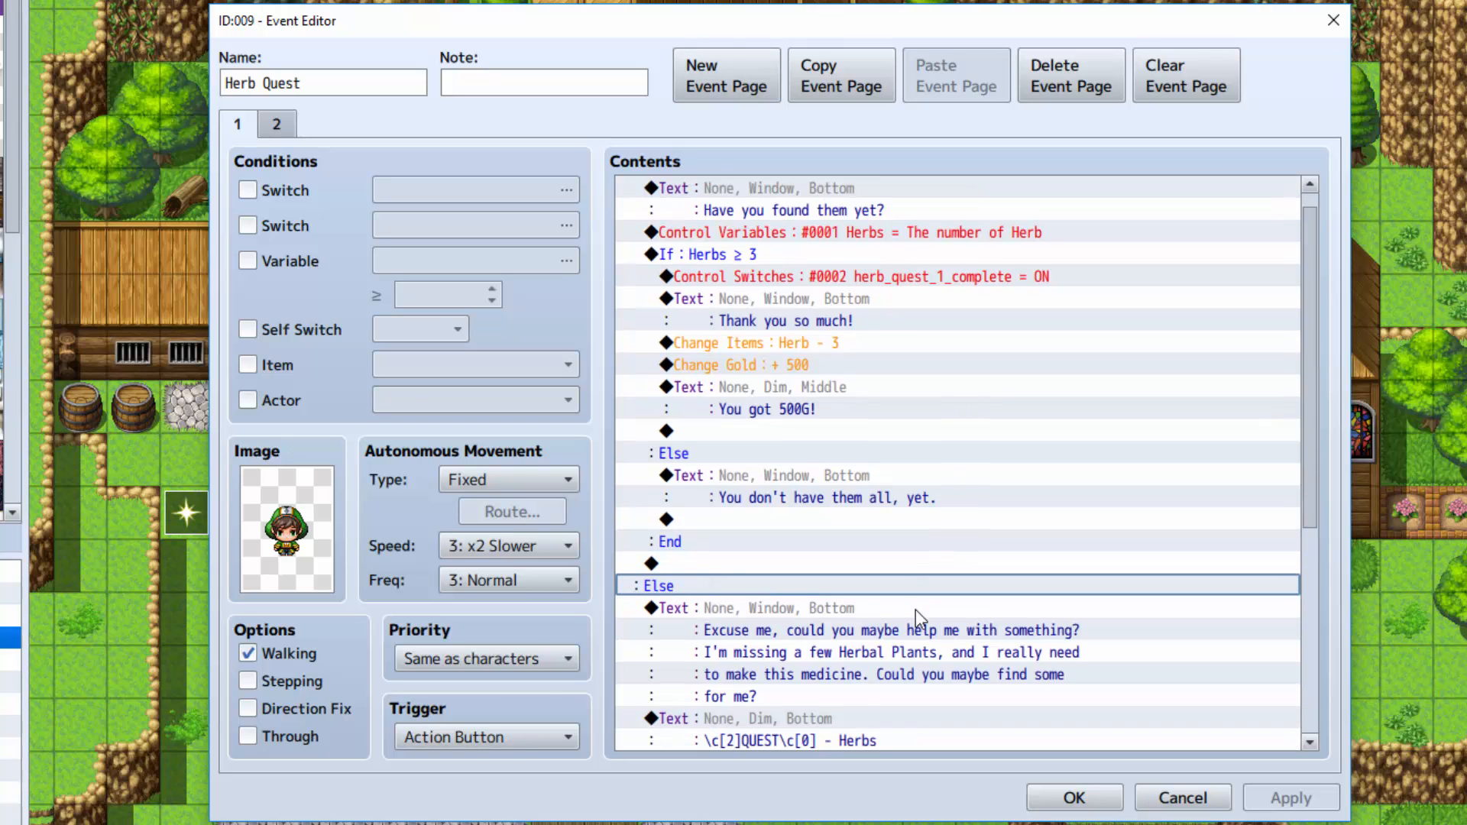
scroll("down", 3)
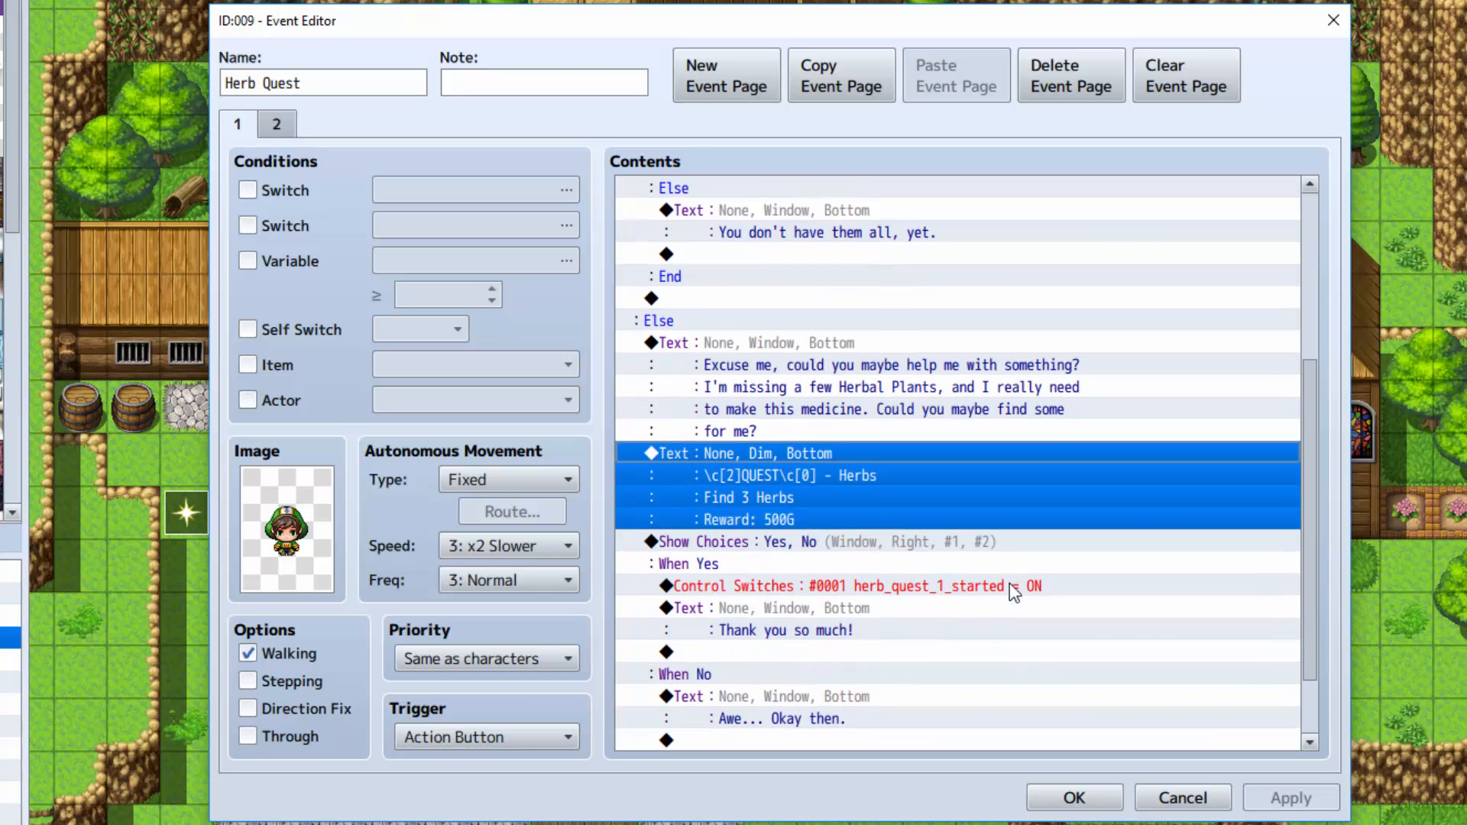
mouse_move(851, 469)
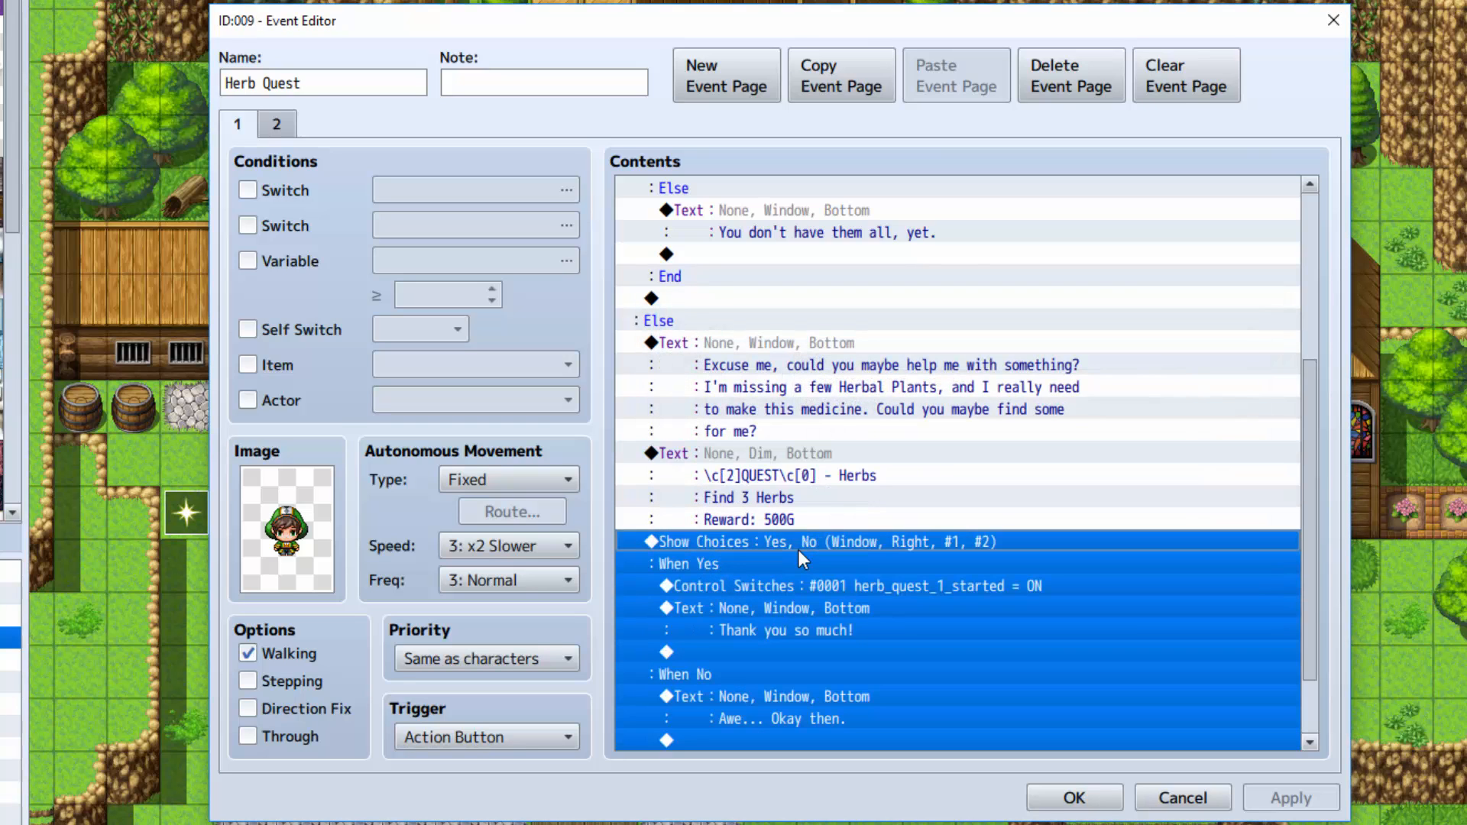
right_click(687, 564)
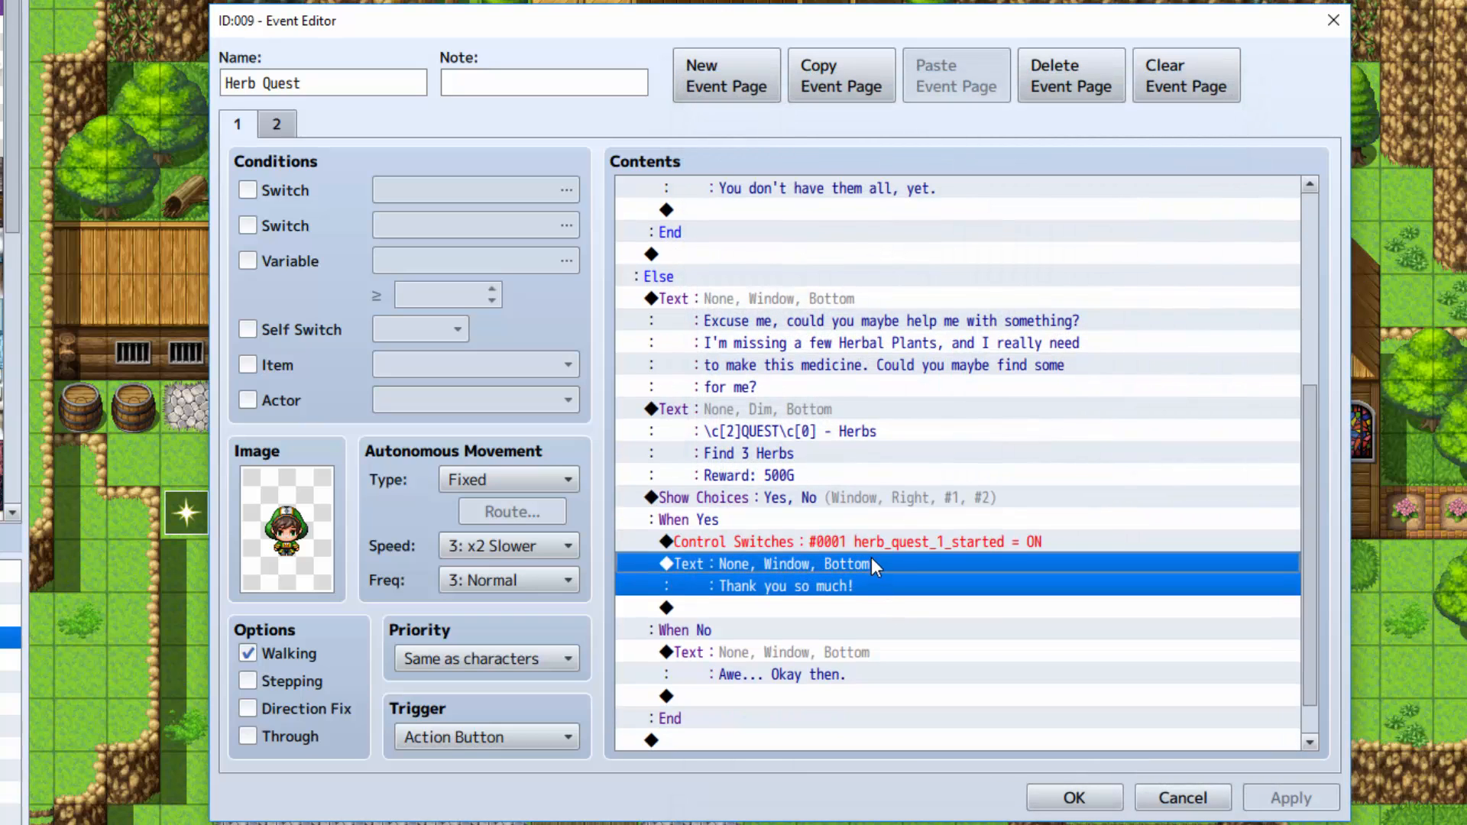
left_click(810, 541)
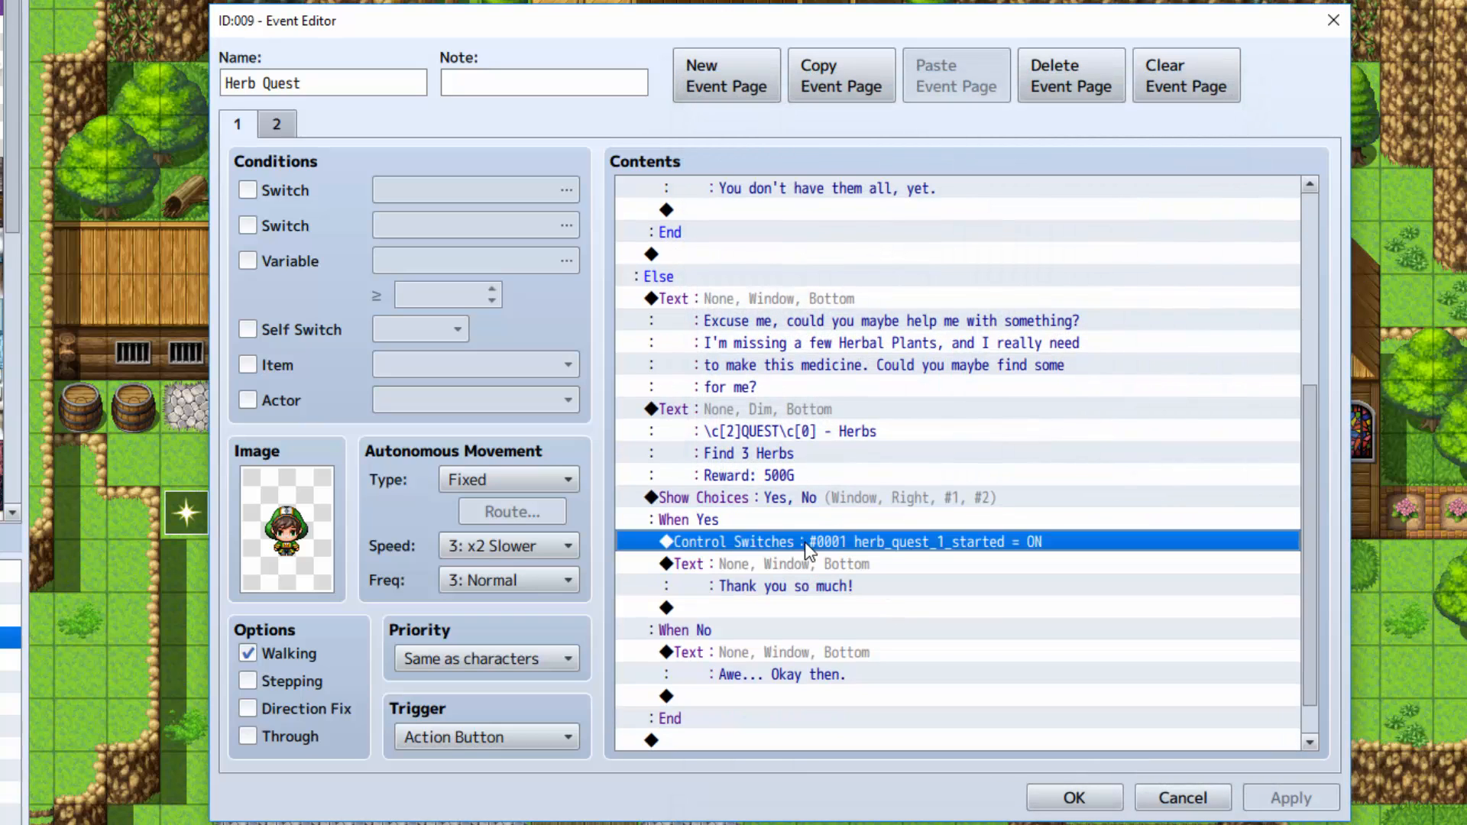
scroll("down", 3)
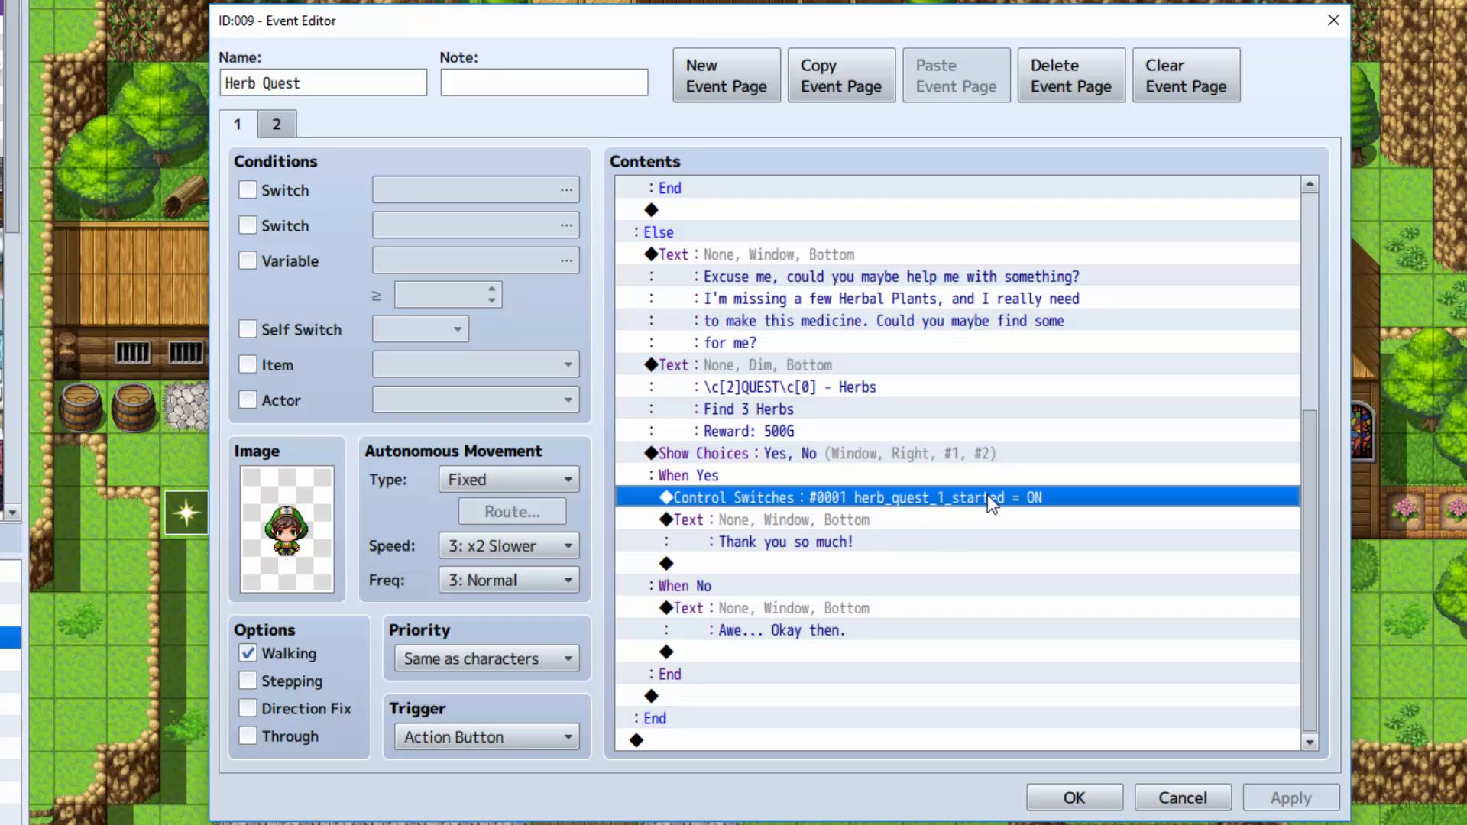
mouse_move(849, 518)
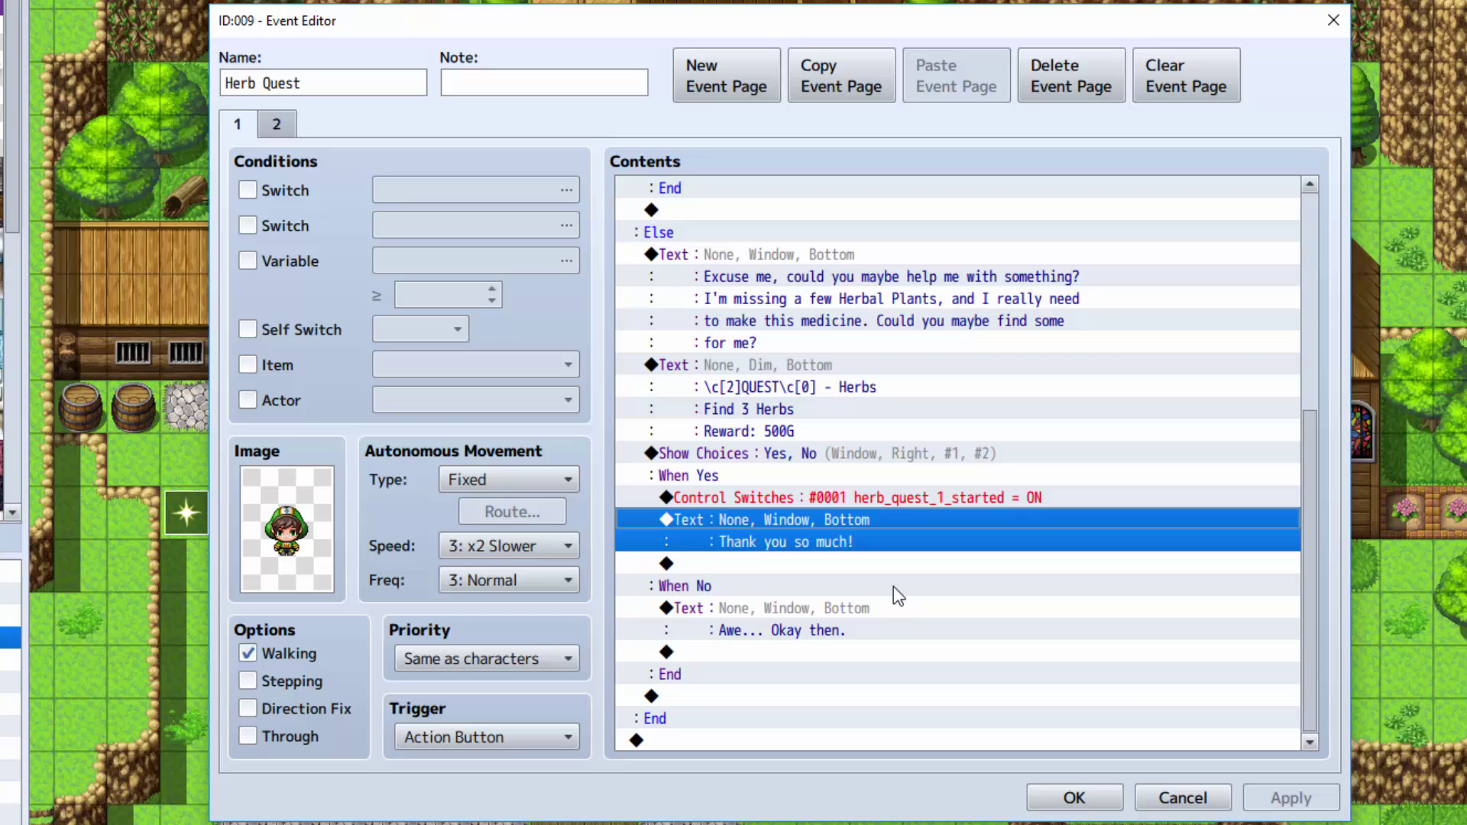
mouse_move(704, 593)
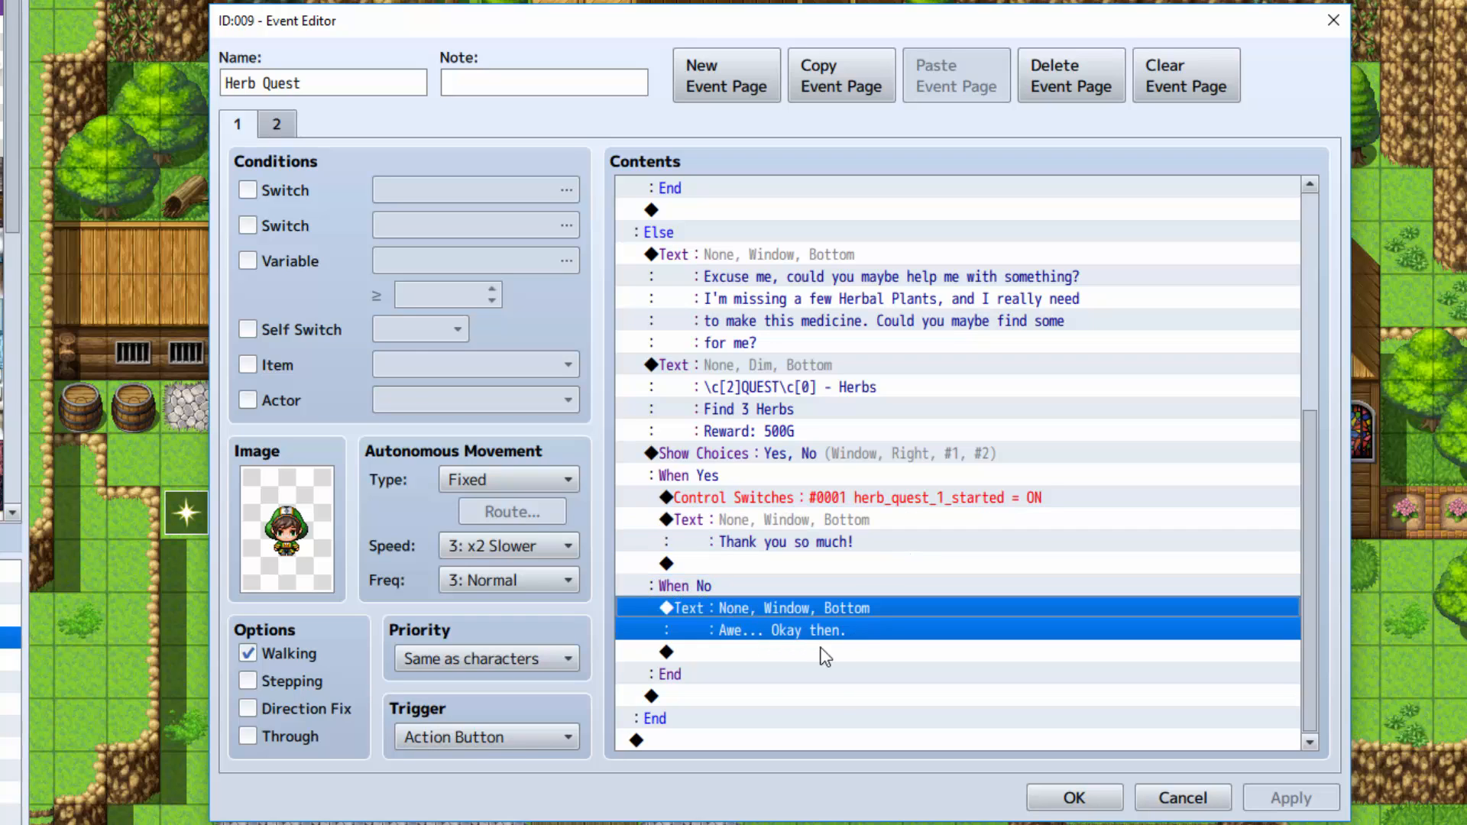
mouse_move(280, 181)
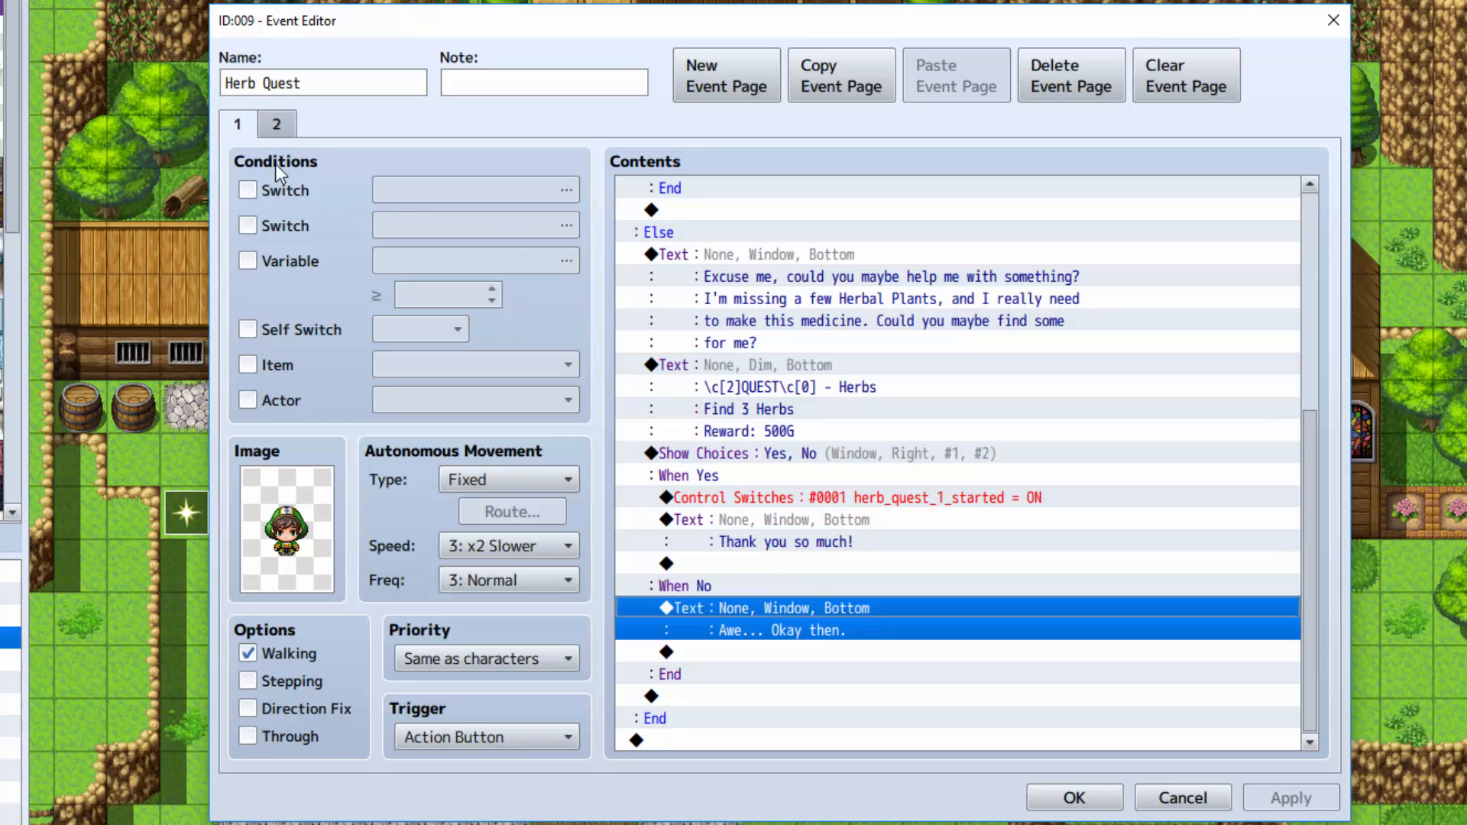
Show the quest giver's page 2, conditioned on herb_quest_1_complete with 'Thank you for helping me!'
left_click(275, 122)
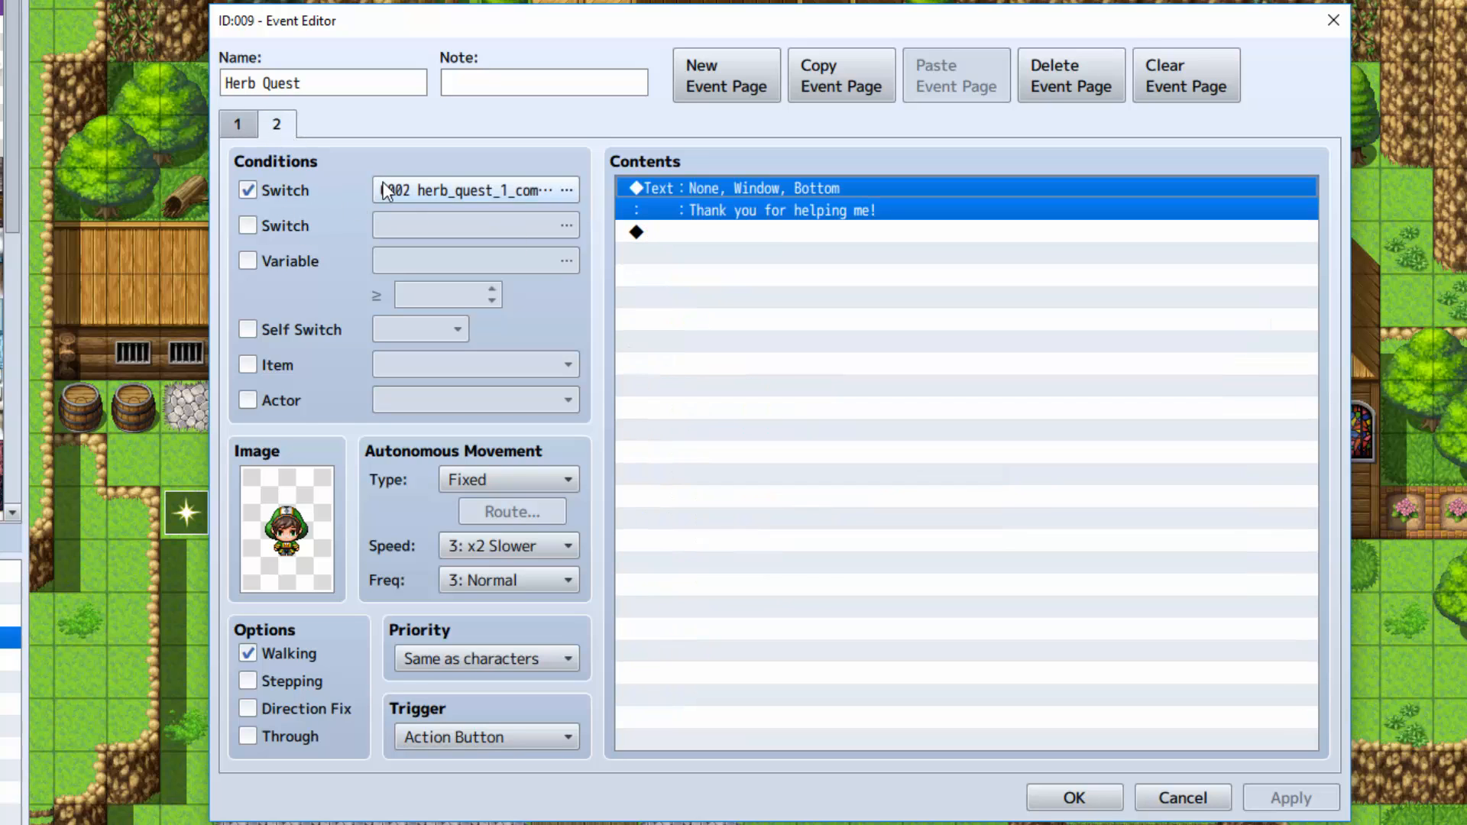
left_click(565, 190)
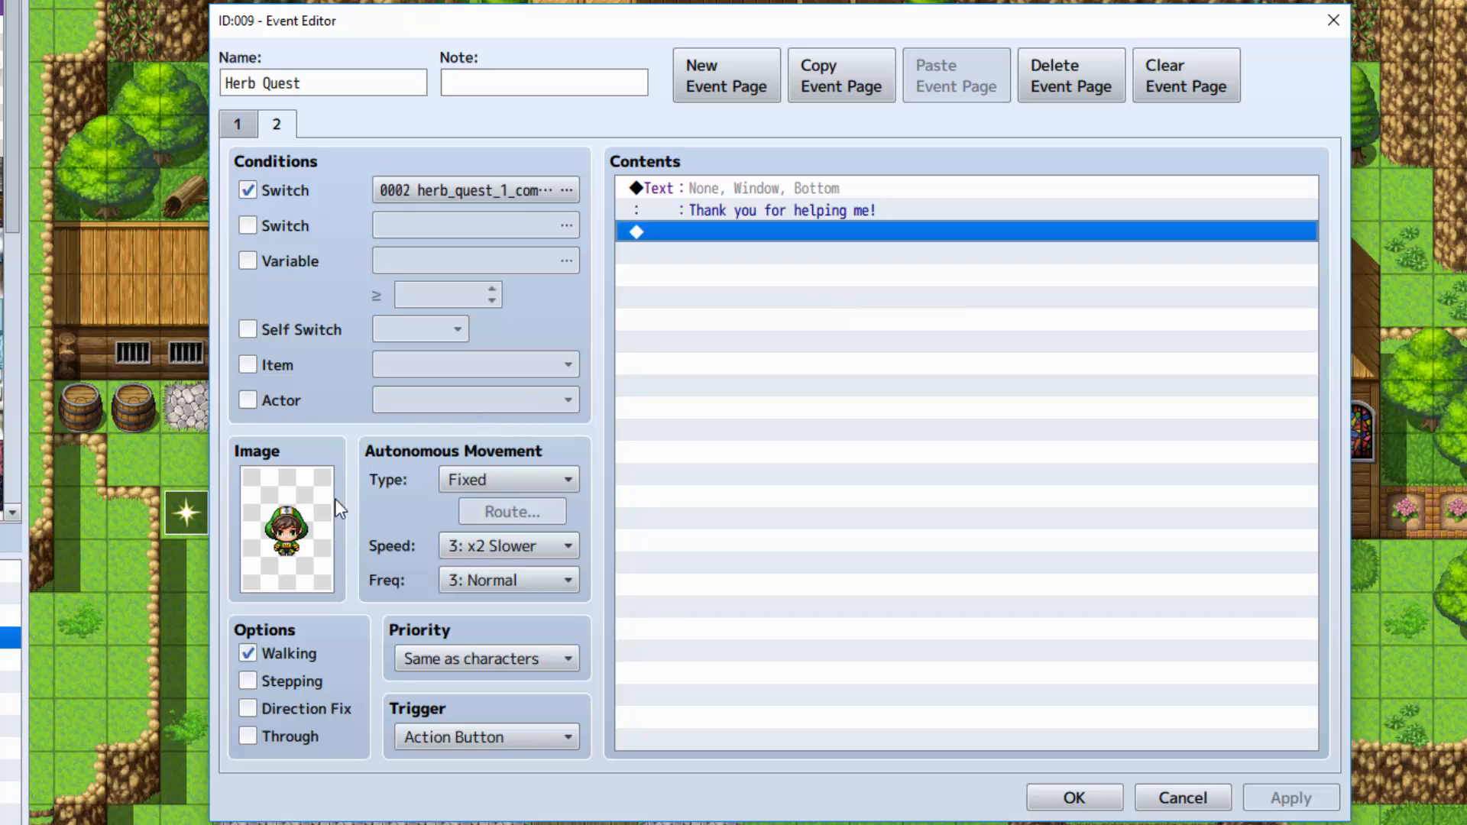
mouse_move(302, 125)
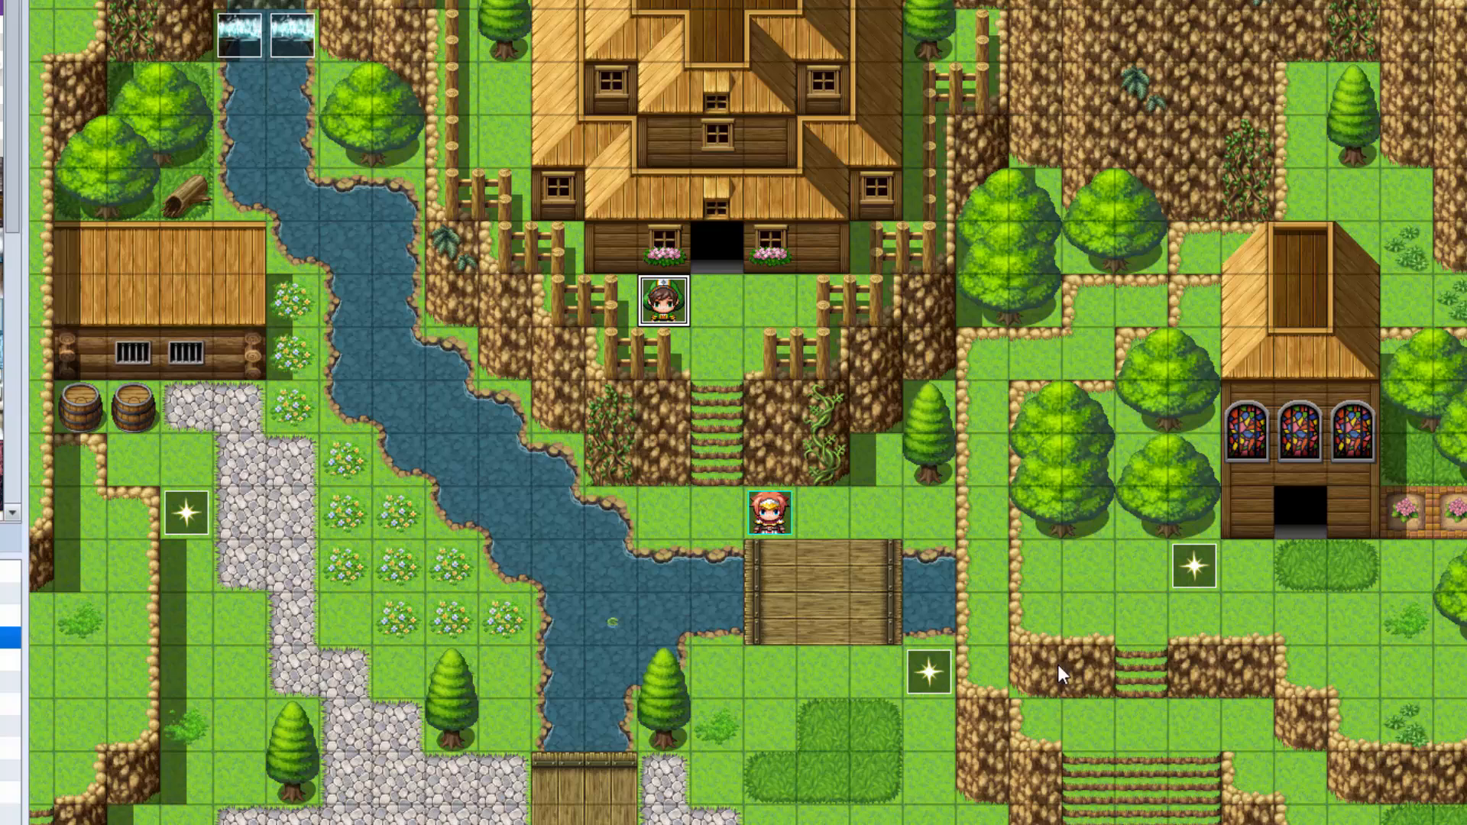
mouse_move(840, 817)
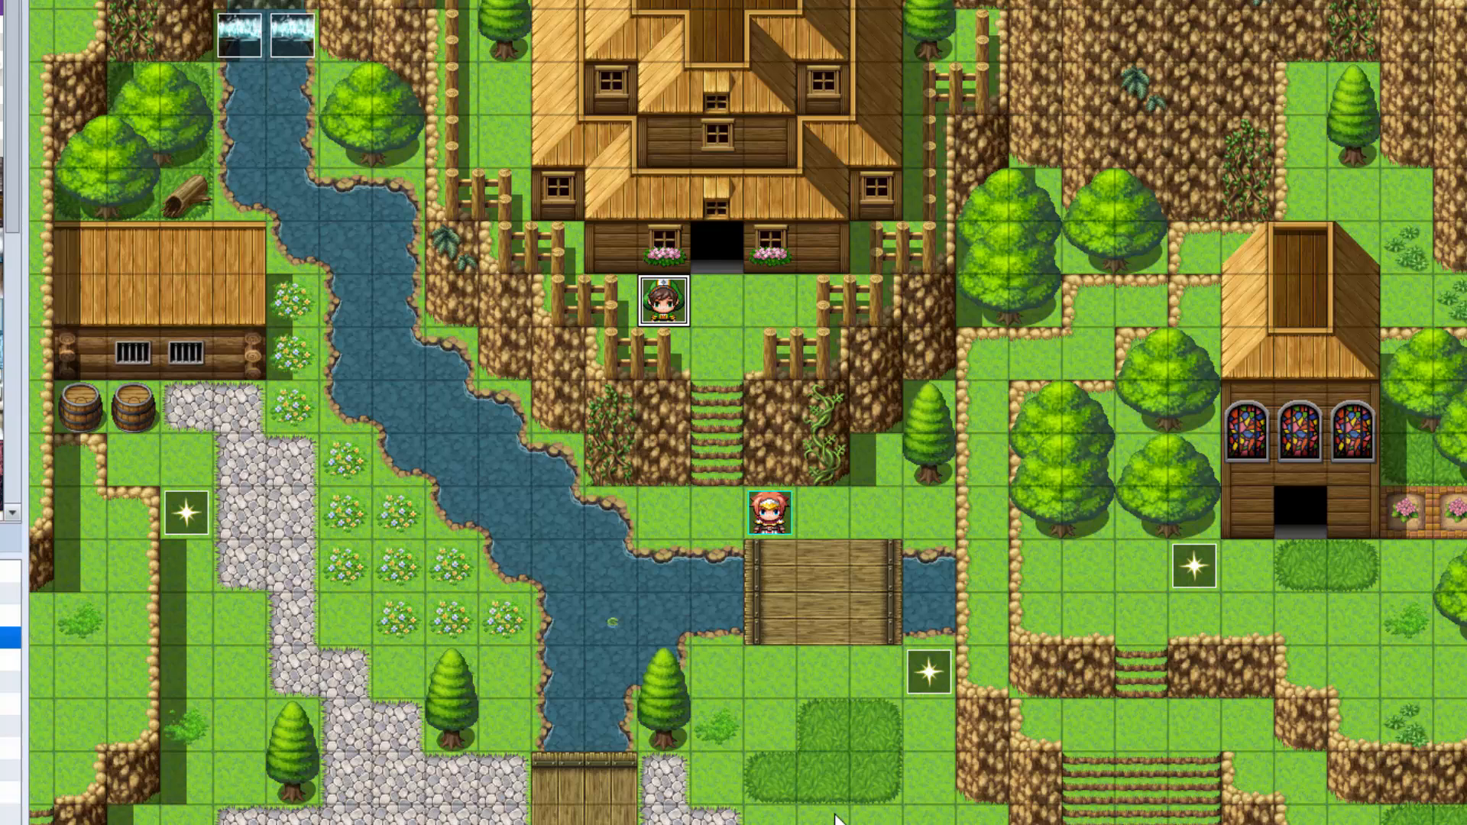
mouse_move(758, 732)
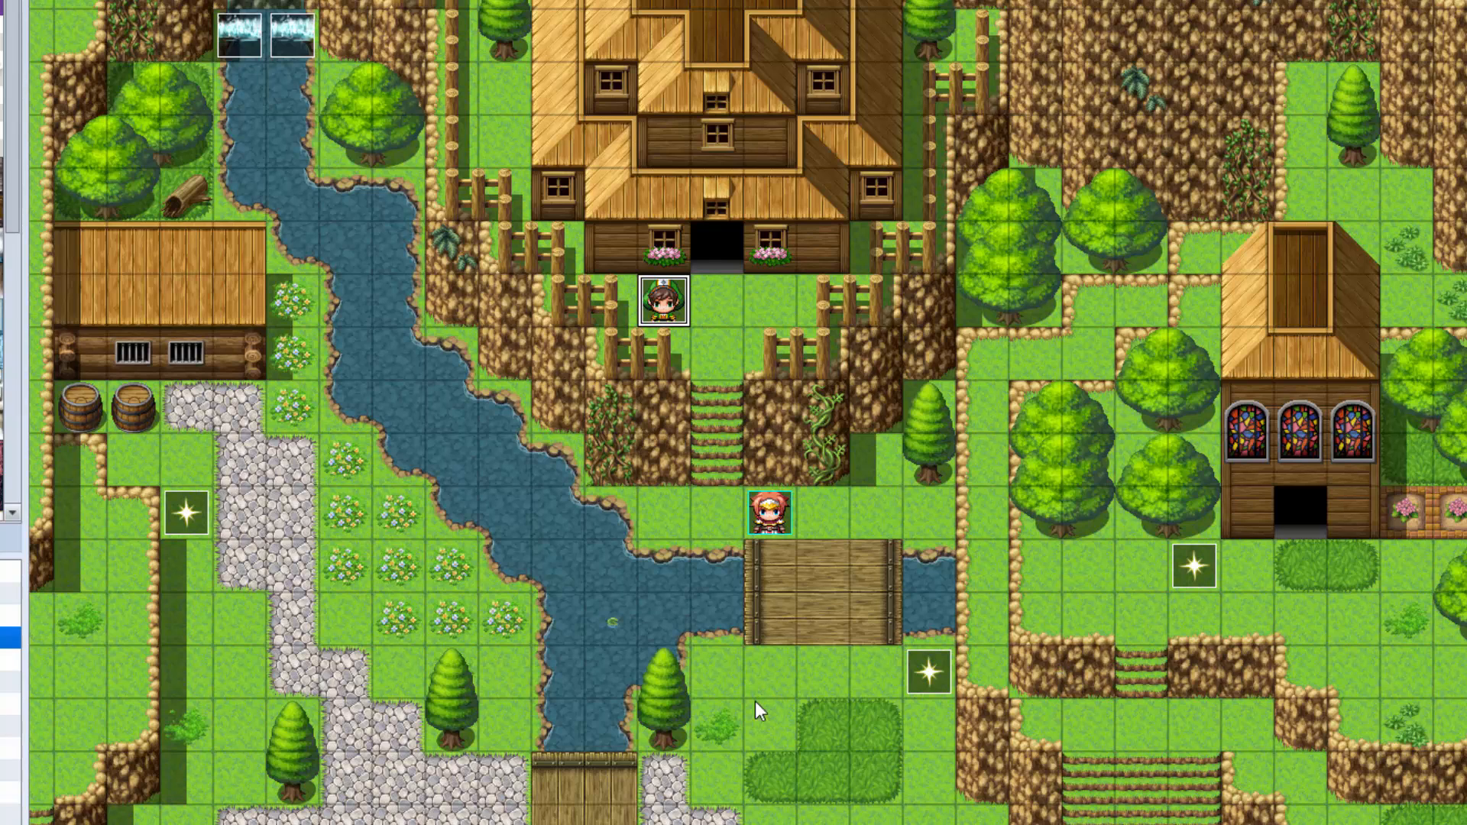